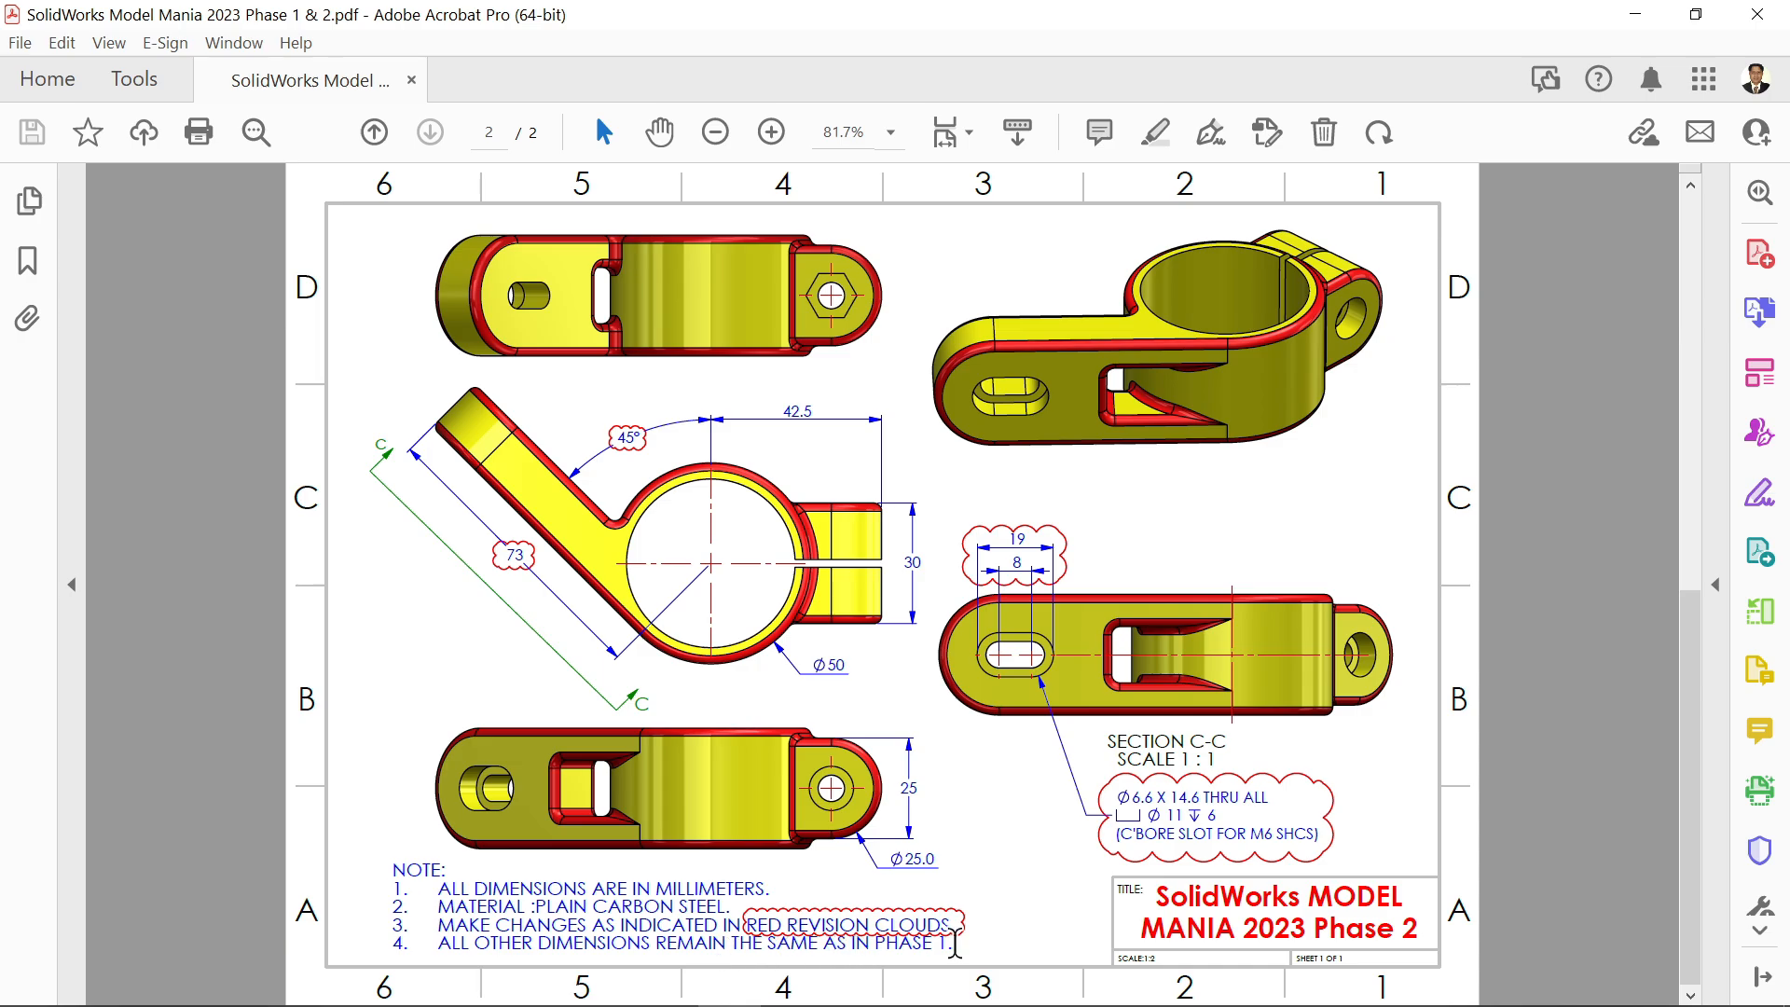
Save the Phase 1 clamp part as a new file named Model Mania 2023 Phase 2.
left_click(770, 132)
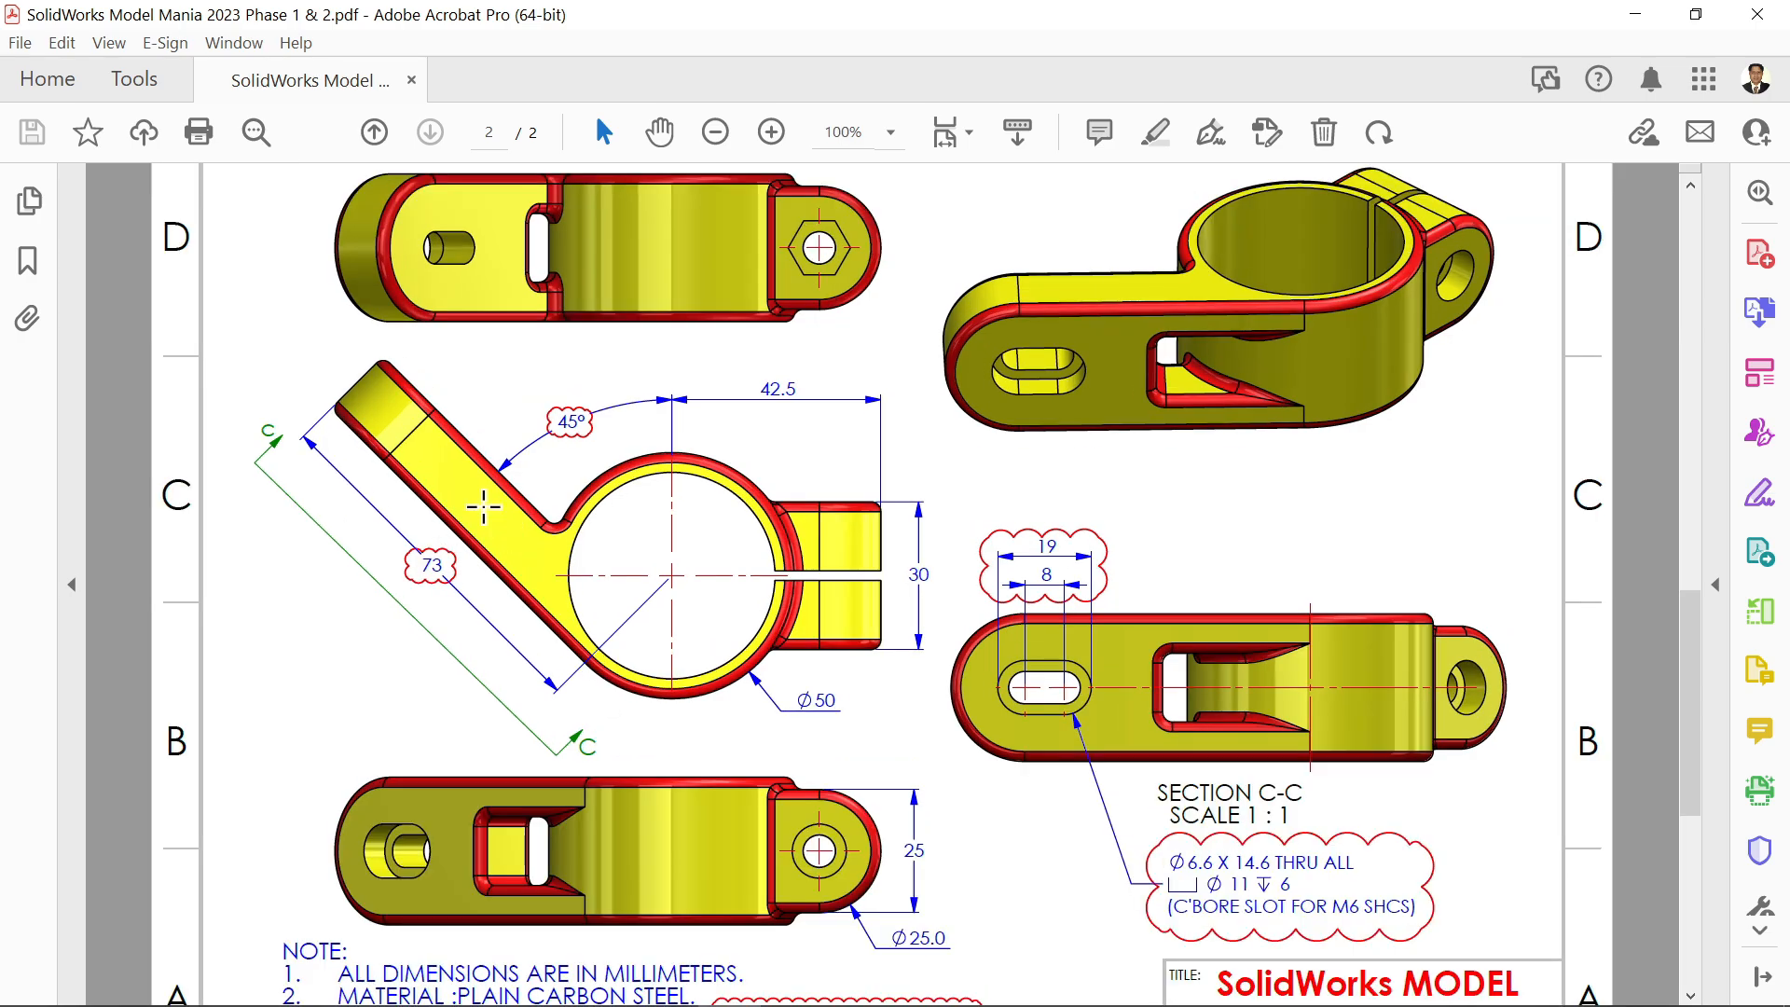
mouse_move(449, 457)
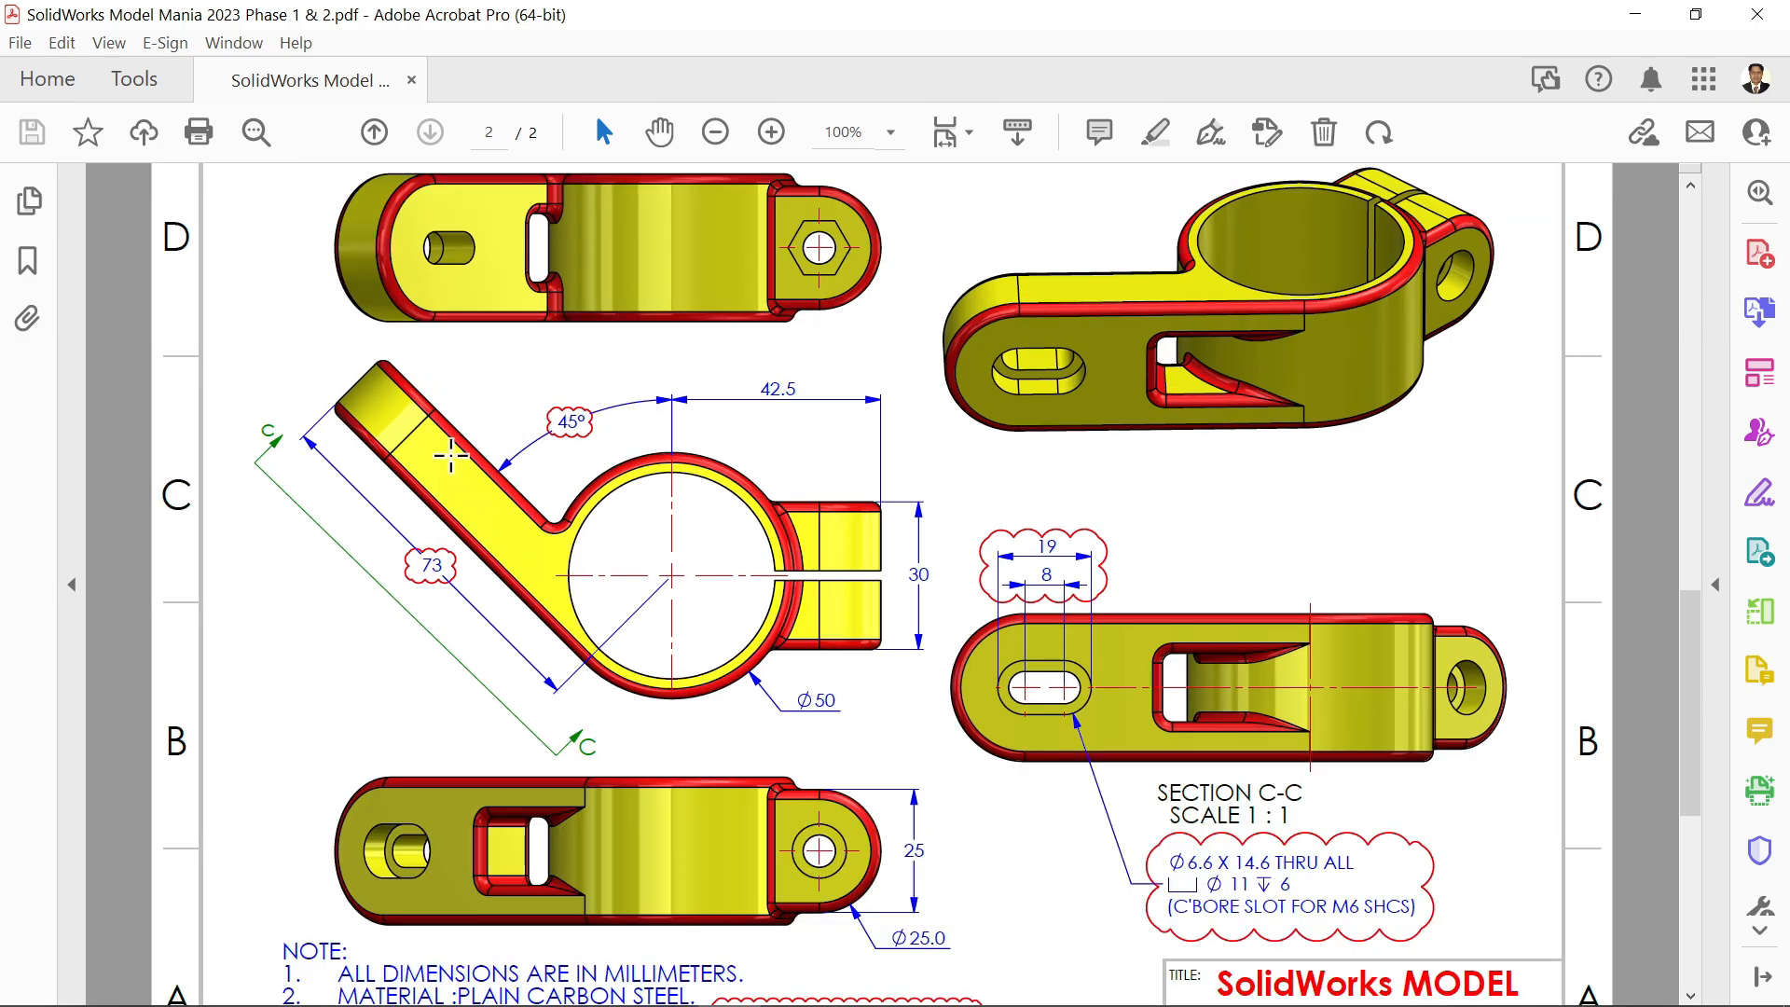
left_click(570, 420)
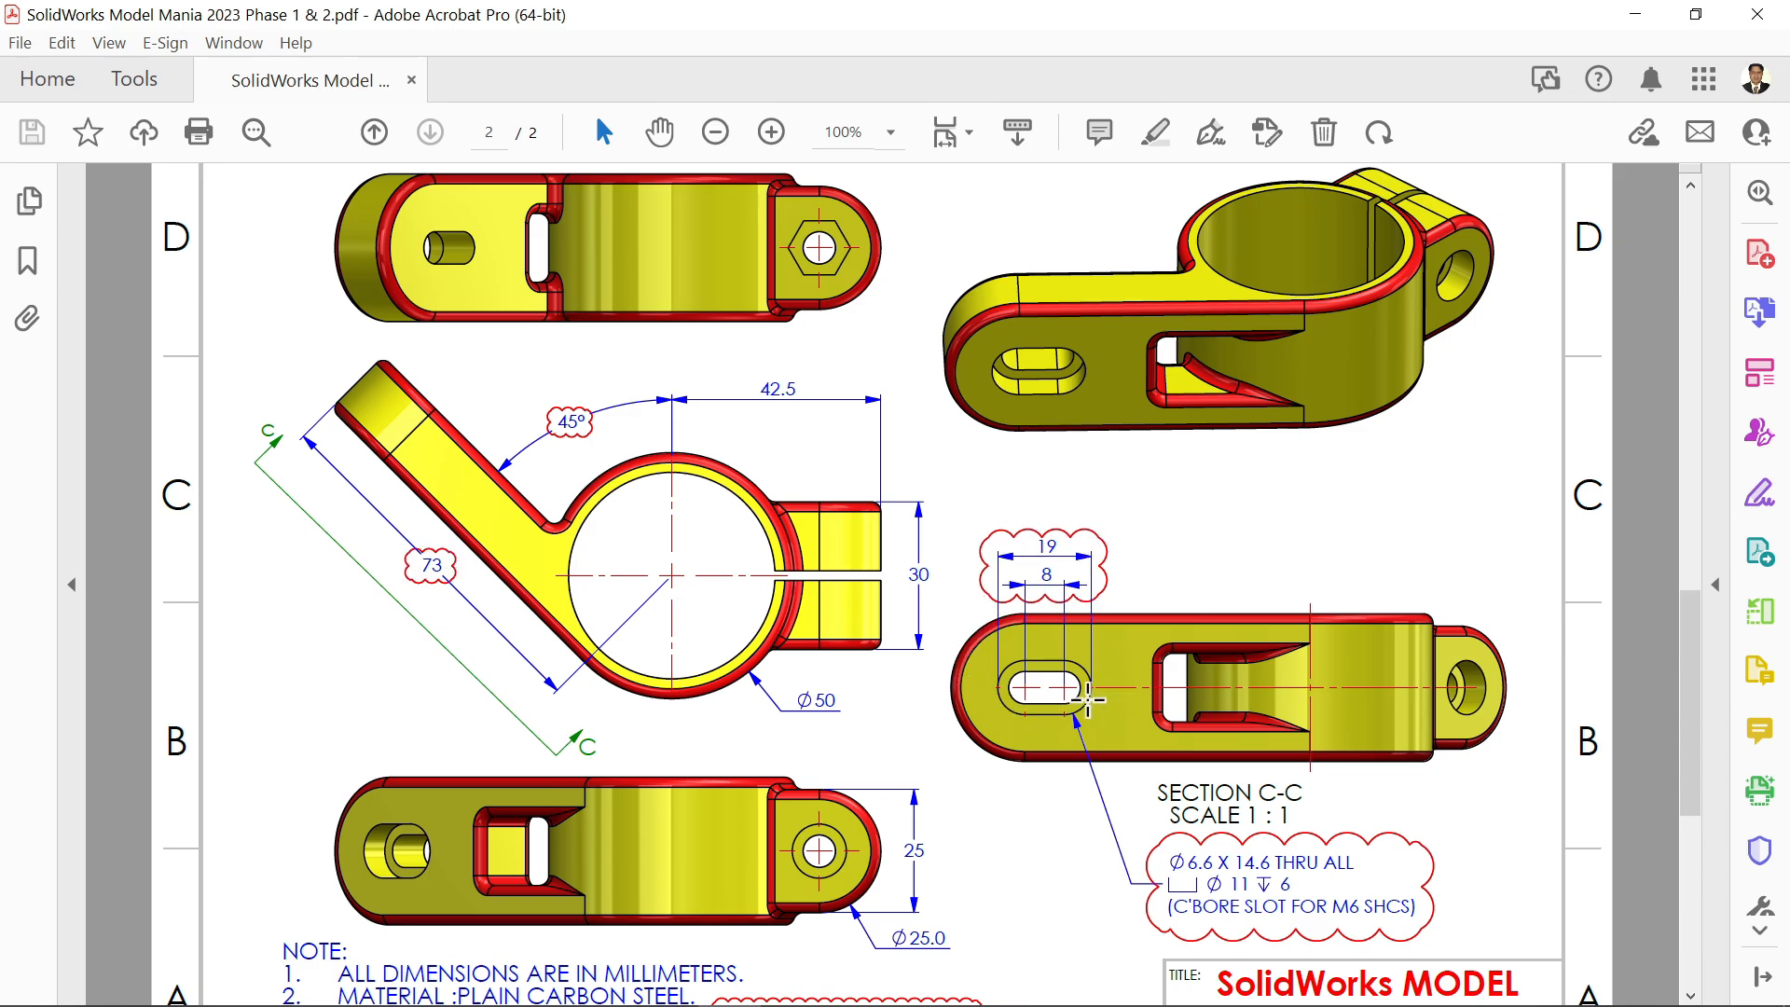
mouse_move(1039, 668)
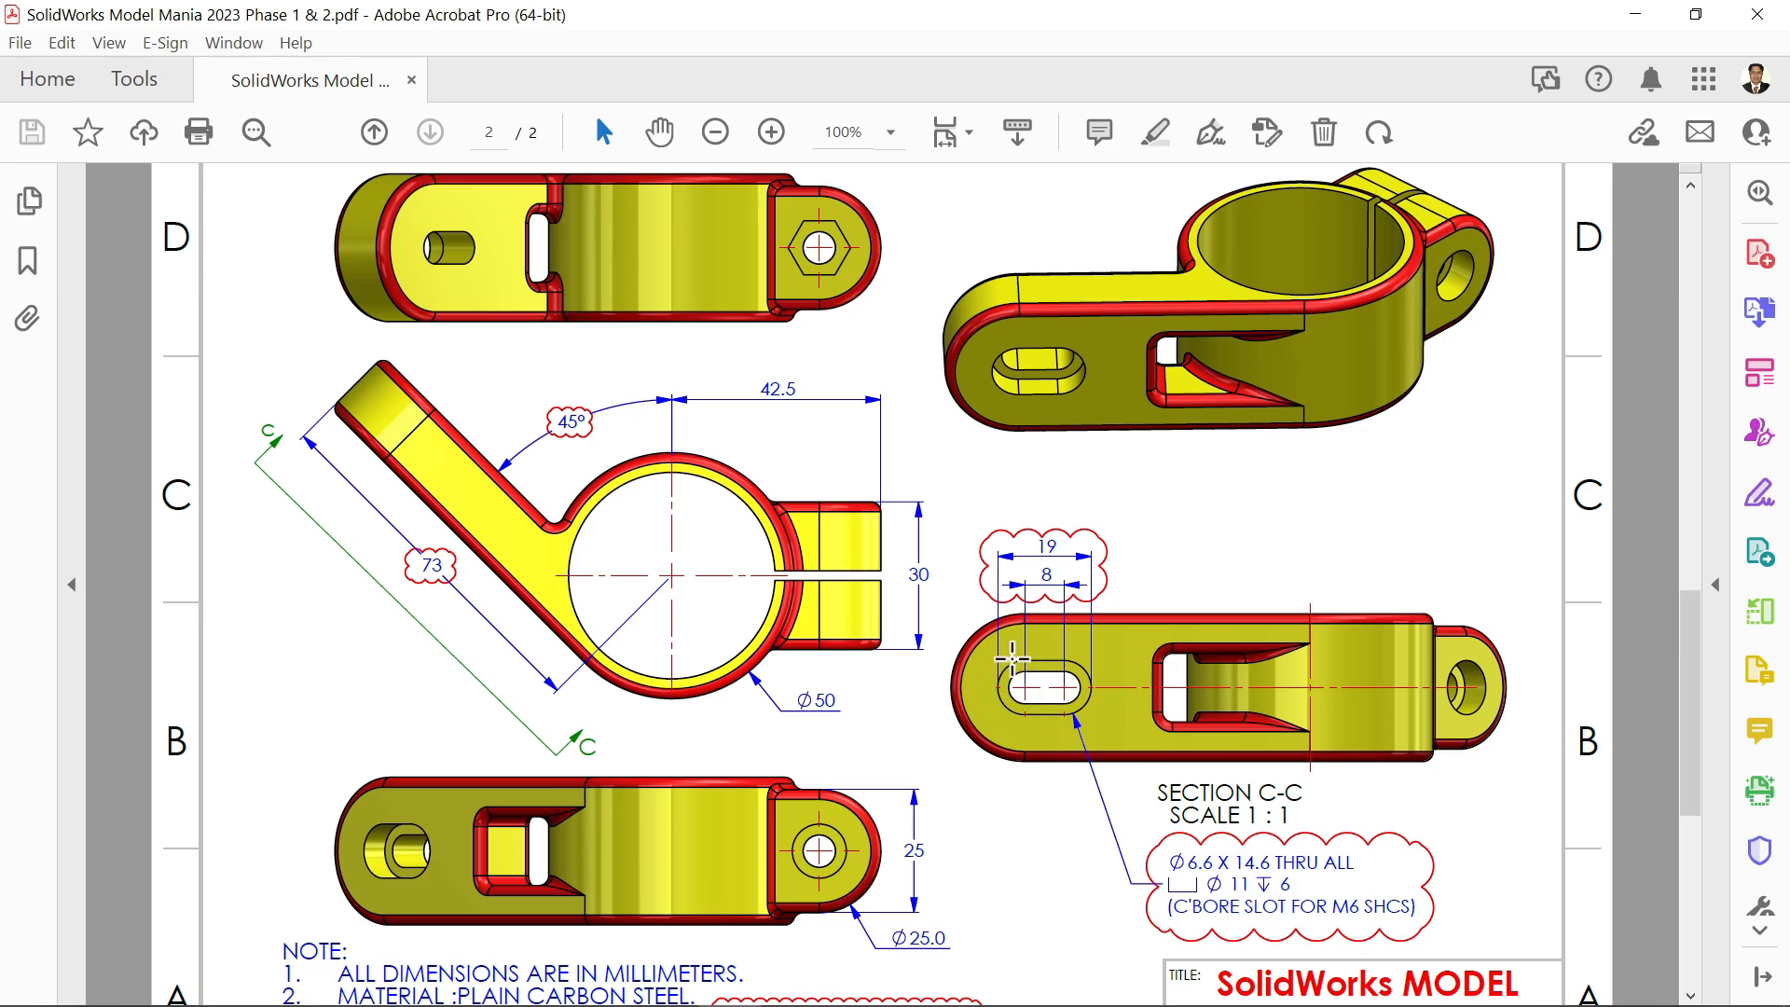
mouse_move(1027, 703)
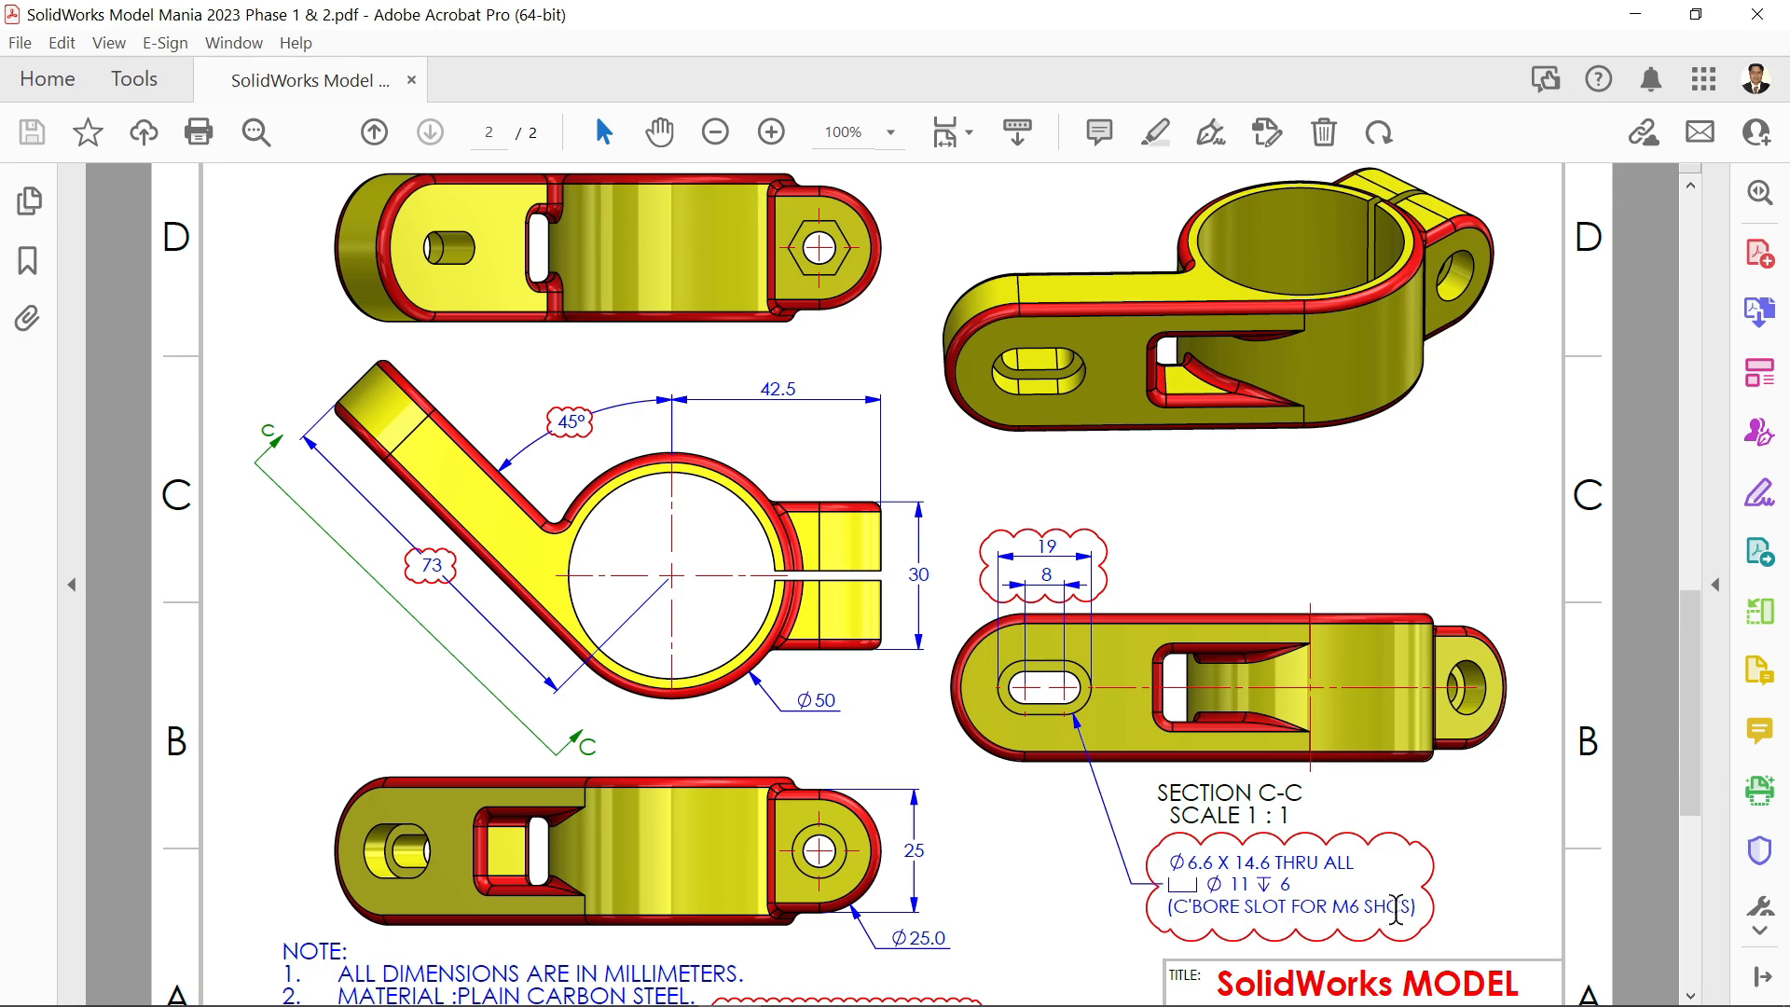
mouse_move(742, 484)
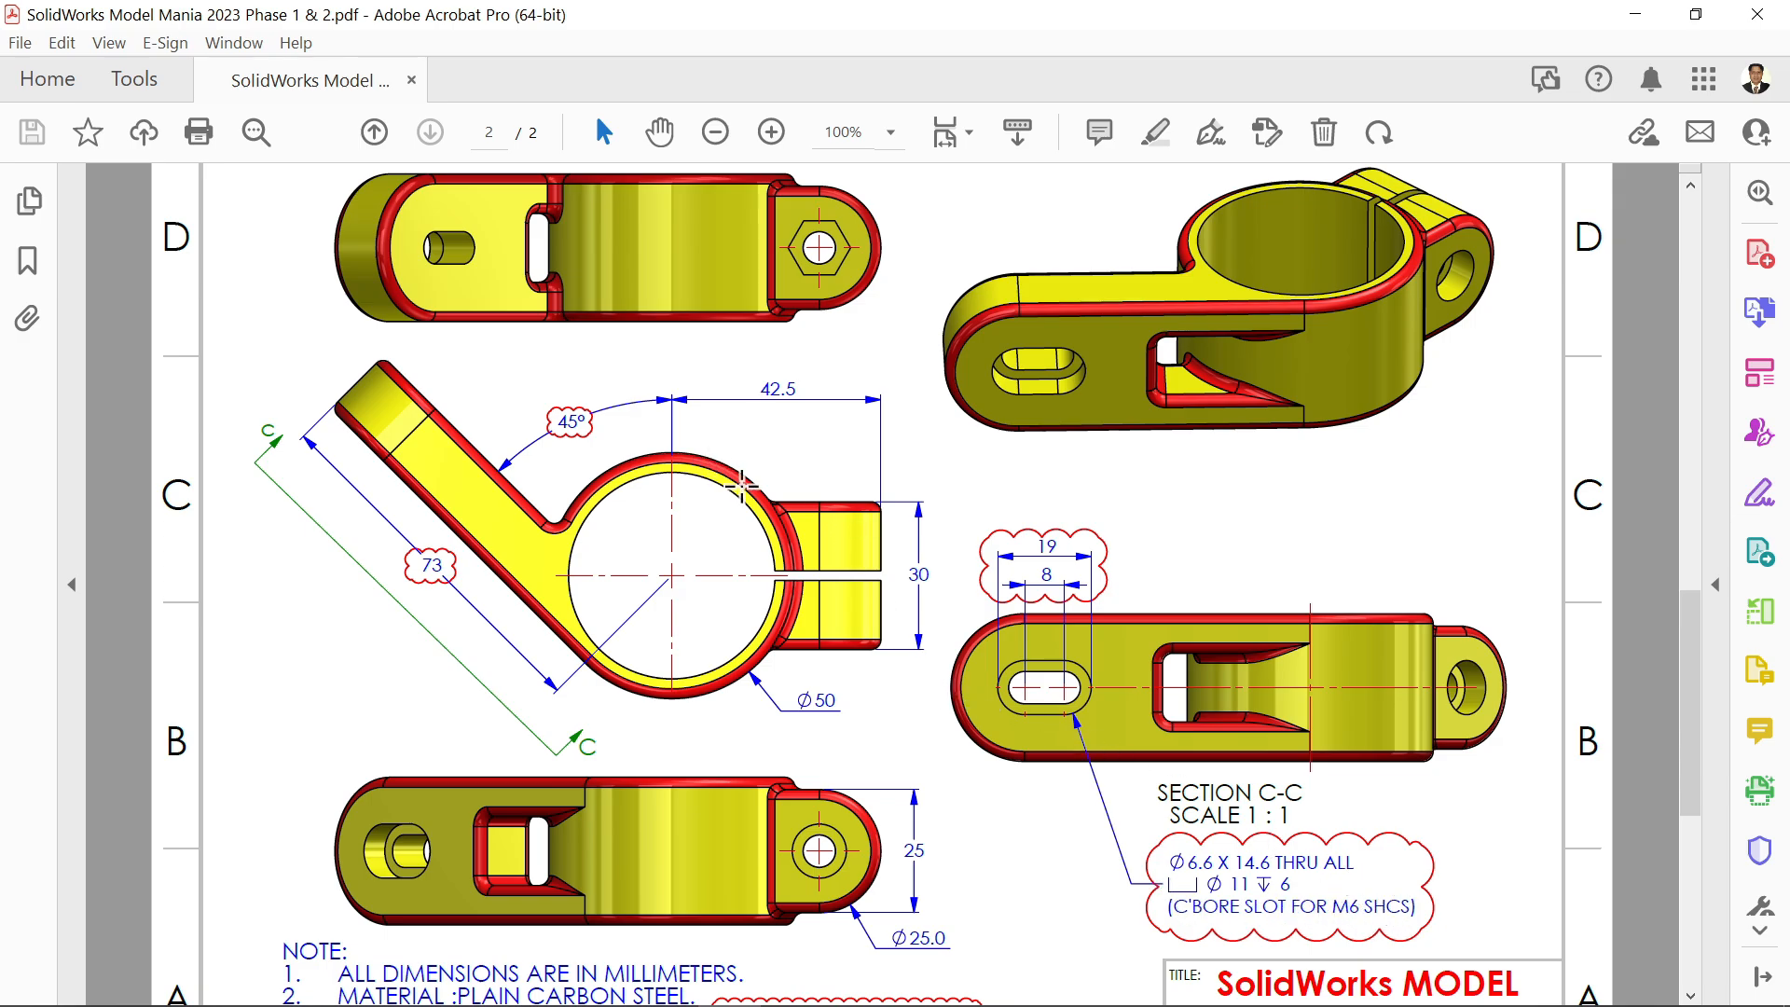
mouse_move(1633, 13)
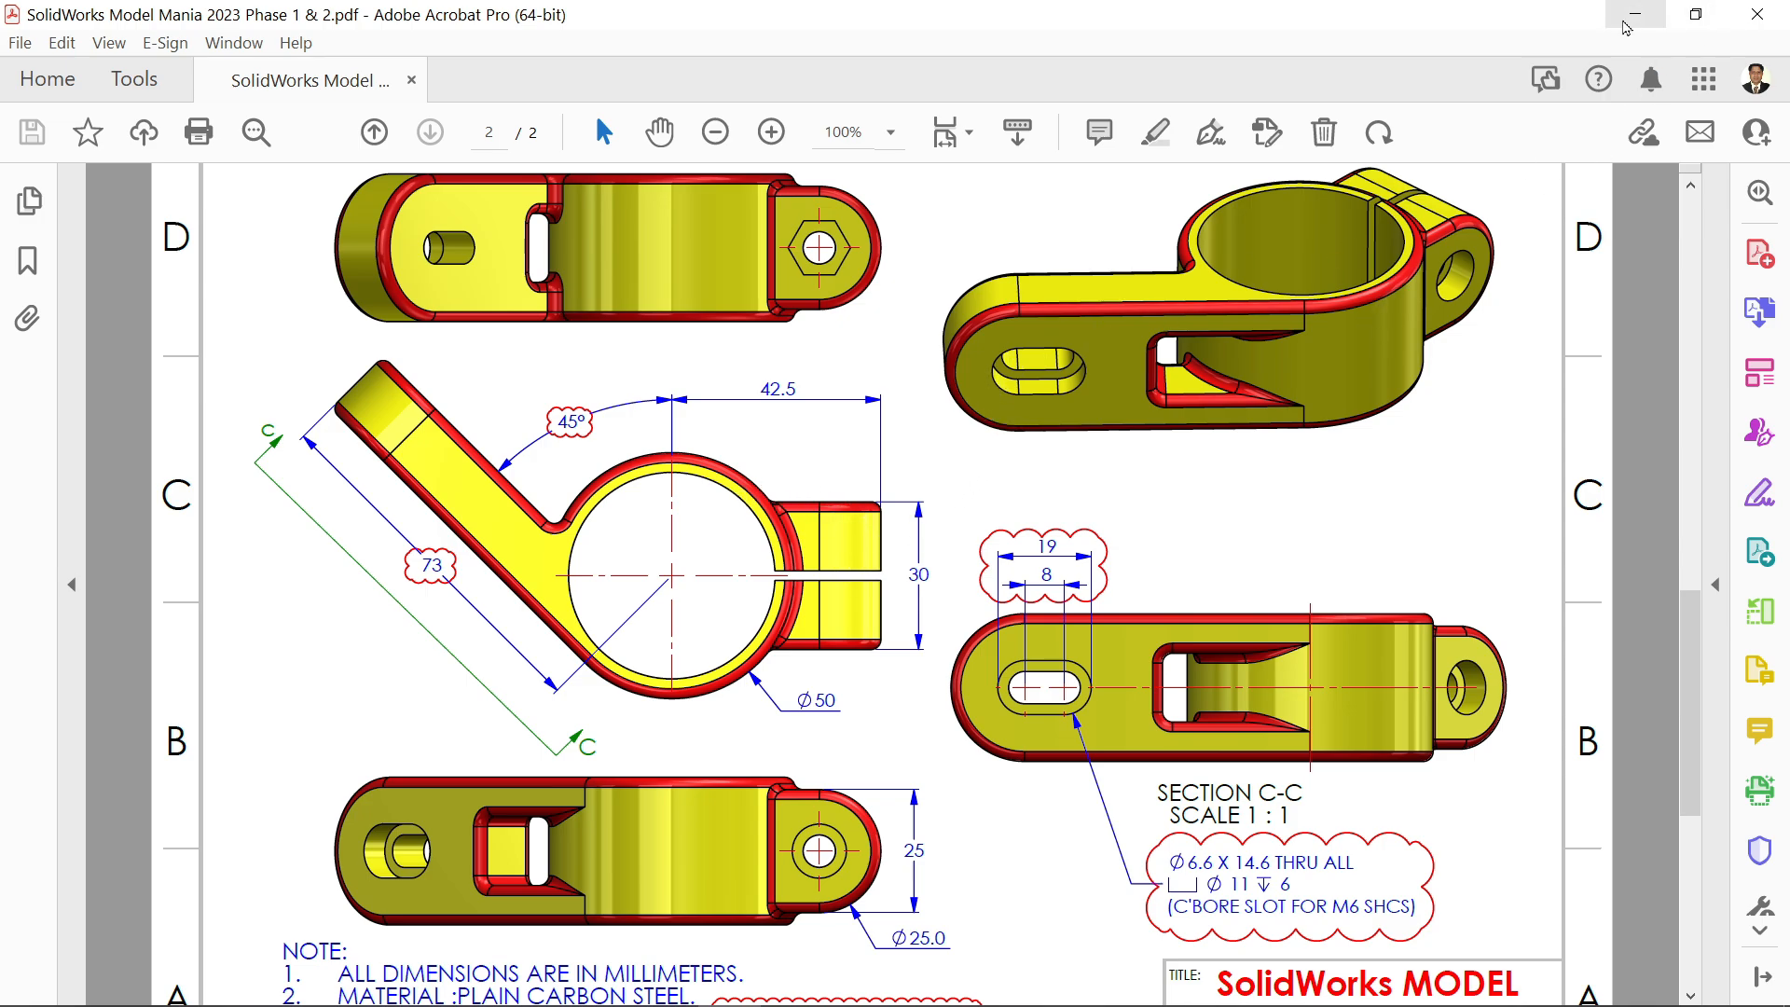
mouse_move(1670, 64)
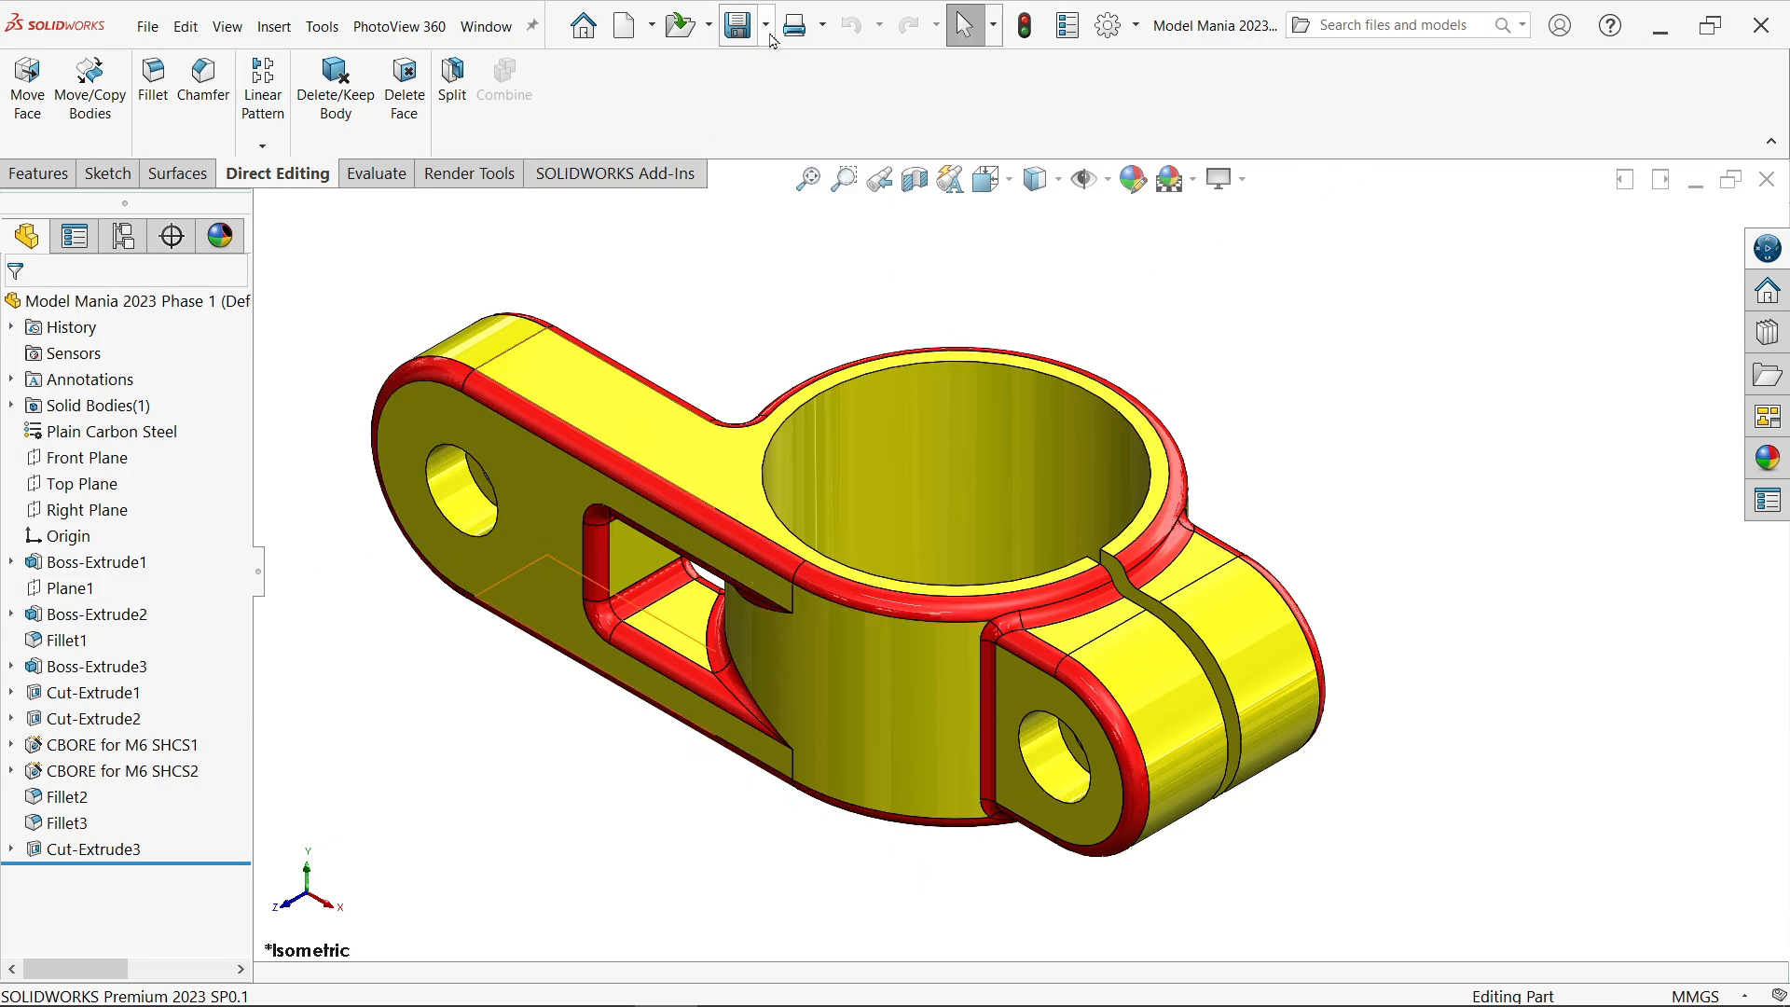
left_click(736, 24)
type("Model Mania 2023 Phase 2")
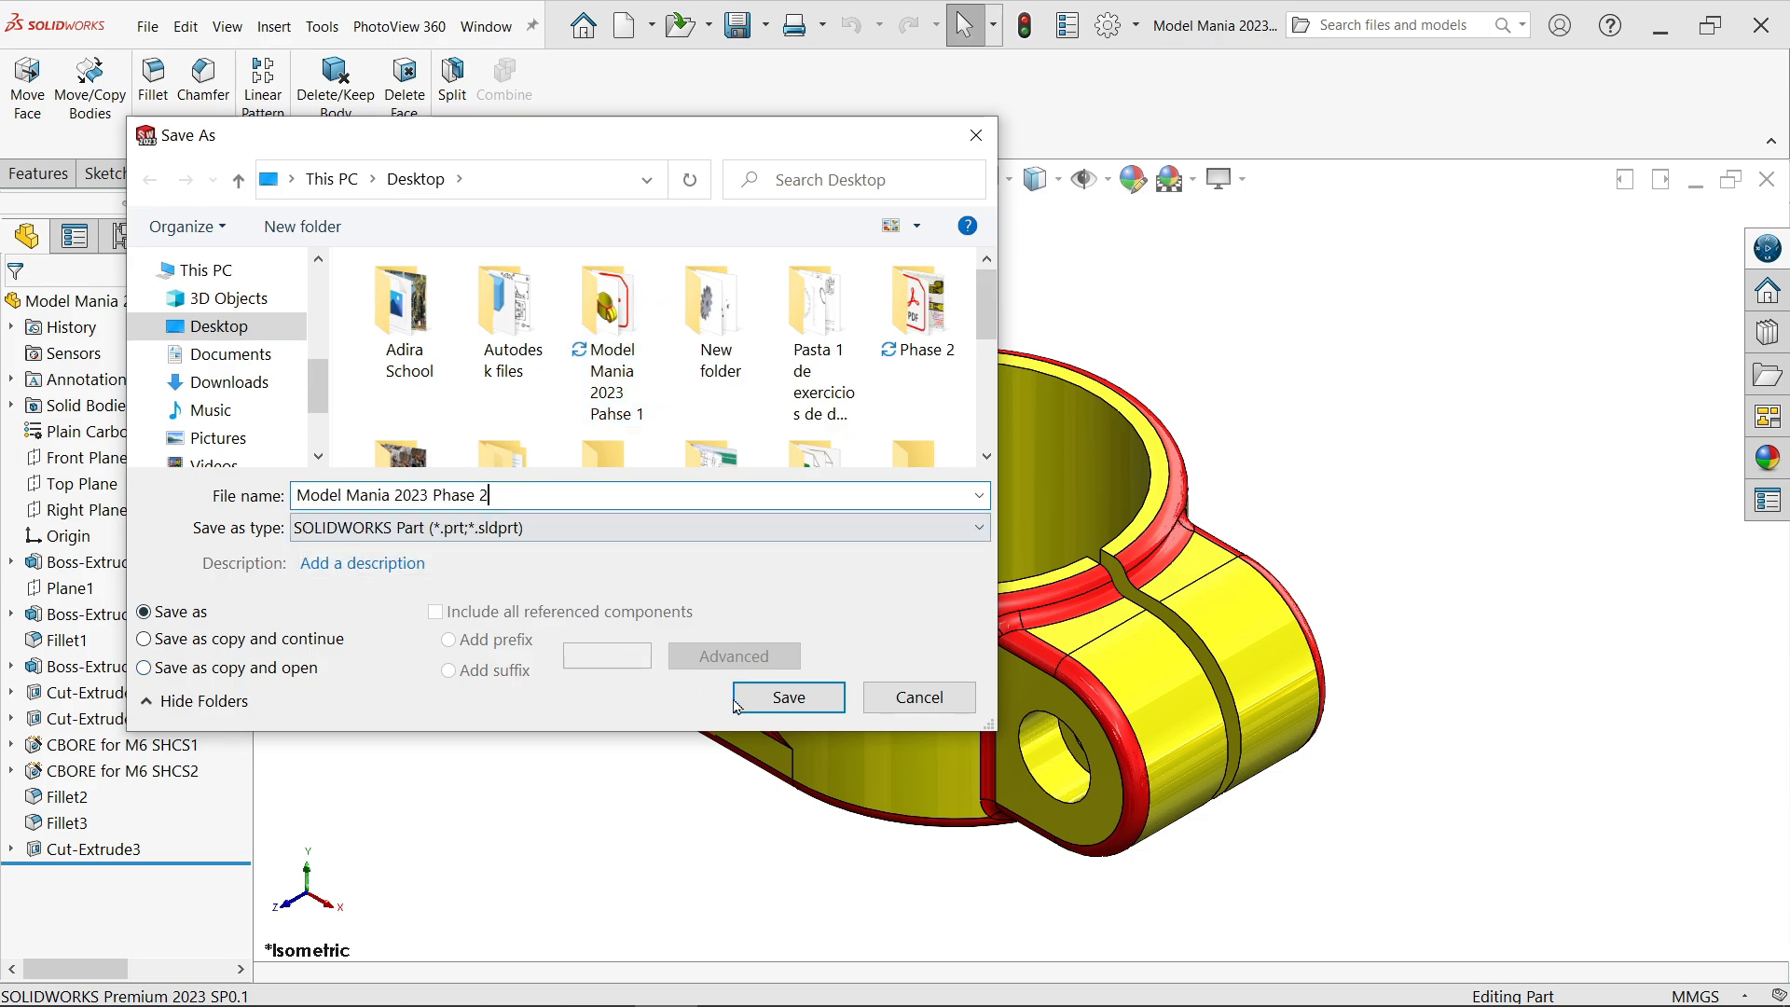
left_click(786, 698)
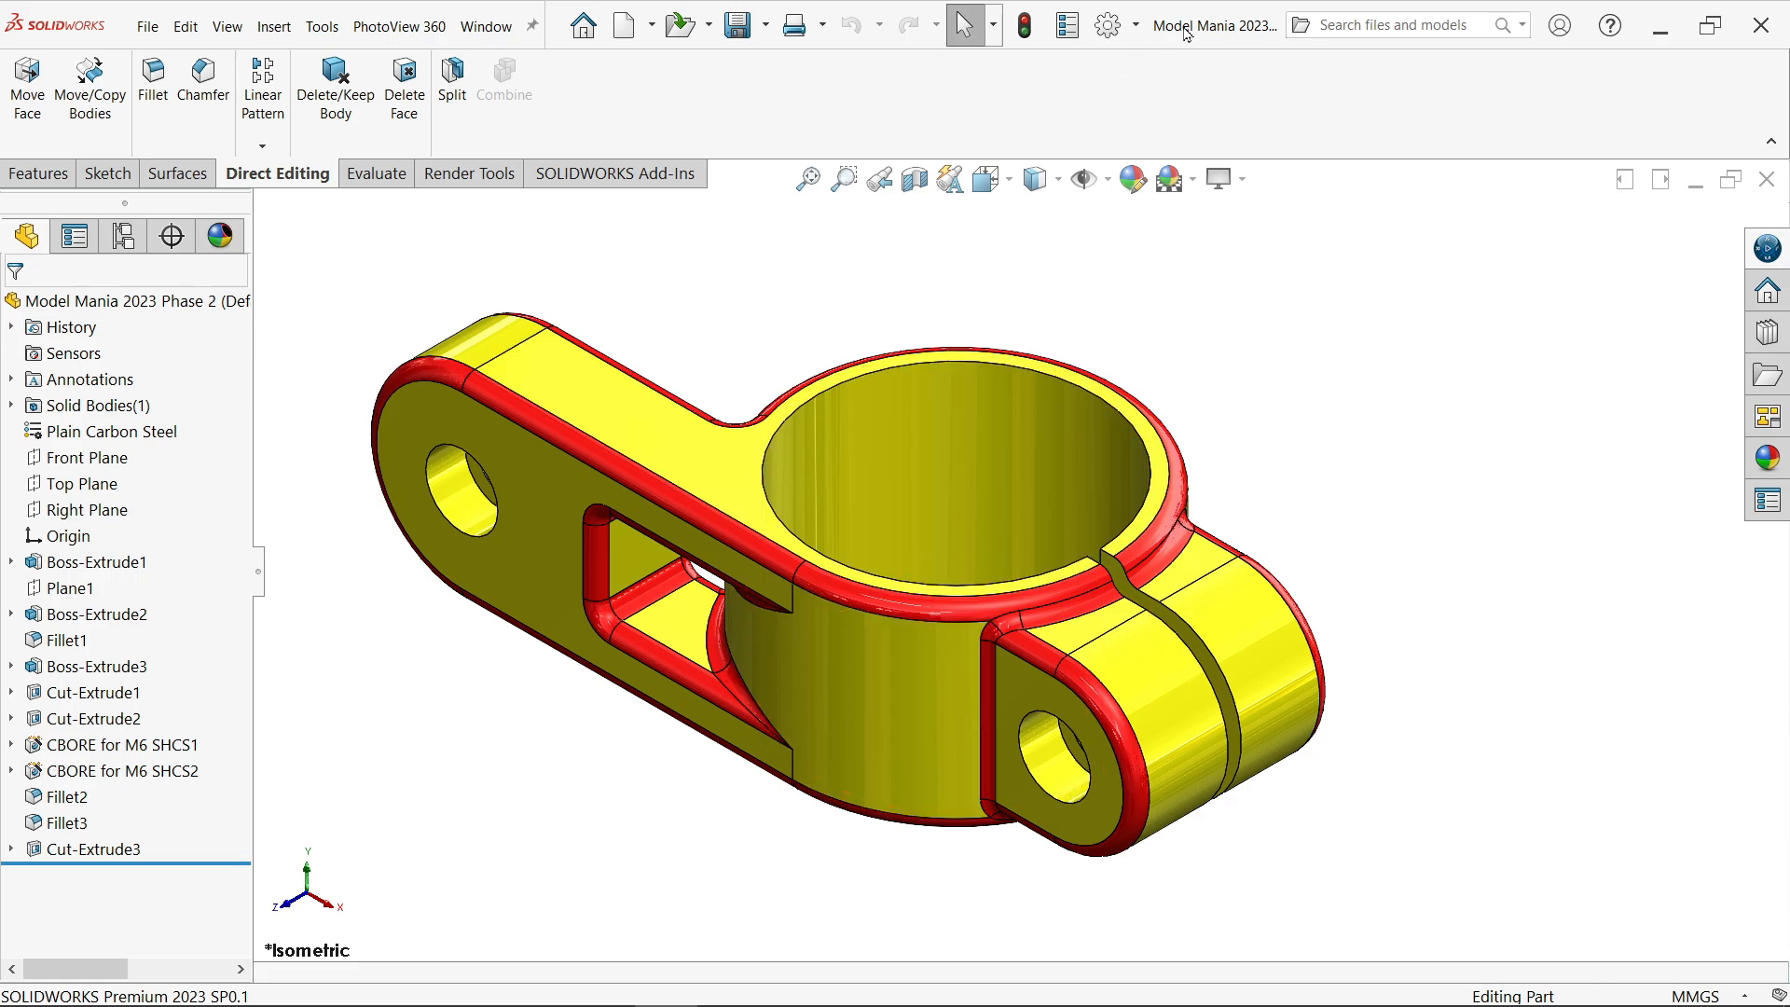
Uncheck Merge result on Boss-Extrude2 so the arm is a separate body, and change its 65.50 length to 73.
left_click(485, 26)
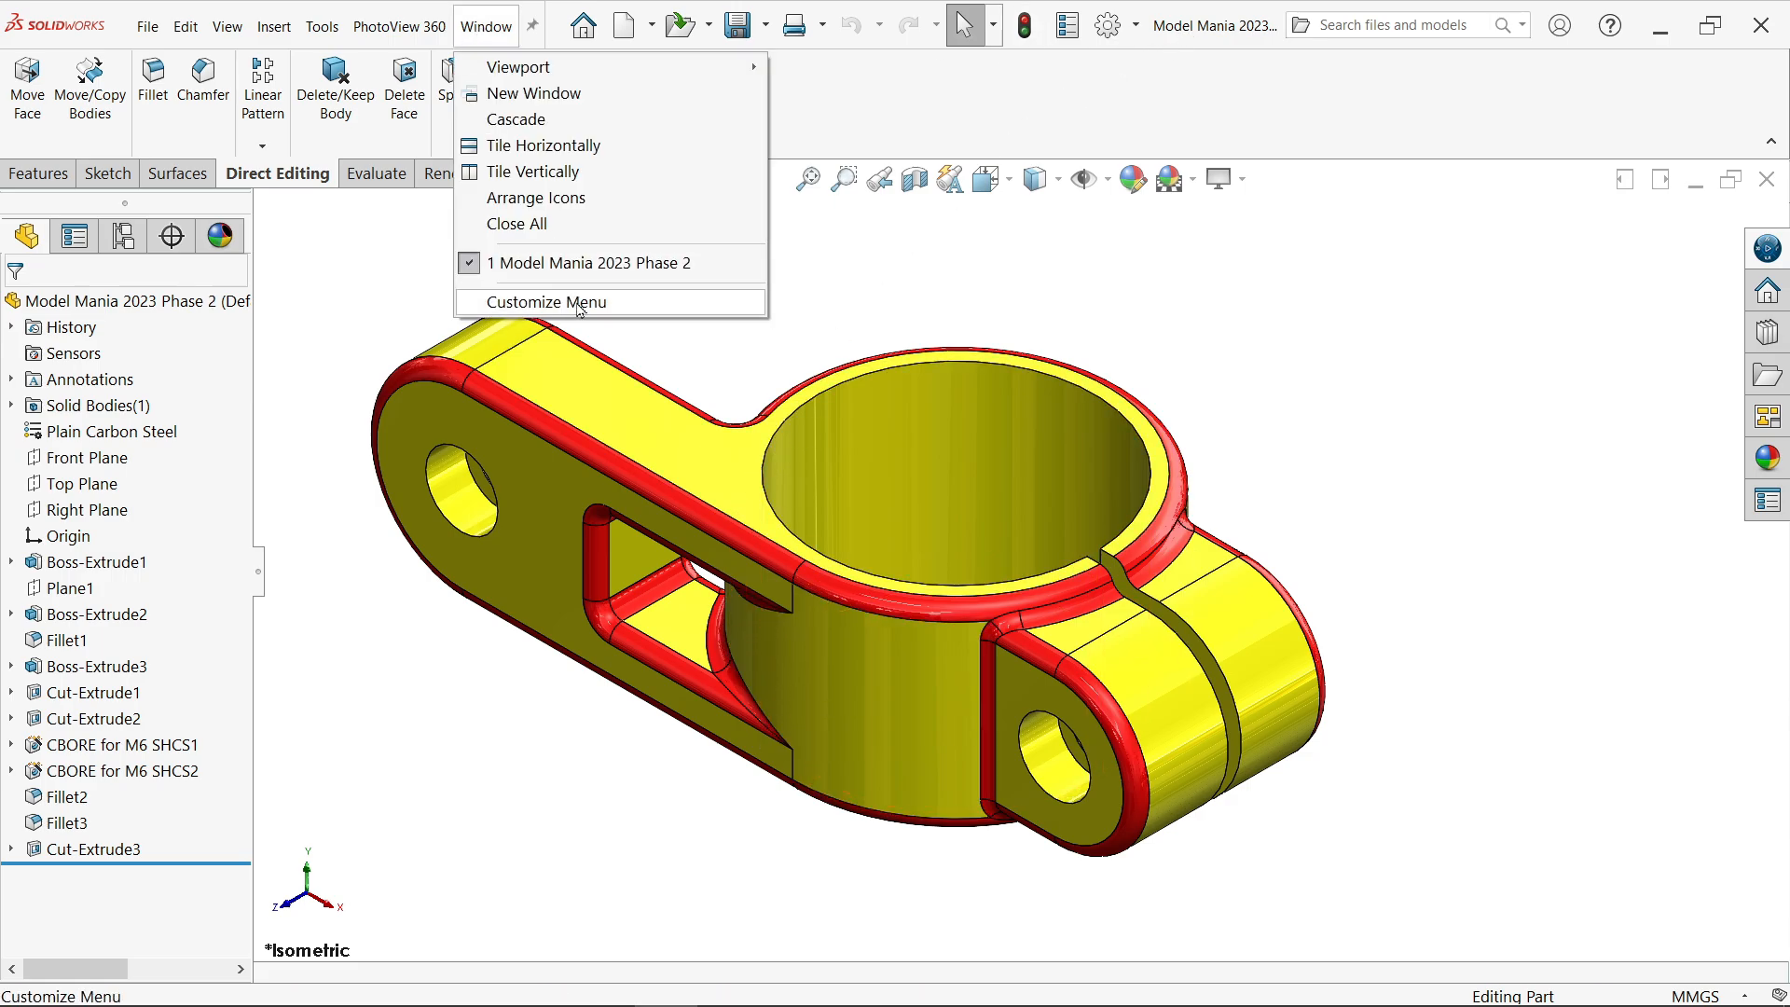
left_click(95, 613)
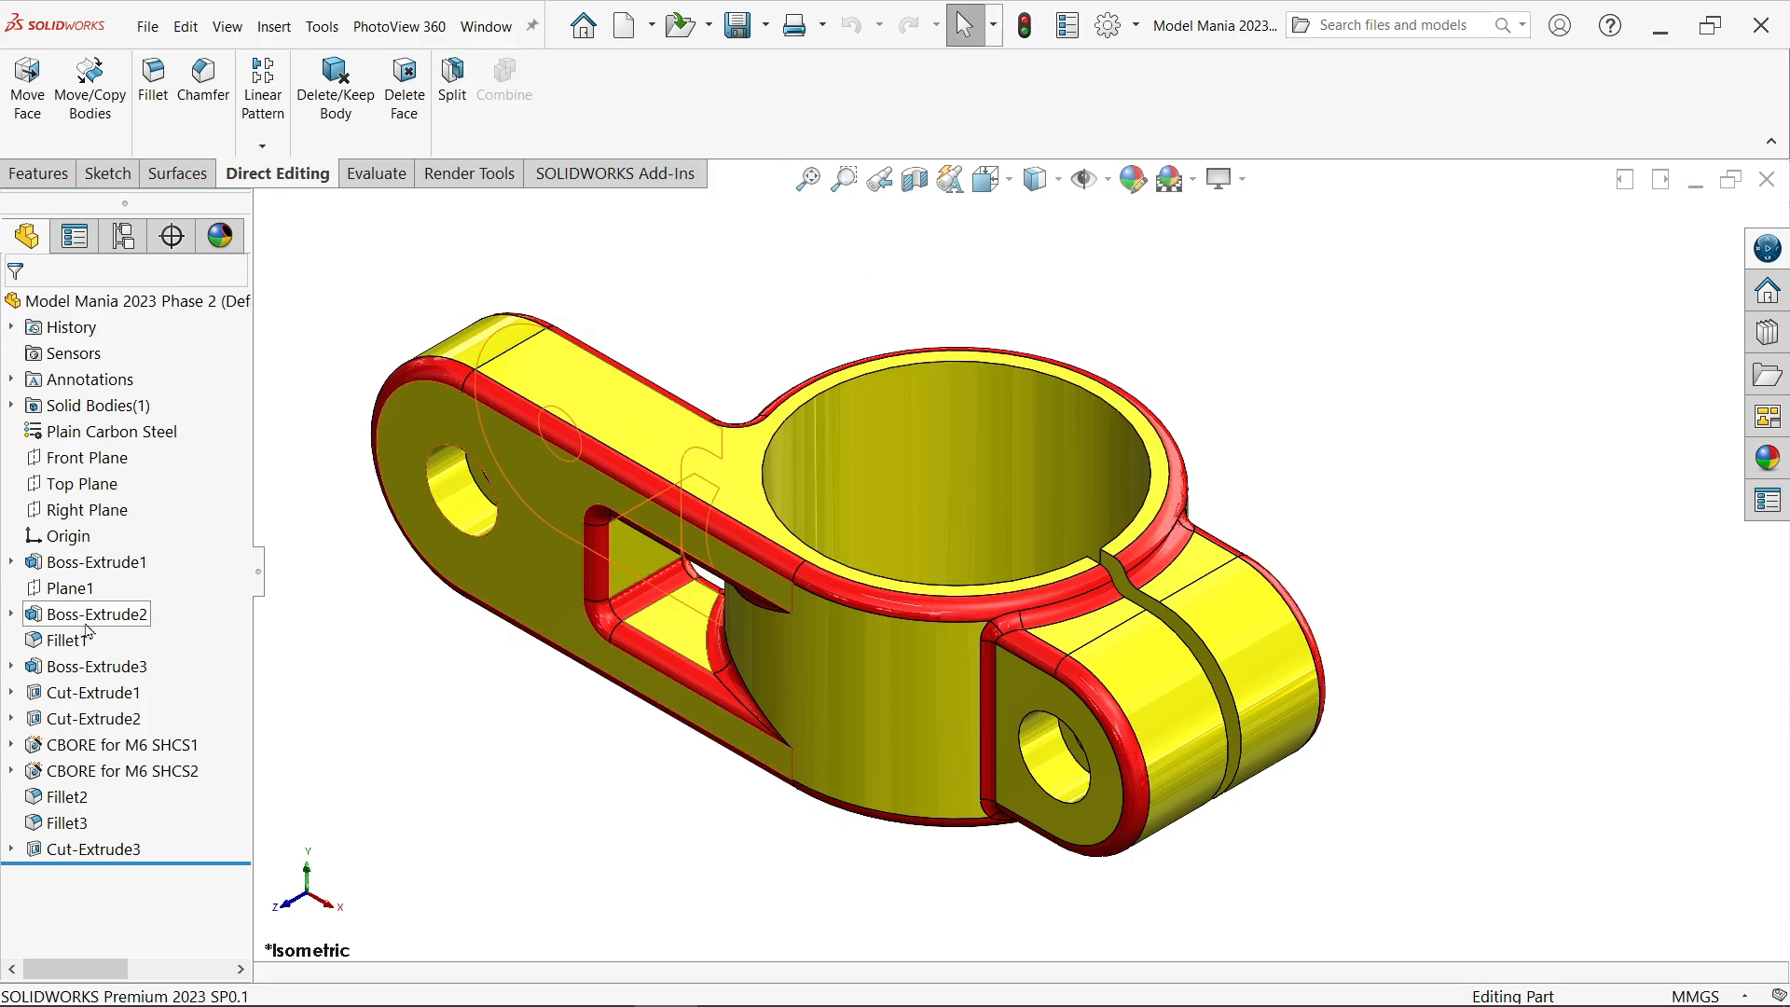
left_click(97, 613)
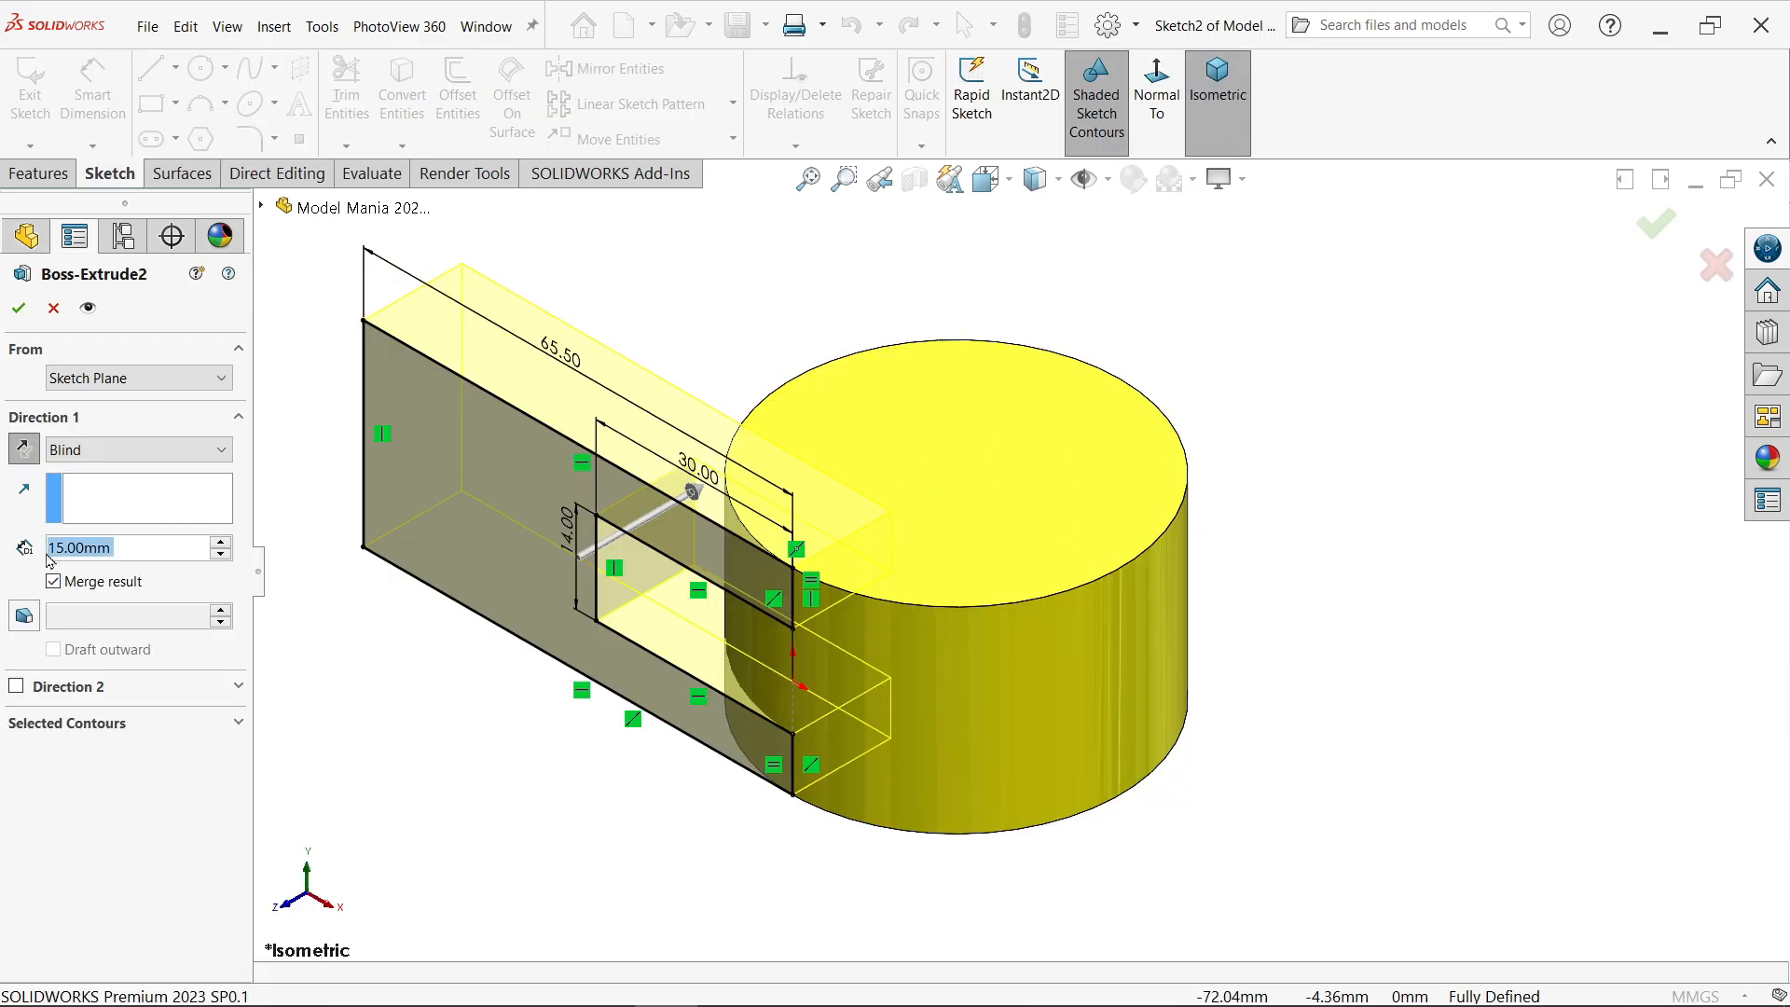
left_click(52, 582)
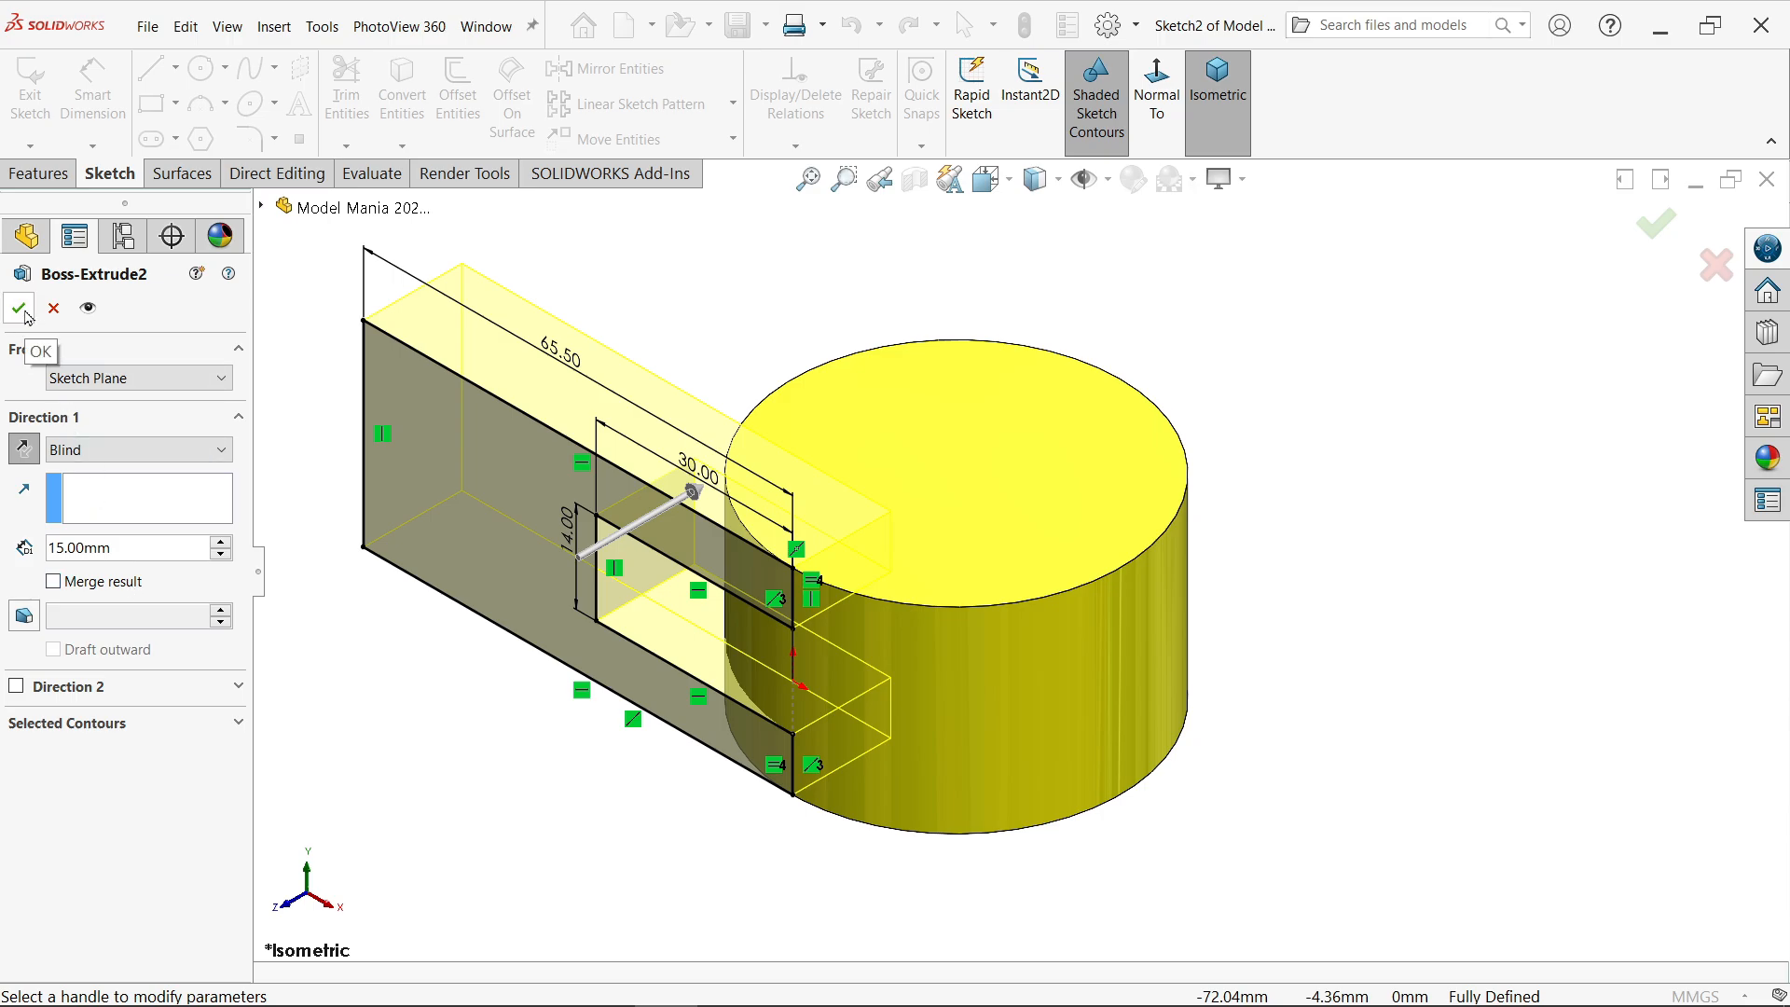
left_click(19, 308)
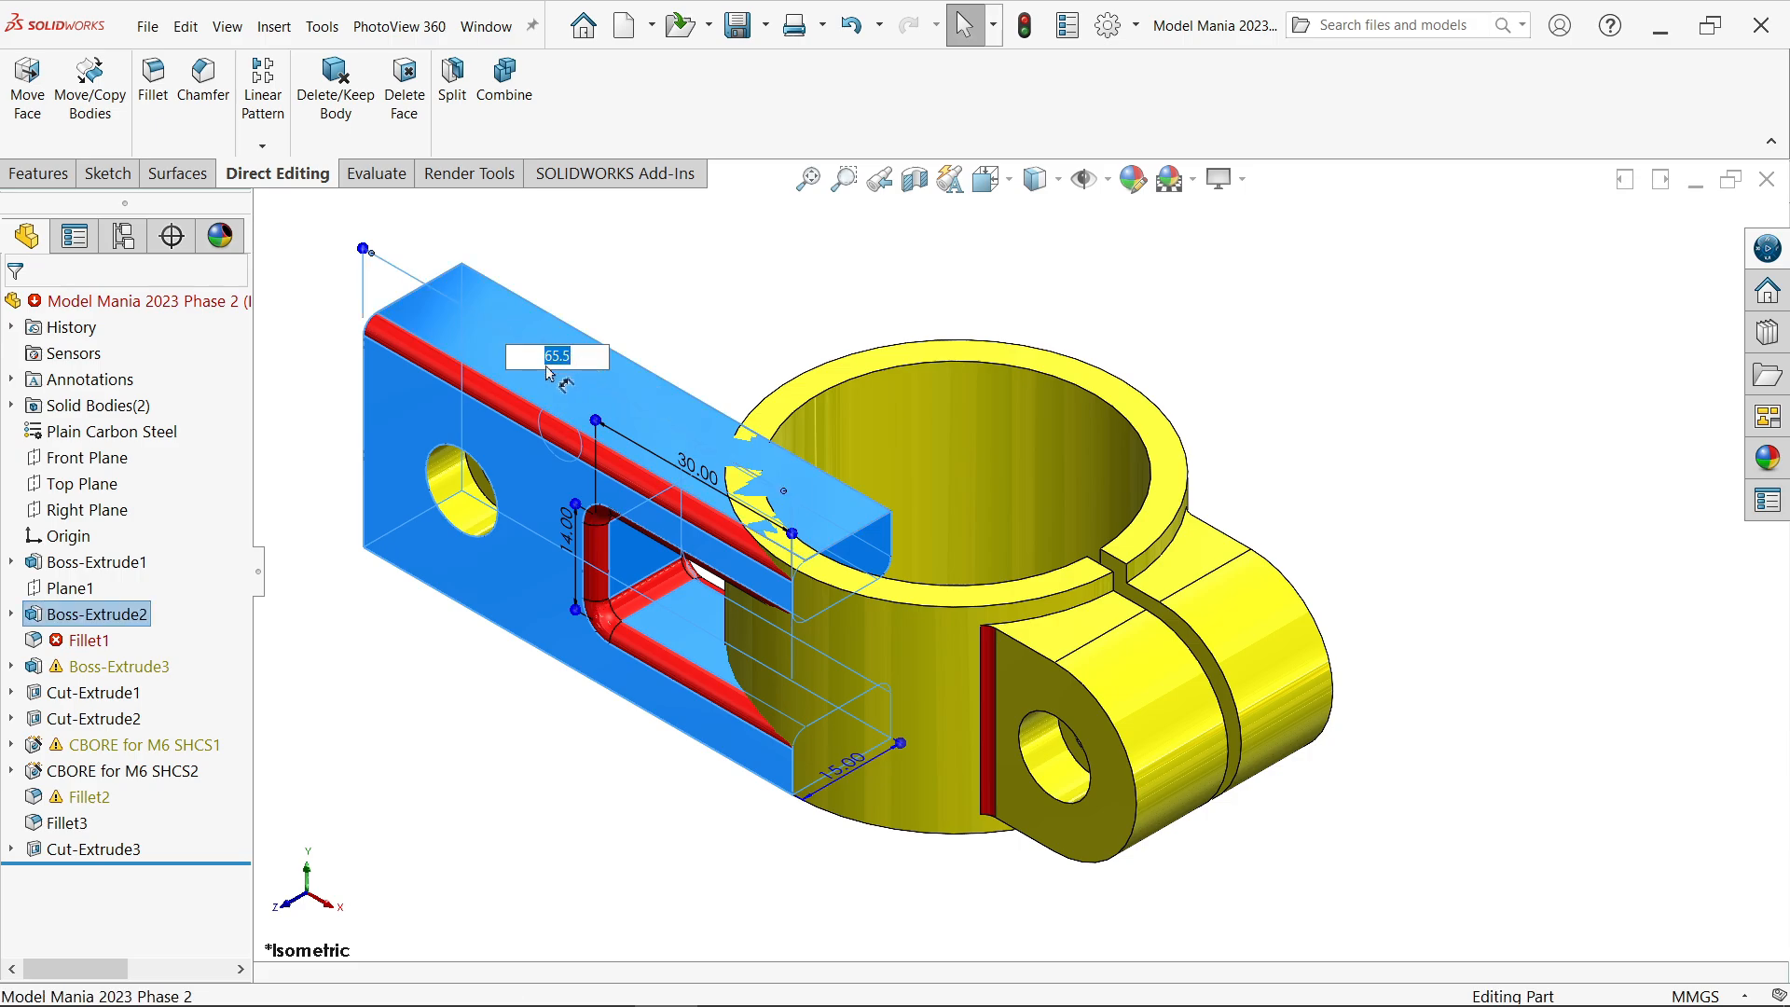
type("73")
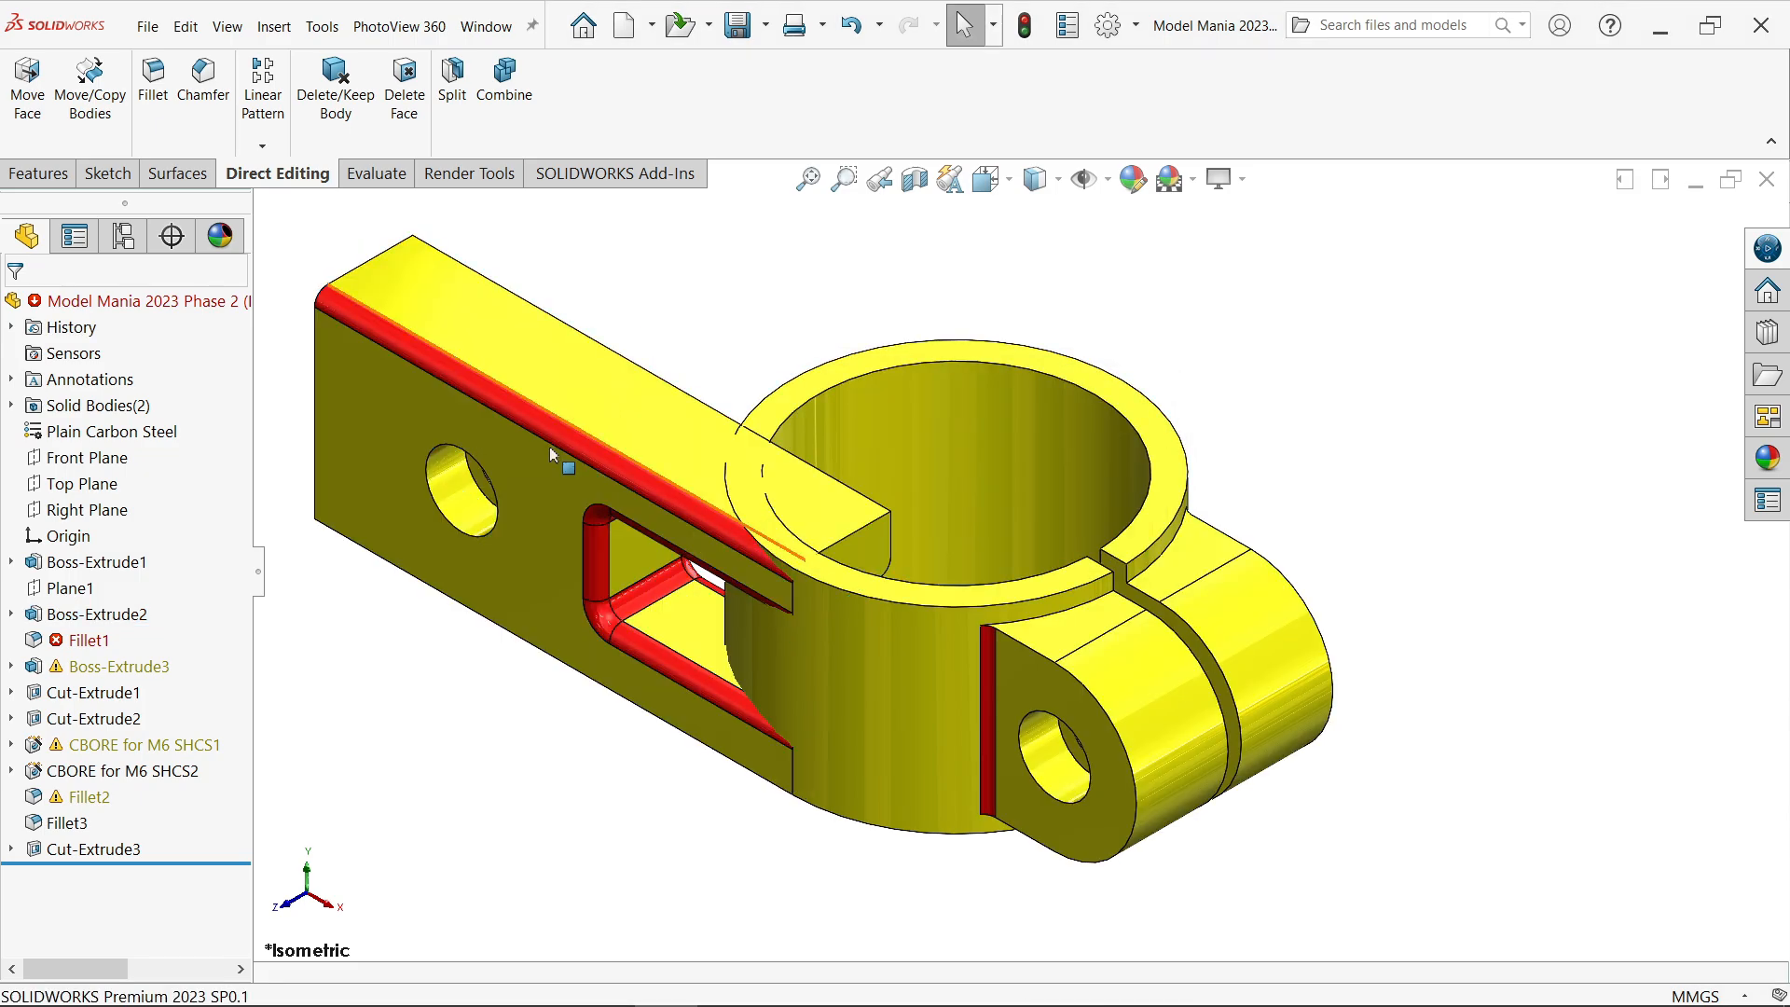
Edit Fillet1 and reselect its center and side face sets so it rebuilds without error.
left_click(97, 613)
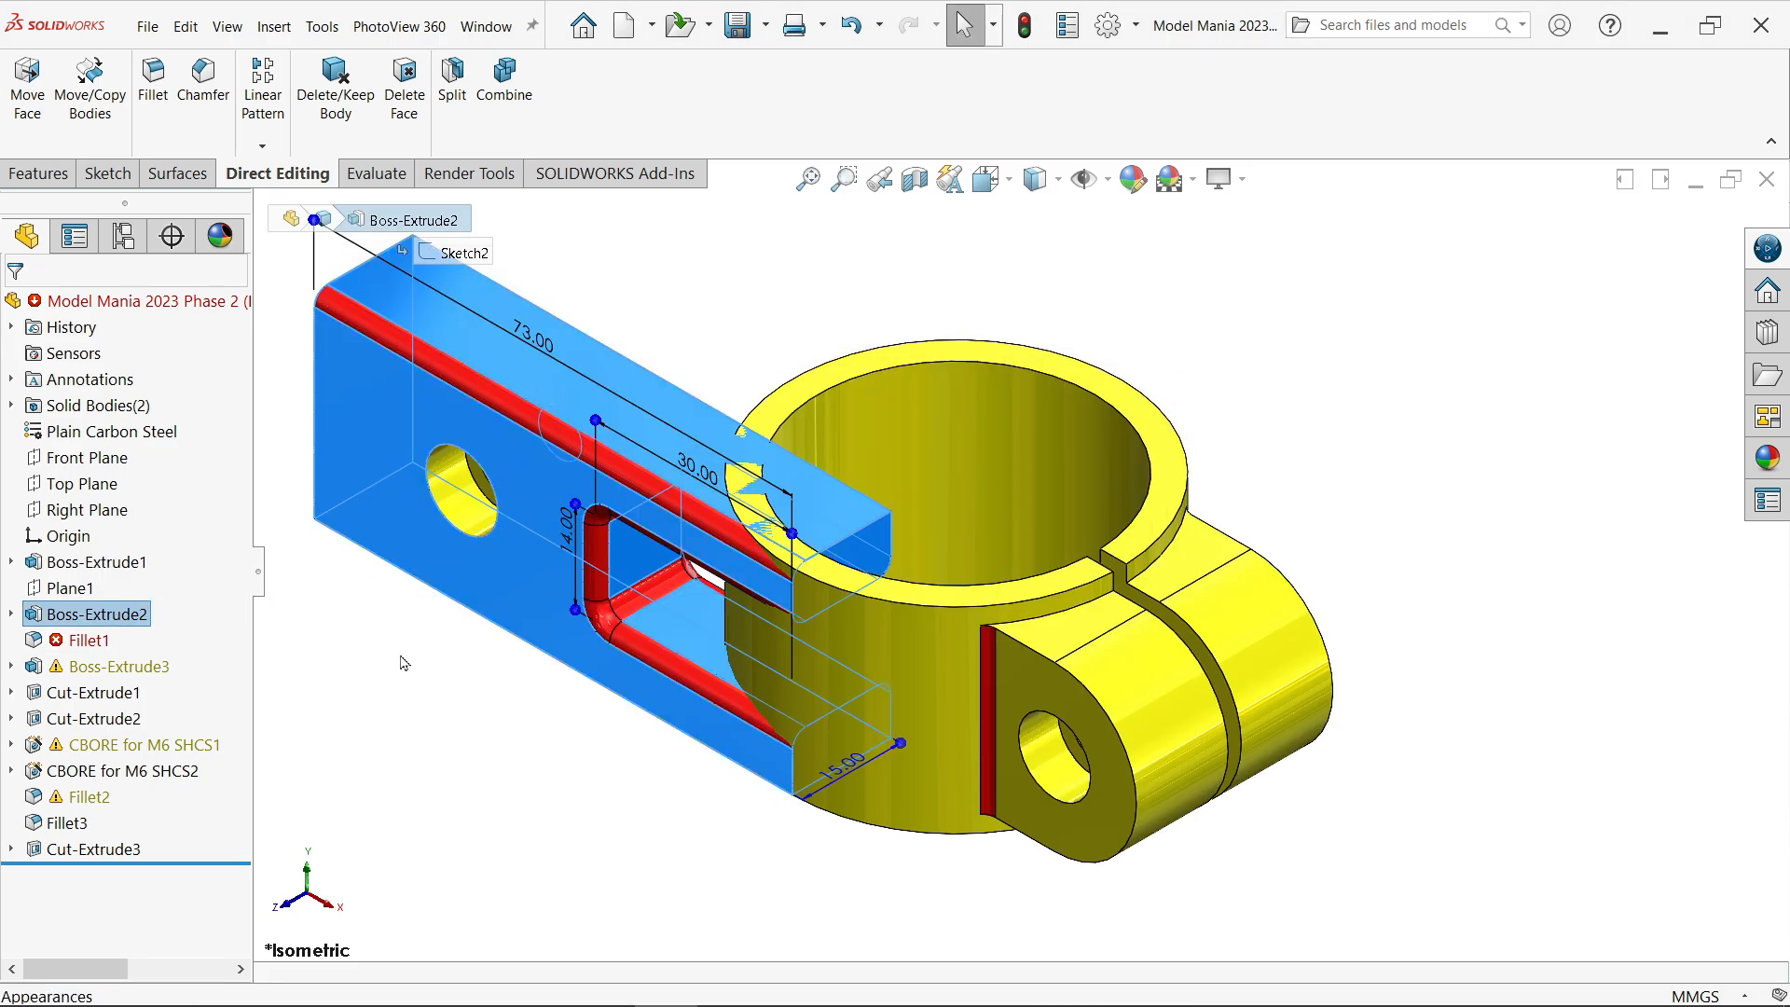
right_click(93, 640)
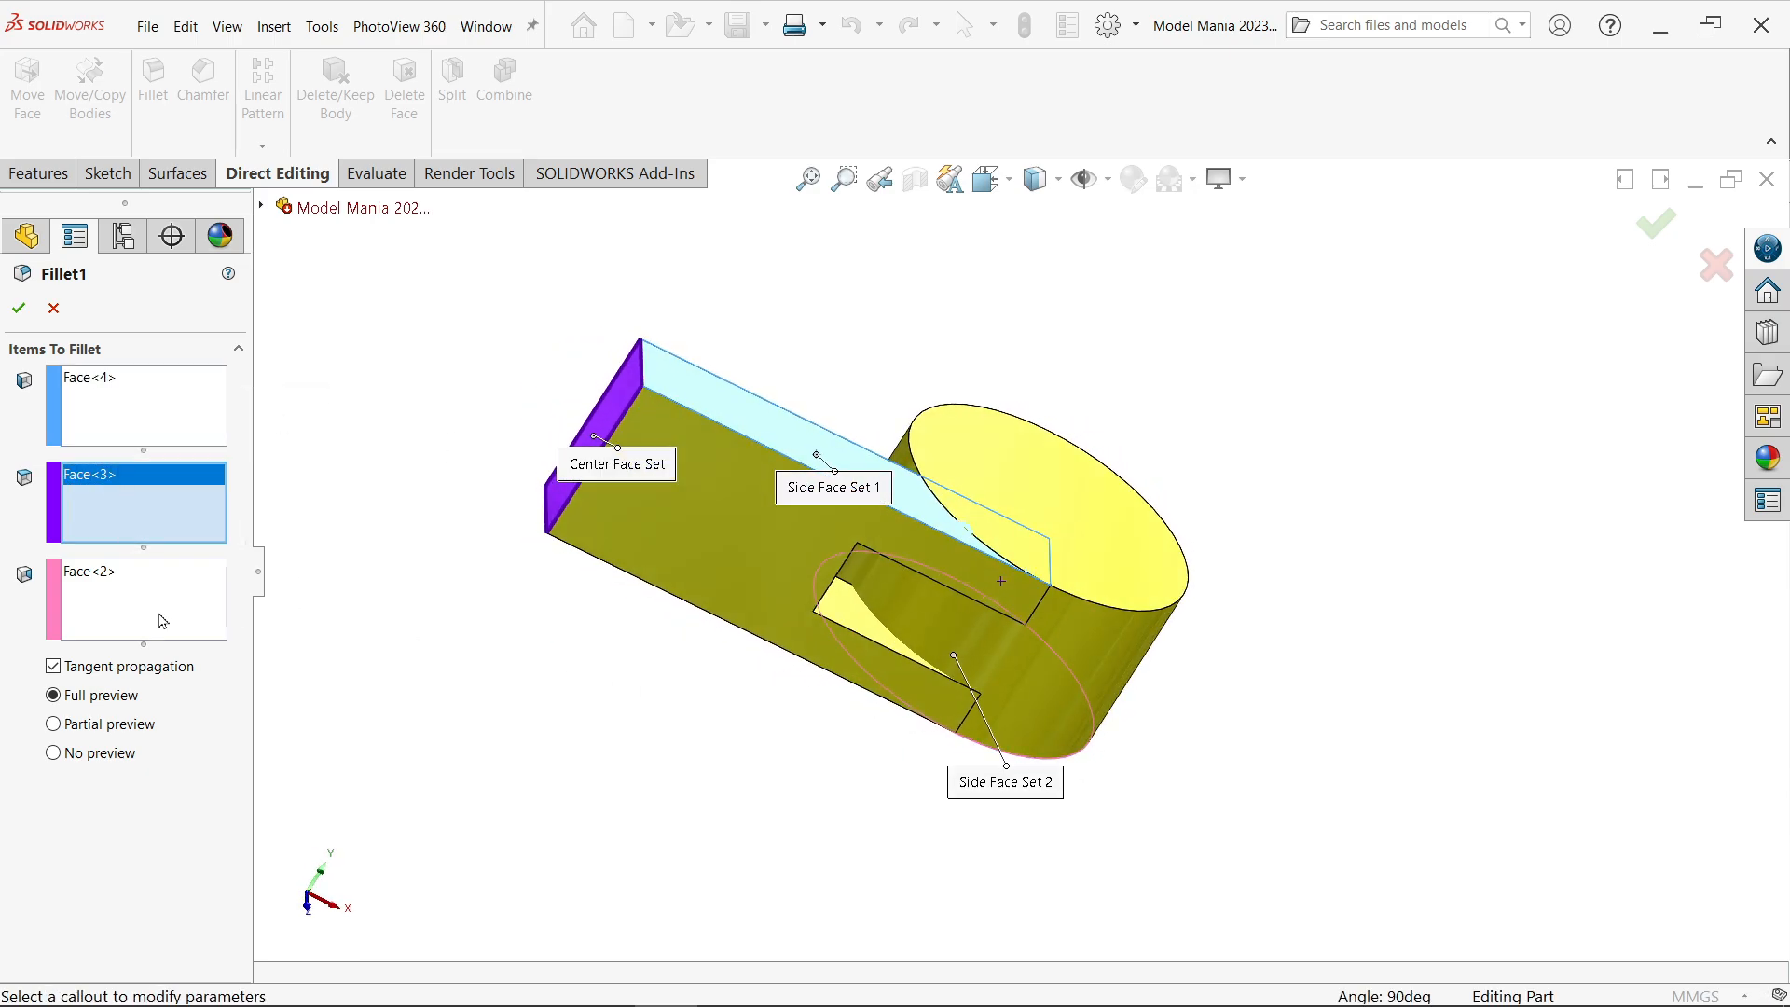
right_click(136, 598)
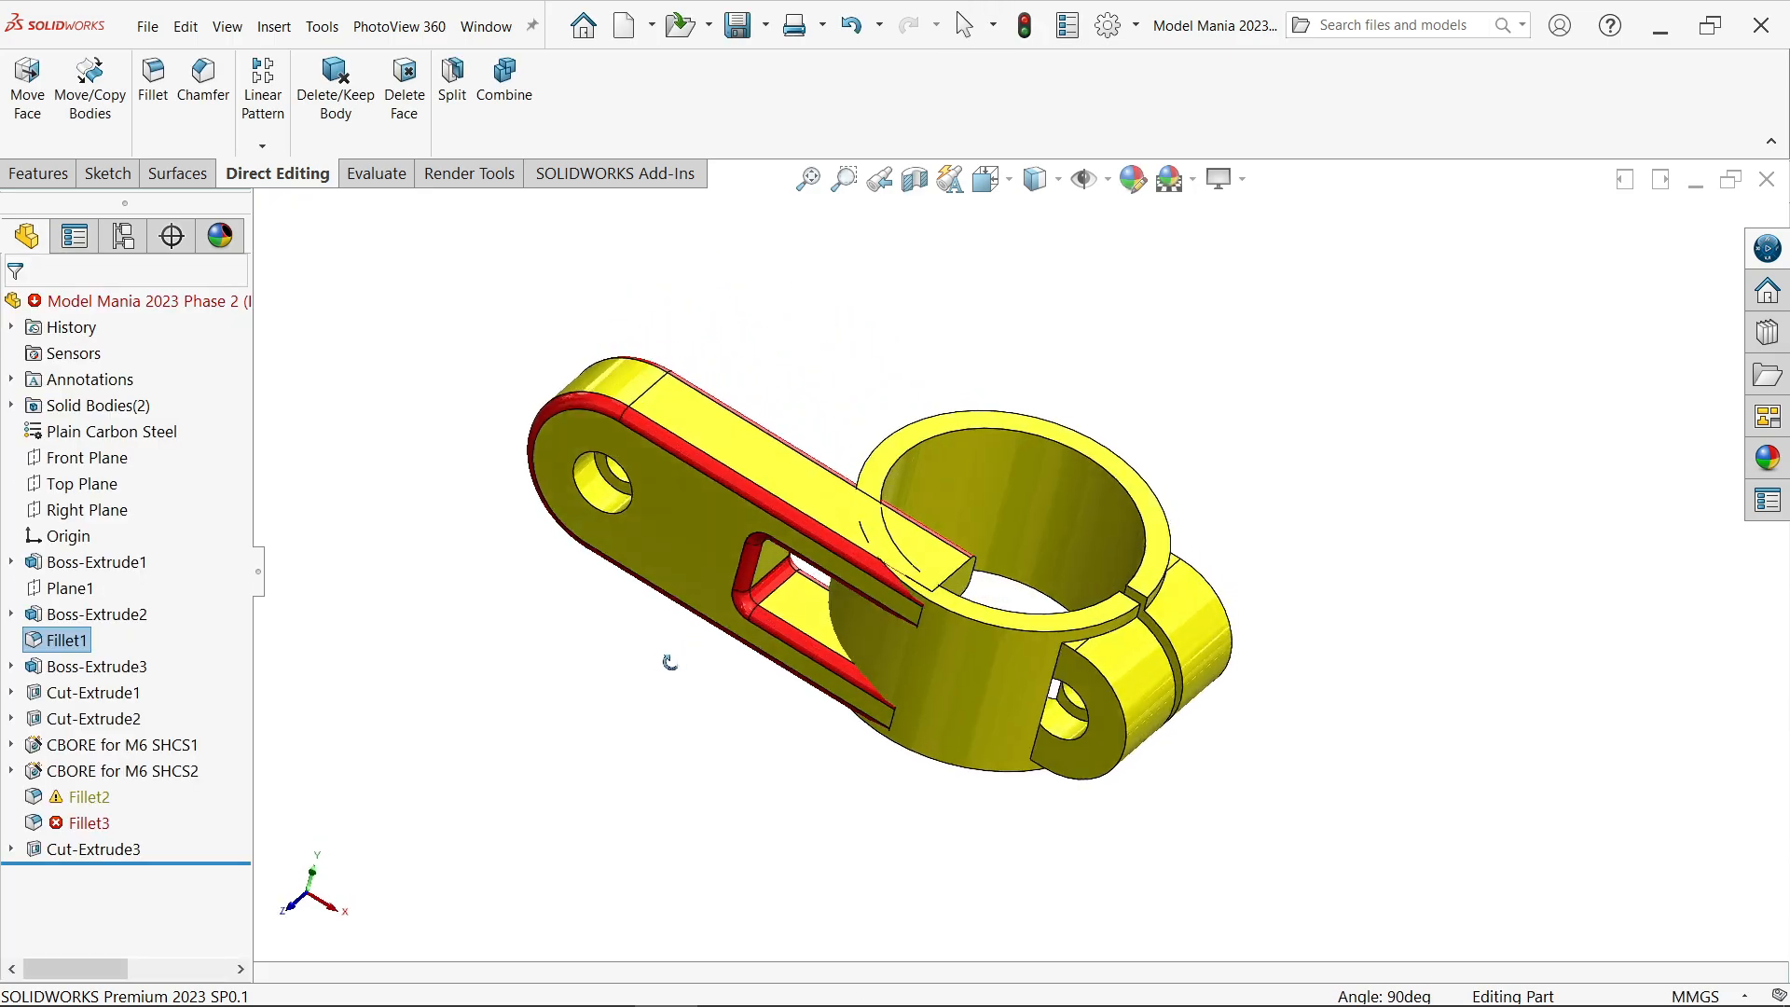
left_click(116, 744)
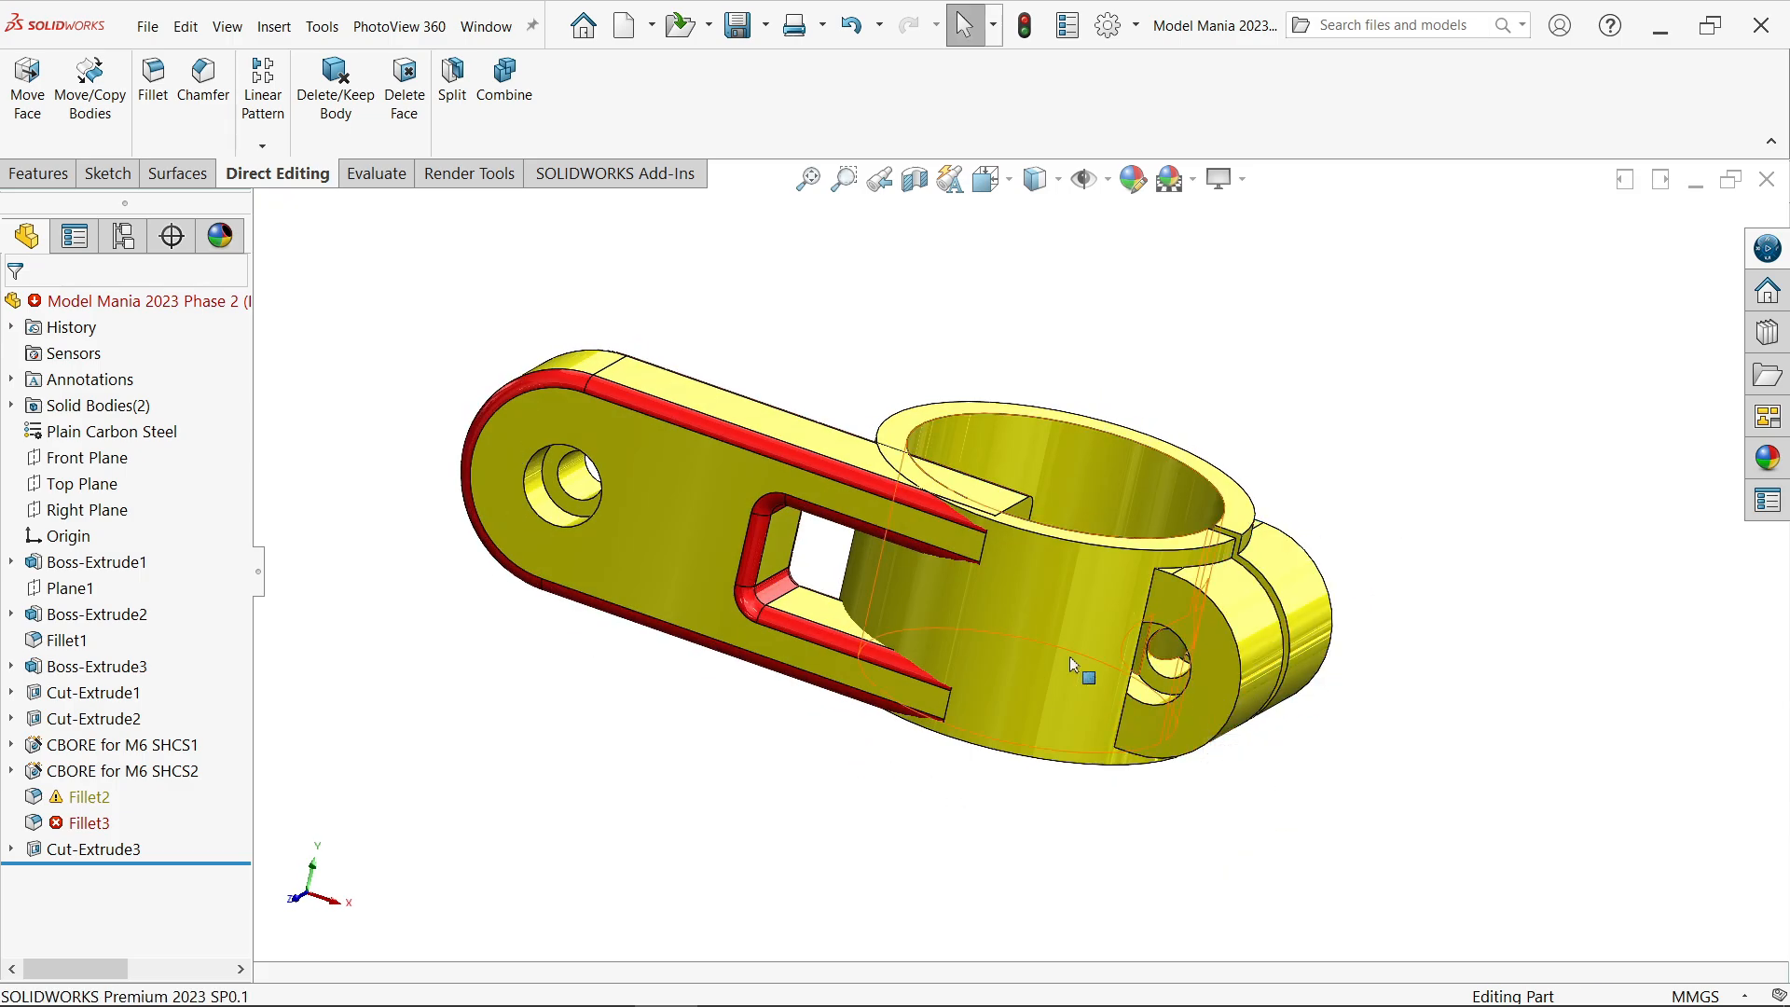
Change the lug sketch distance dimension to 5.5 so Fillet3 and the counterbore rebuild.
left_click(11, 665)
type("4")
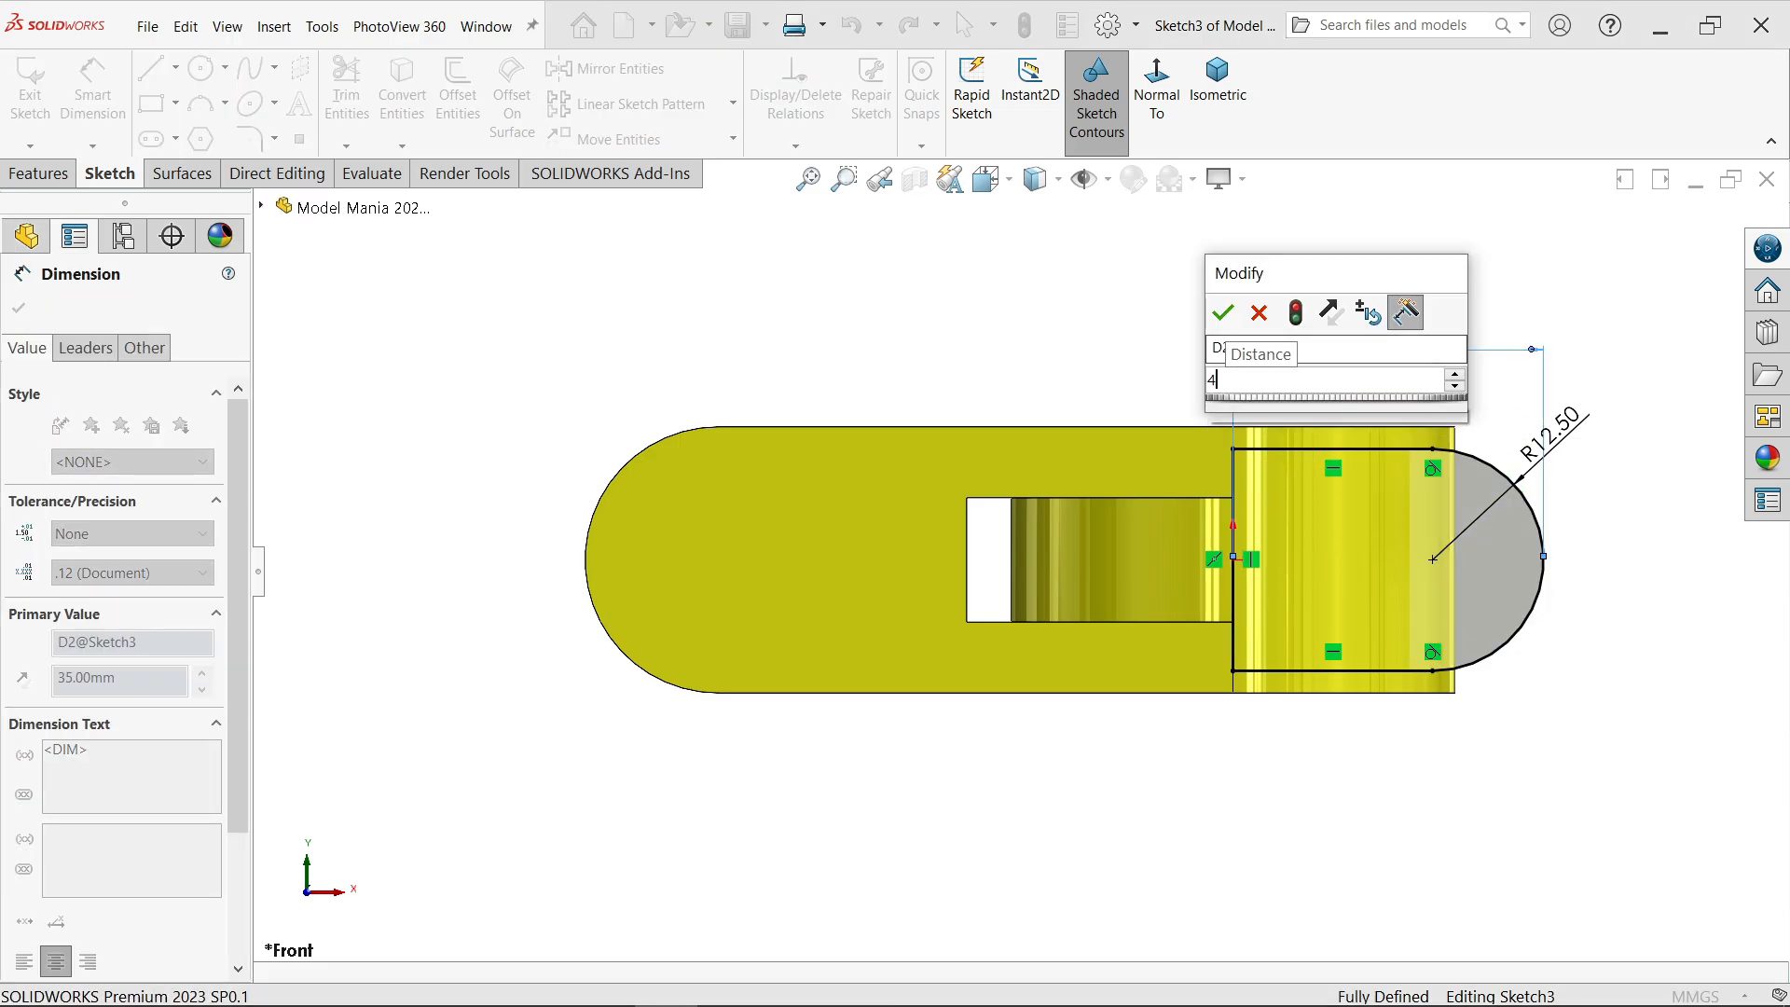
type("5.5")
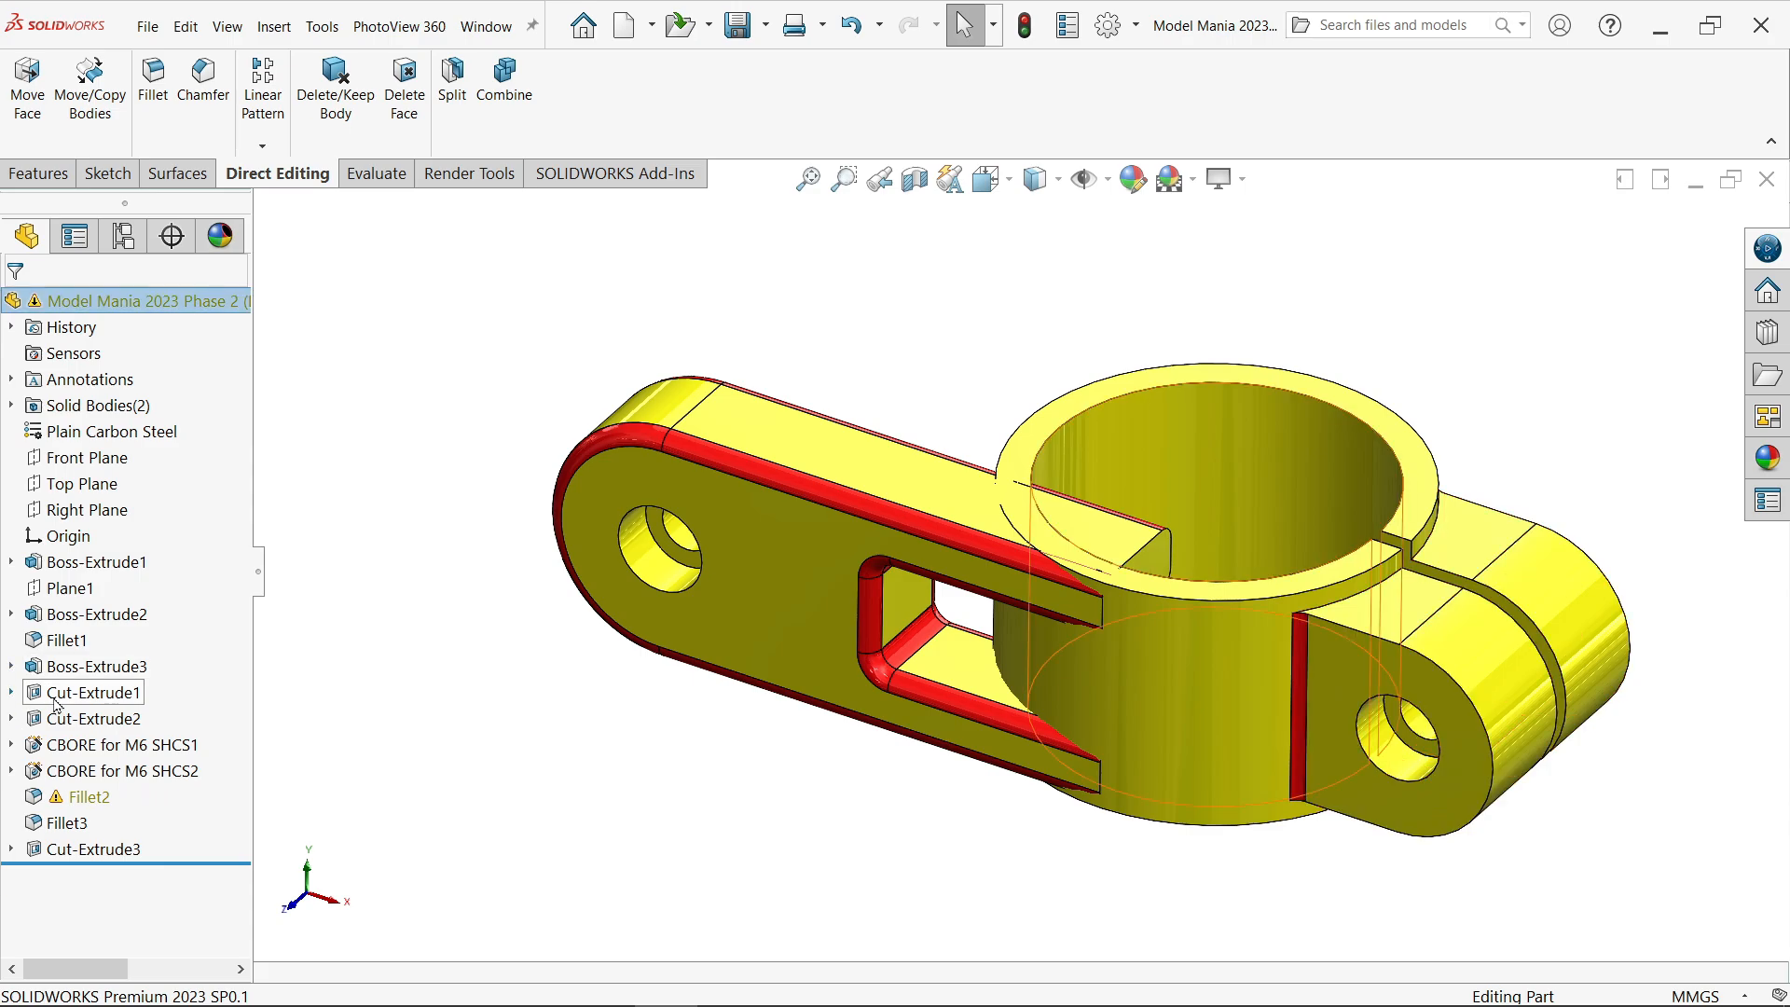
Drag the rollback bar up to just above Fillet2.
left_click(91, 692)
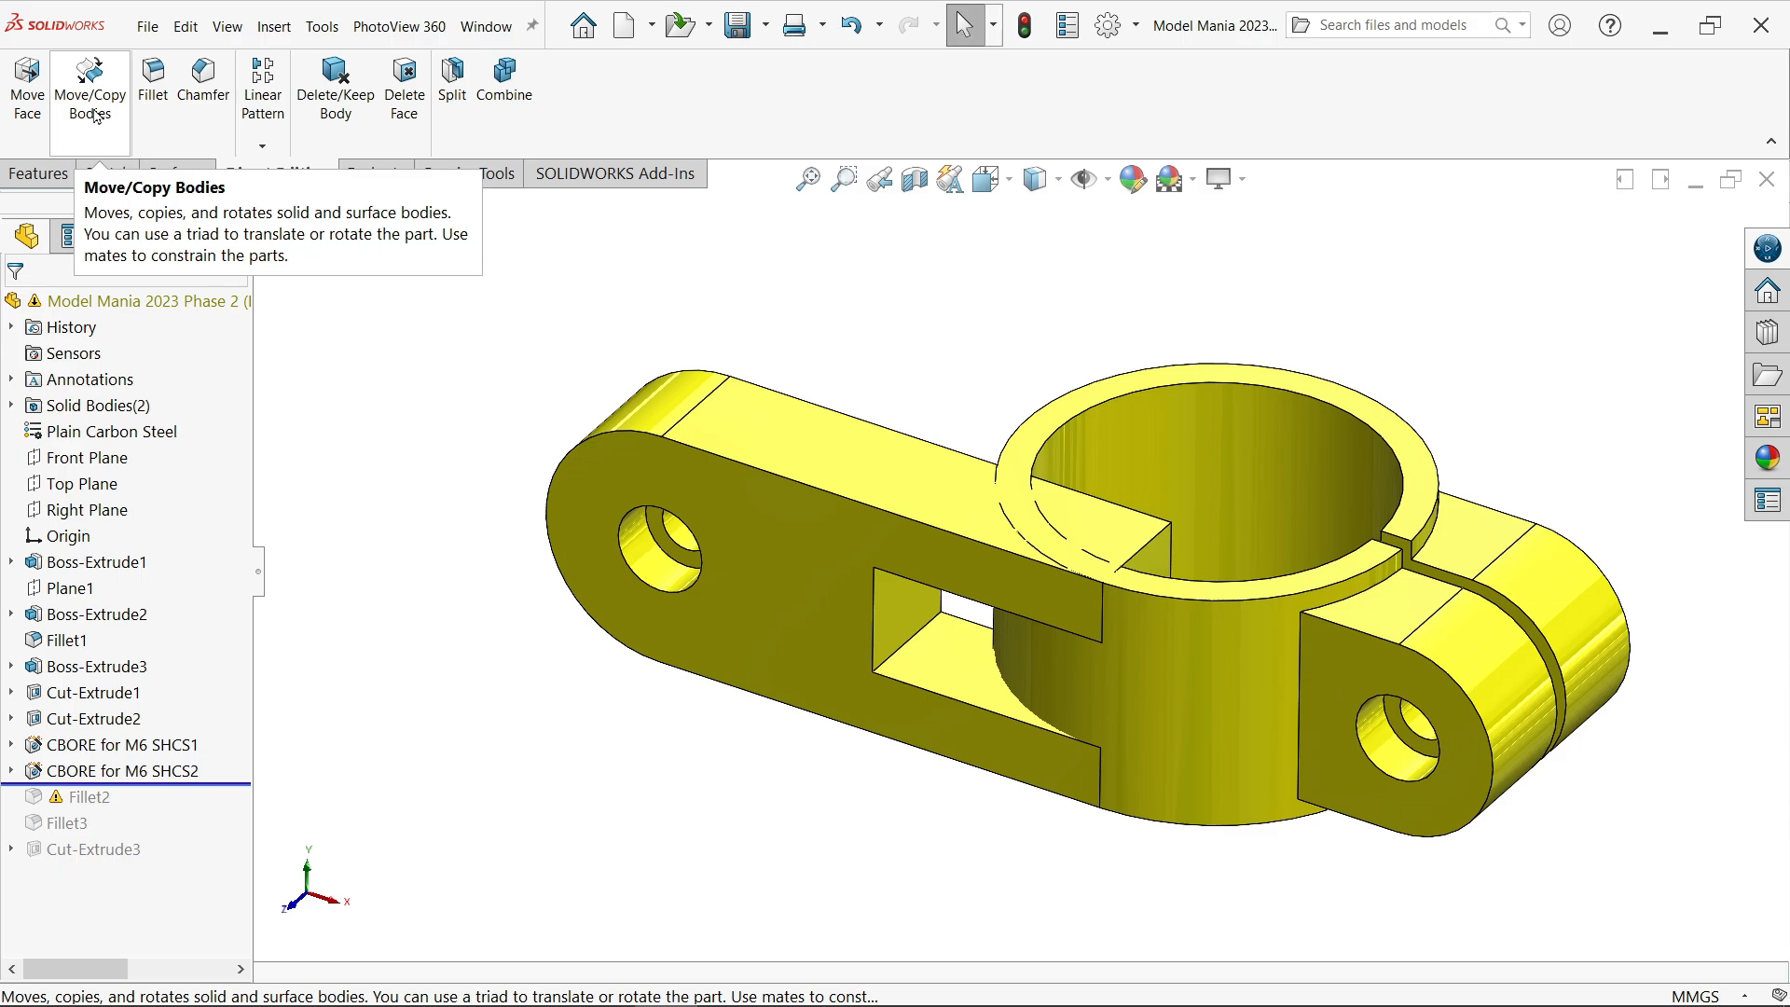
Rotate the arm body -45° about temporary Axis<1> with Move/Copy Bodies.
left_click(90, 88)
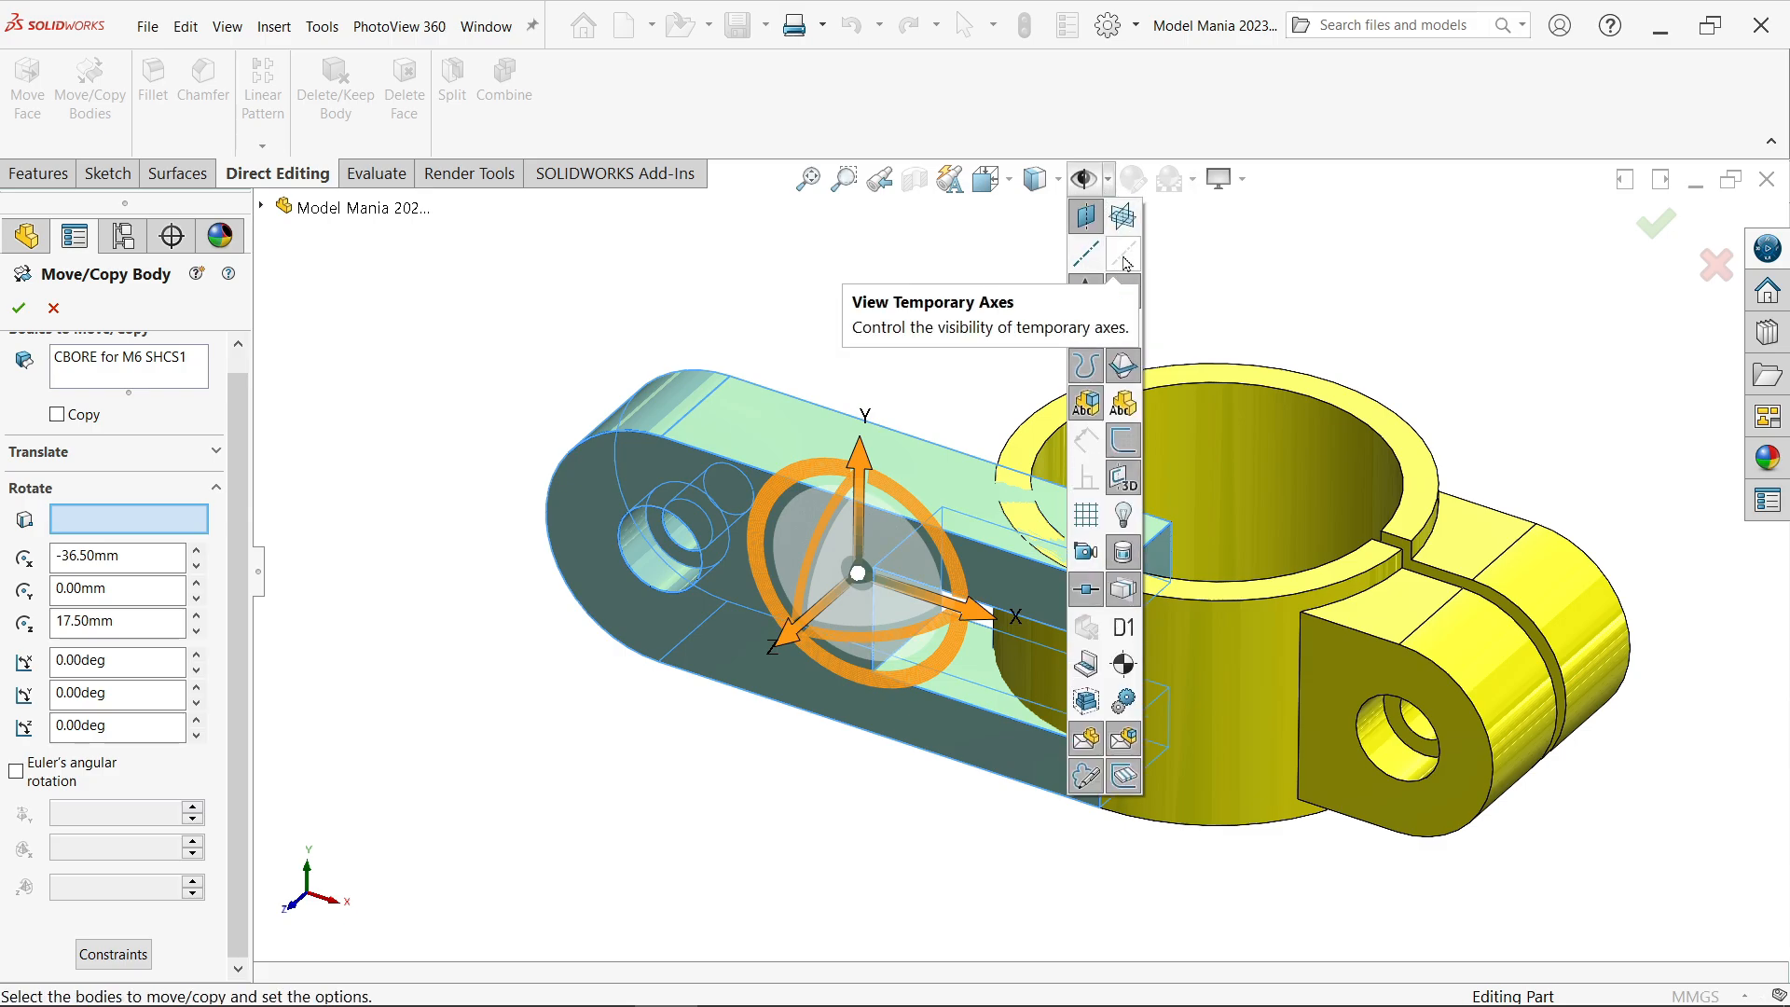
left_click(1122, 255)
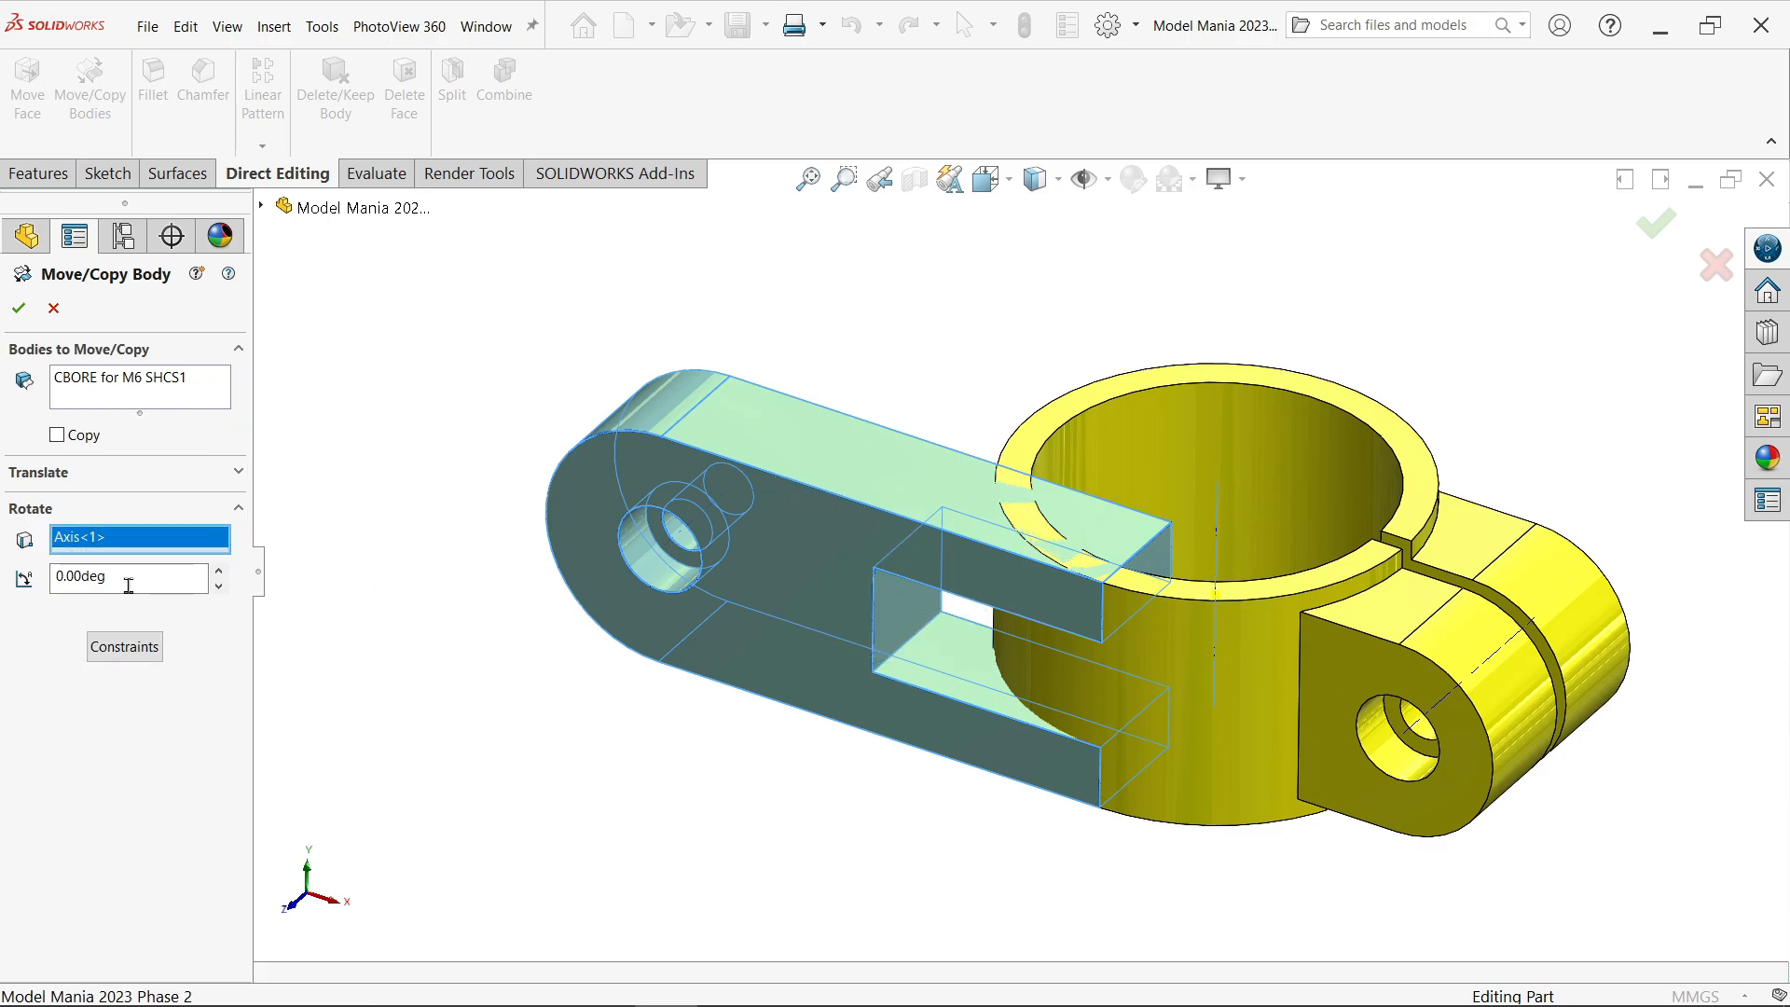
type("45")
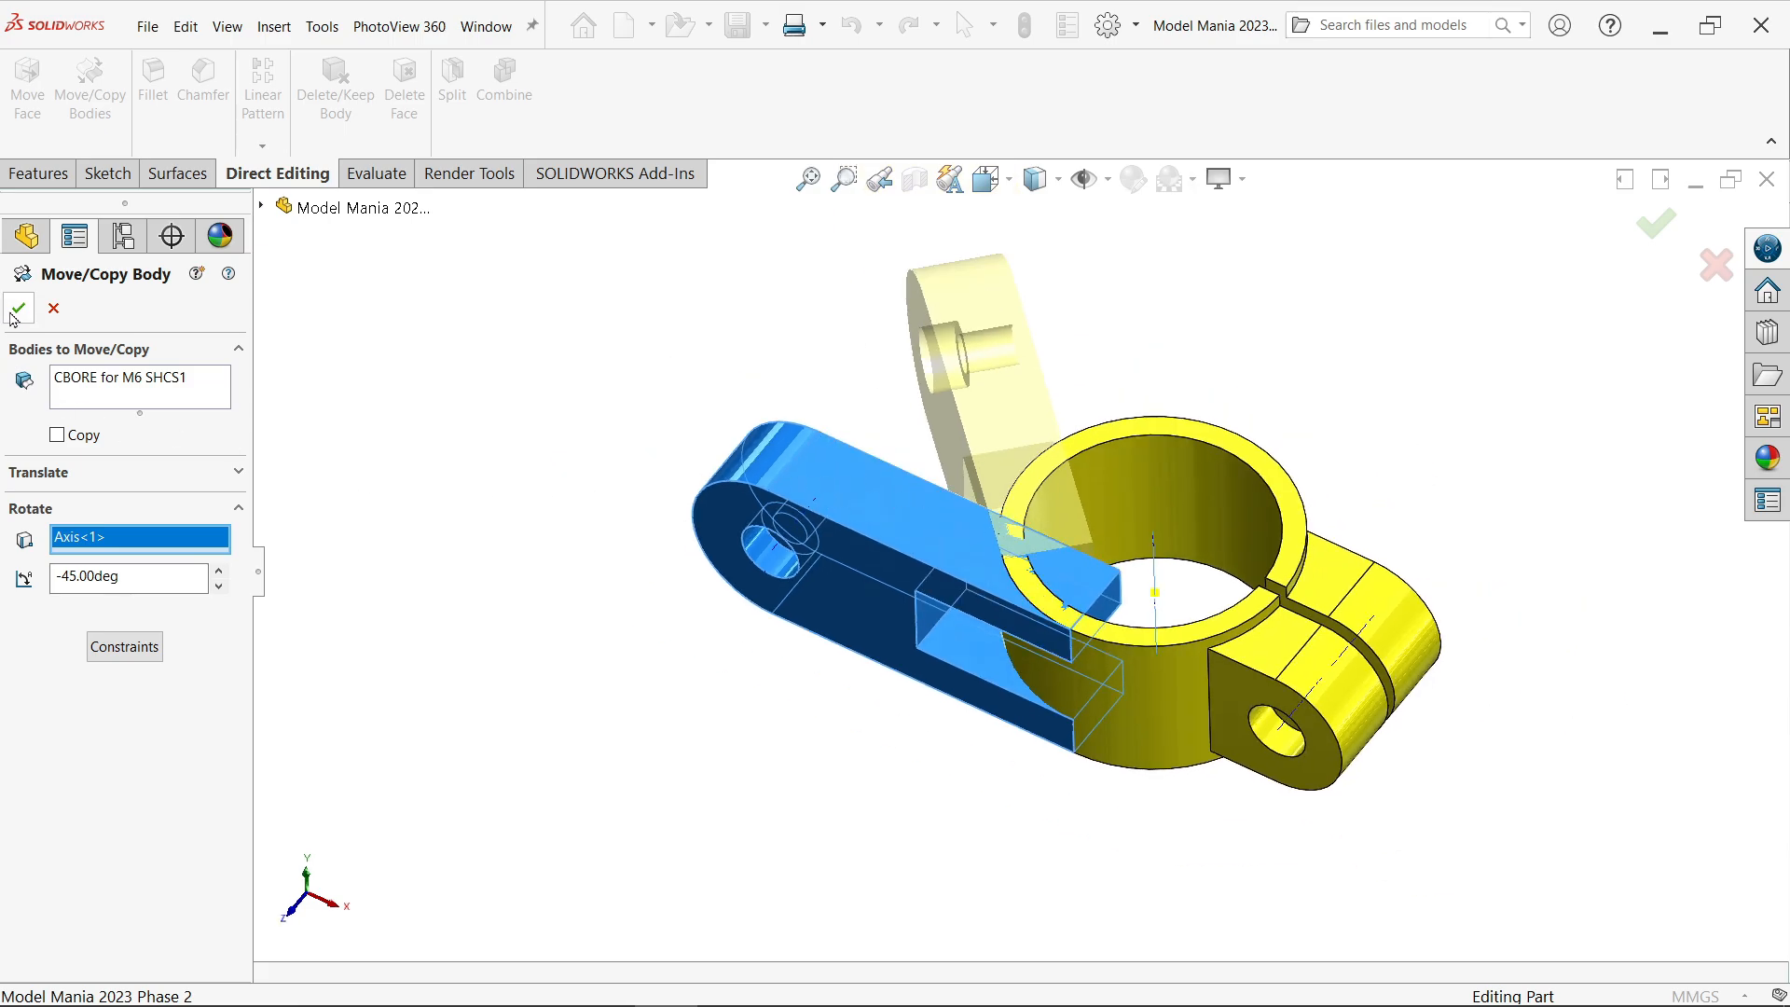
left_click(19, 307)
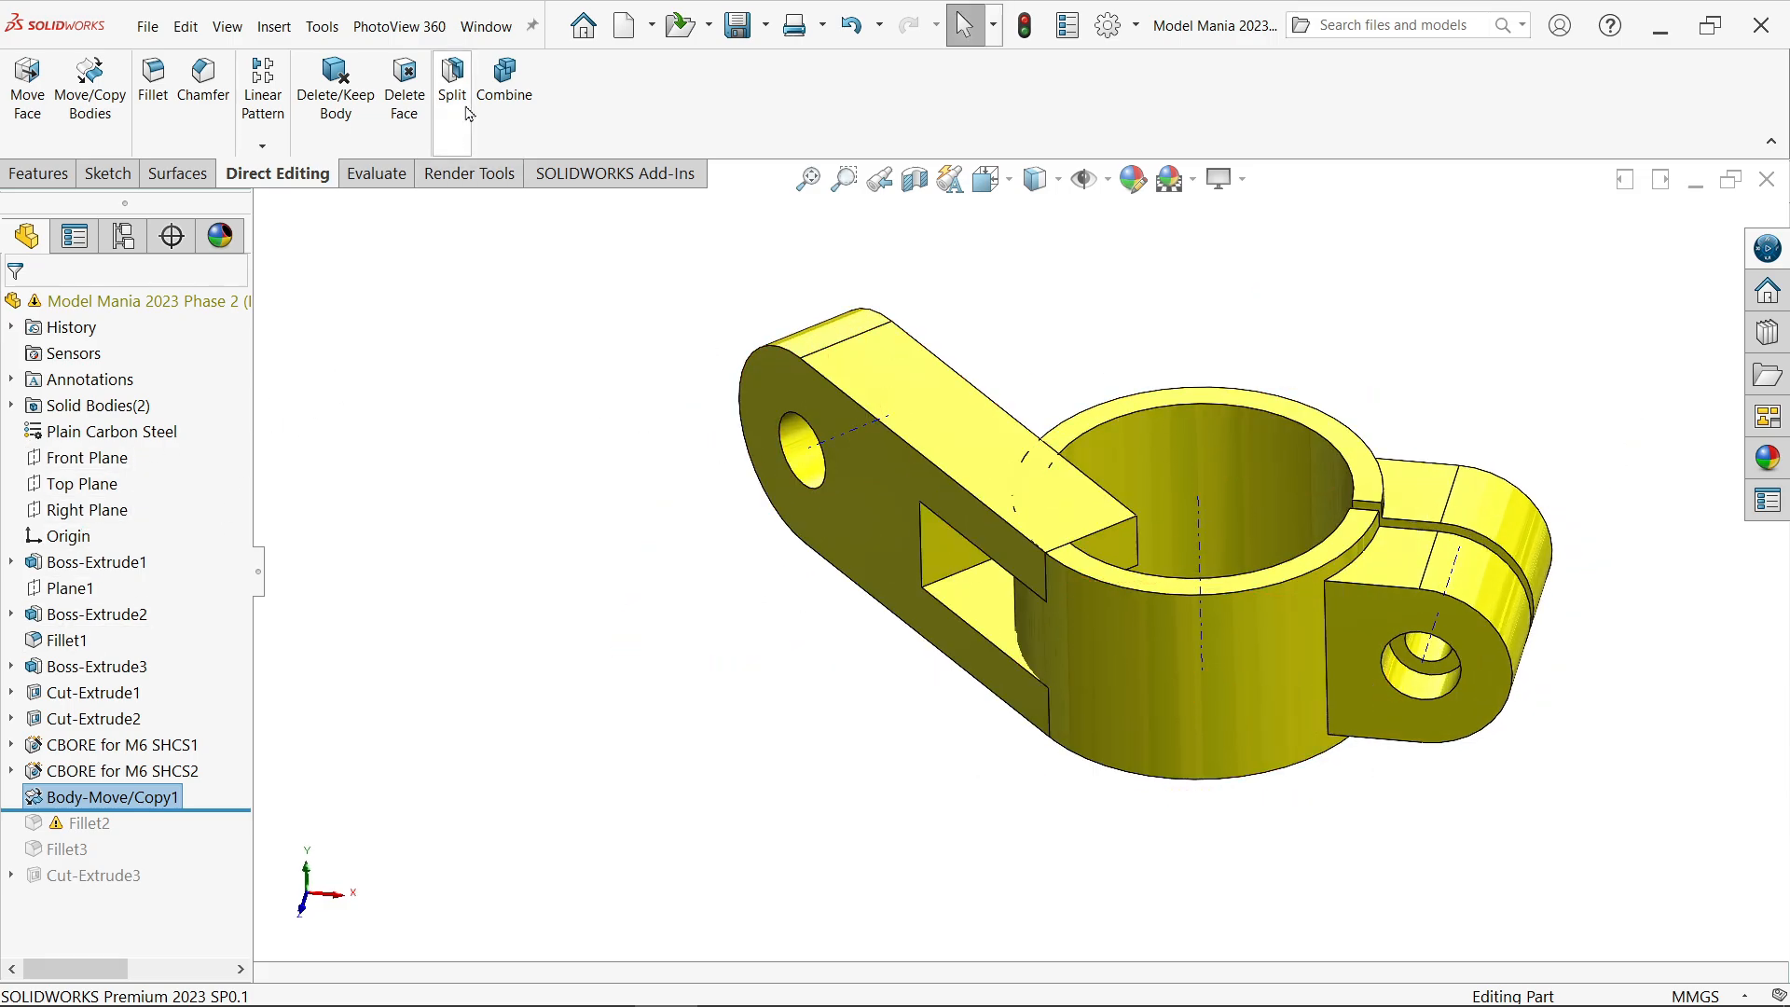
mouse_move(503, 89)
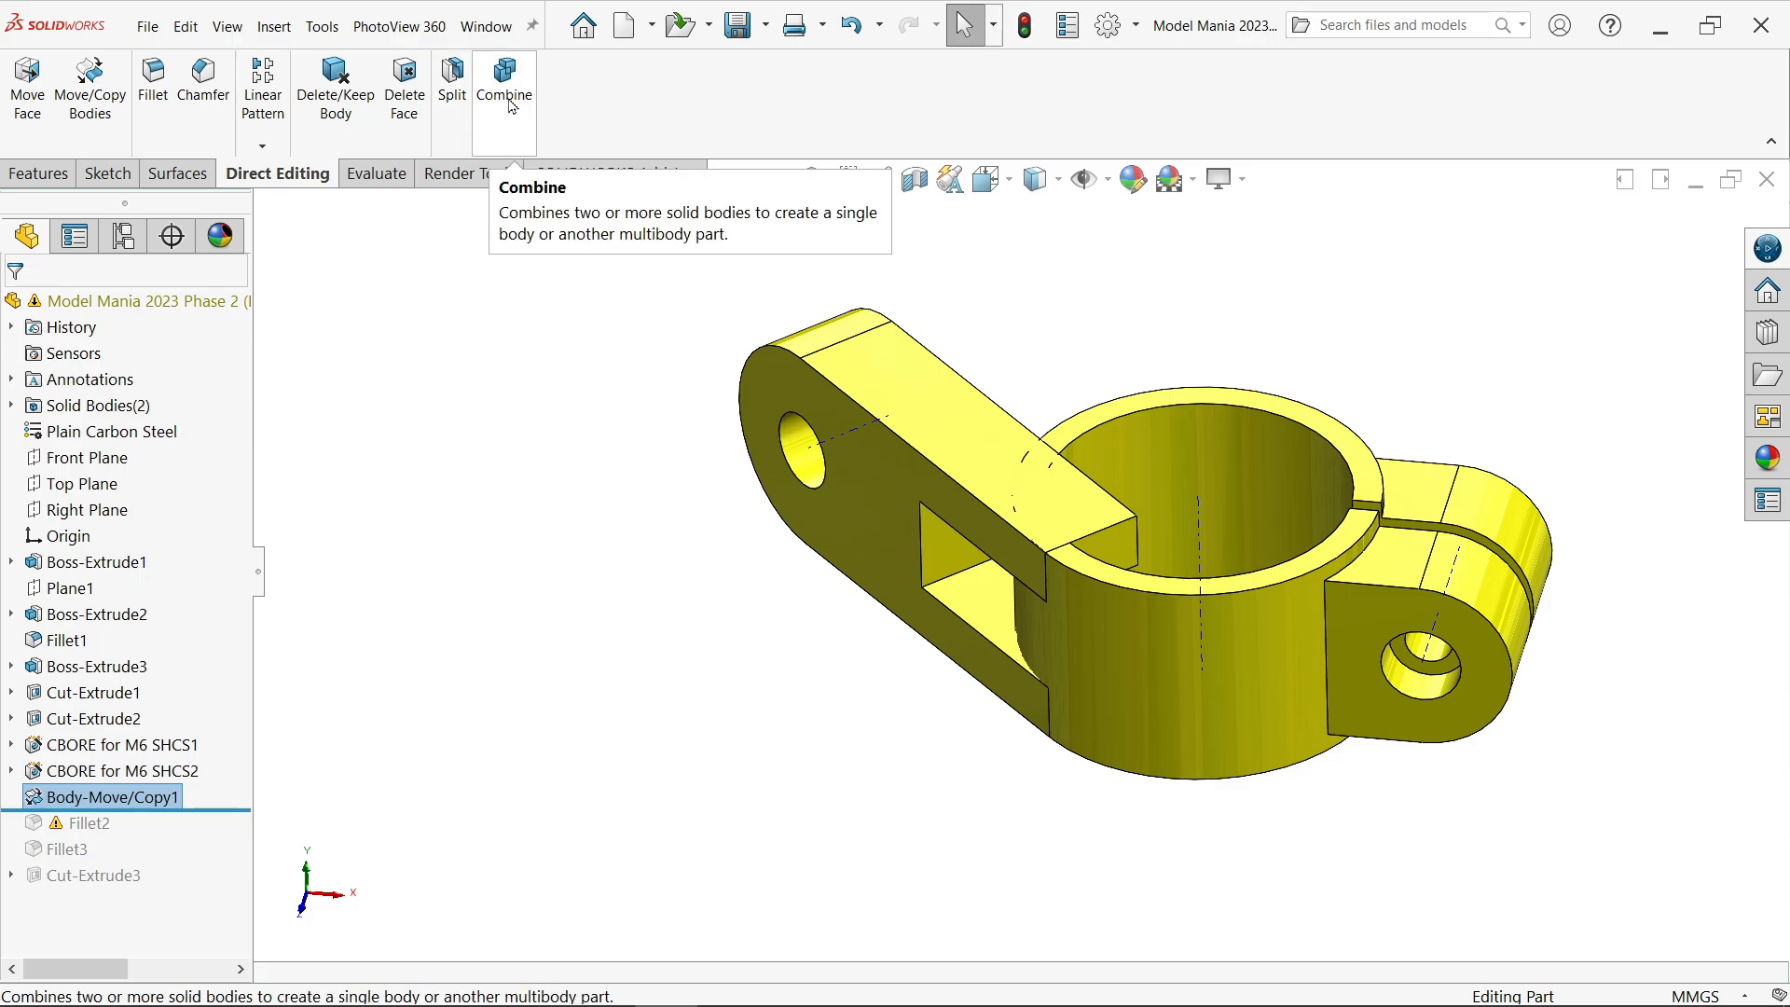
Combine Body-Move/Copy1 and CBORE for M6 SHCS2 into one solid body with Add.
left_click(502, 88)
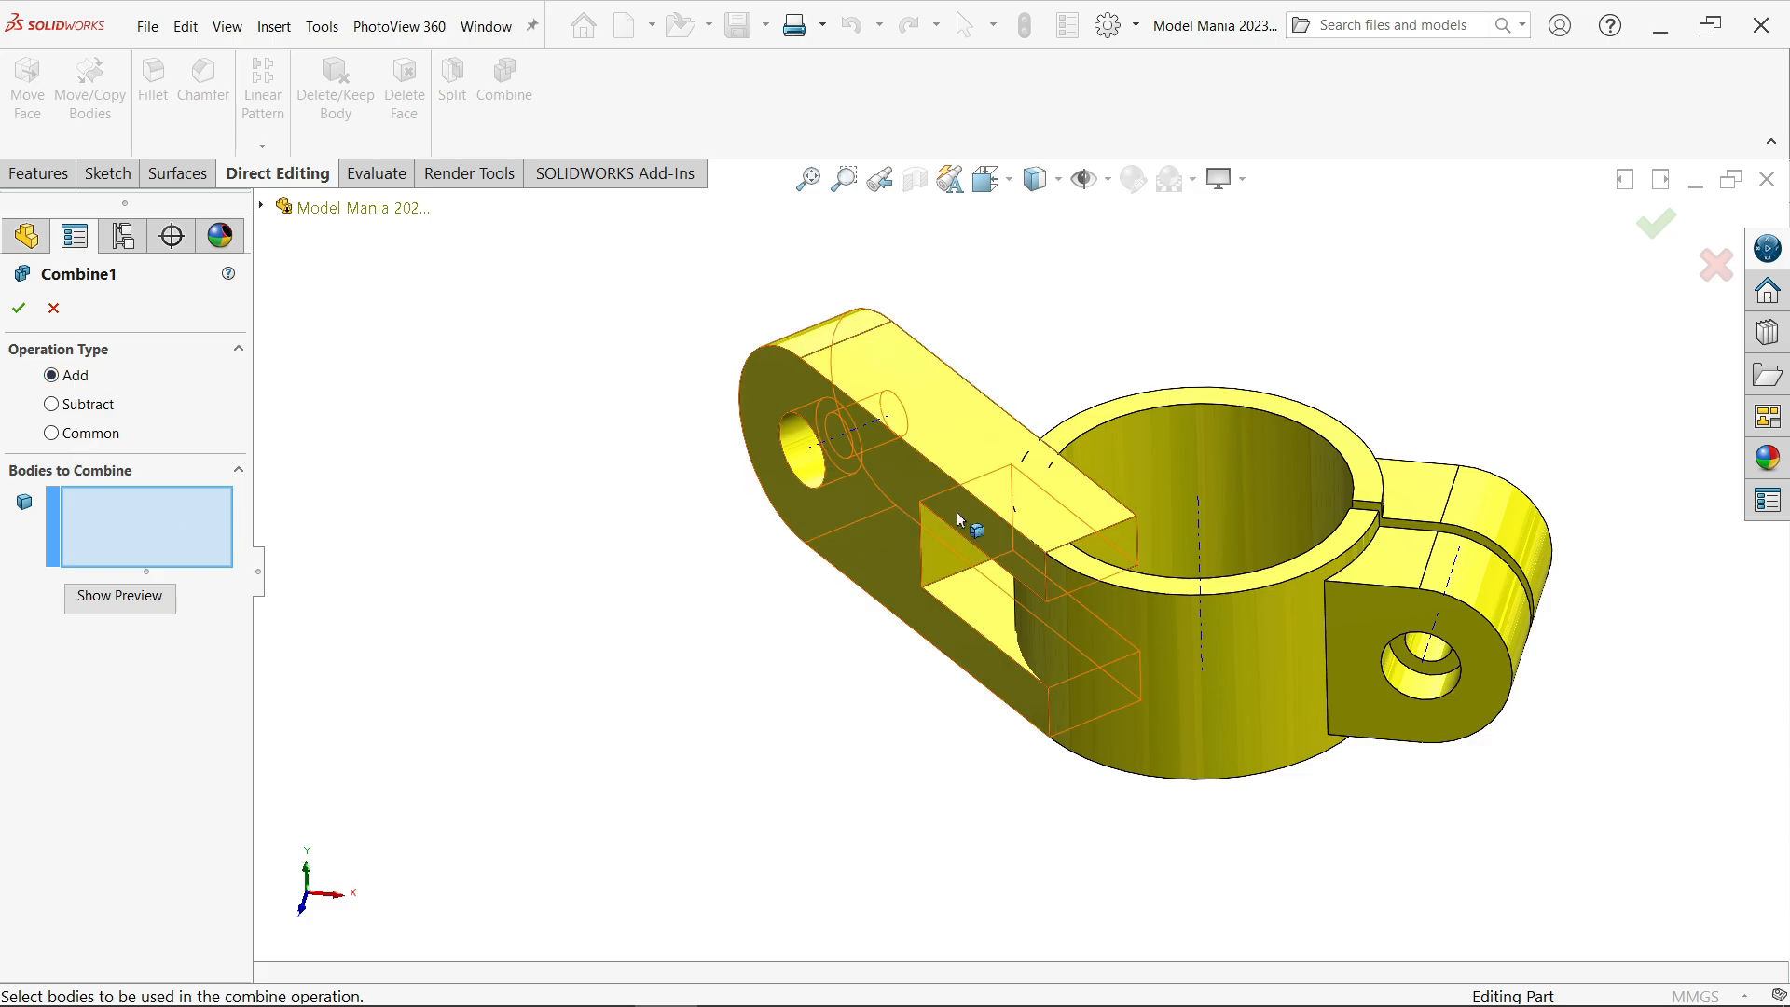
left_click(959, 520)
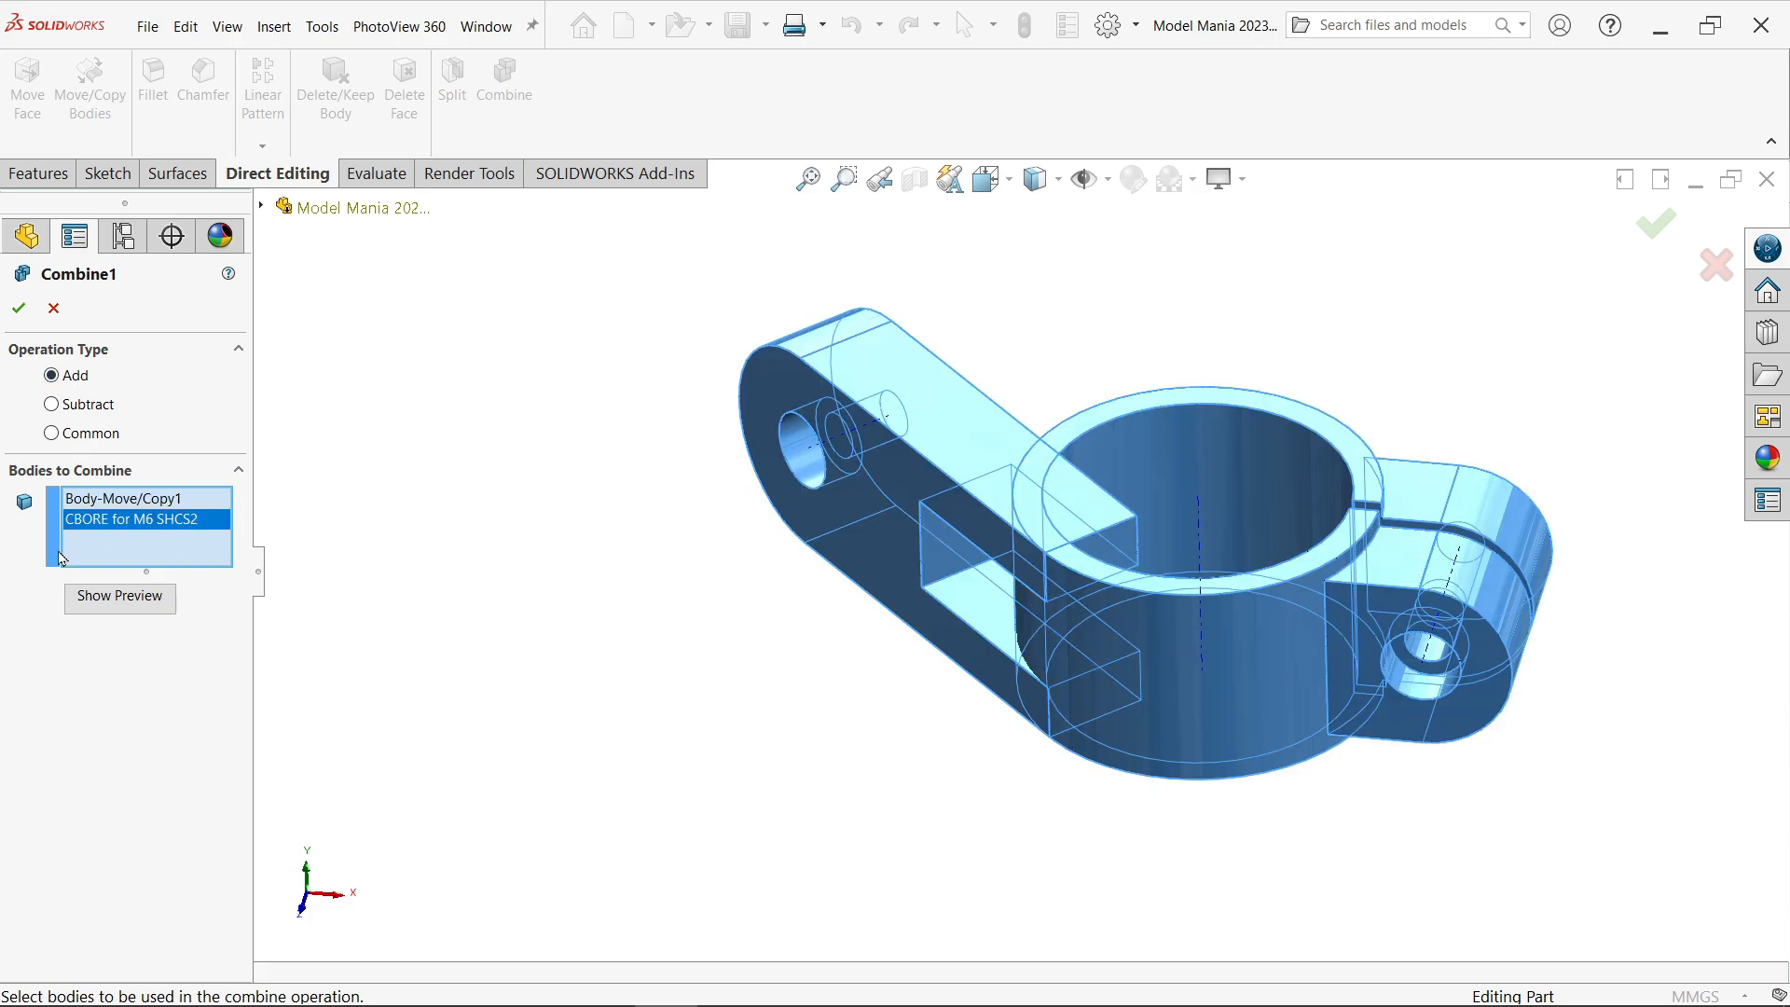
left_click(119, 597)
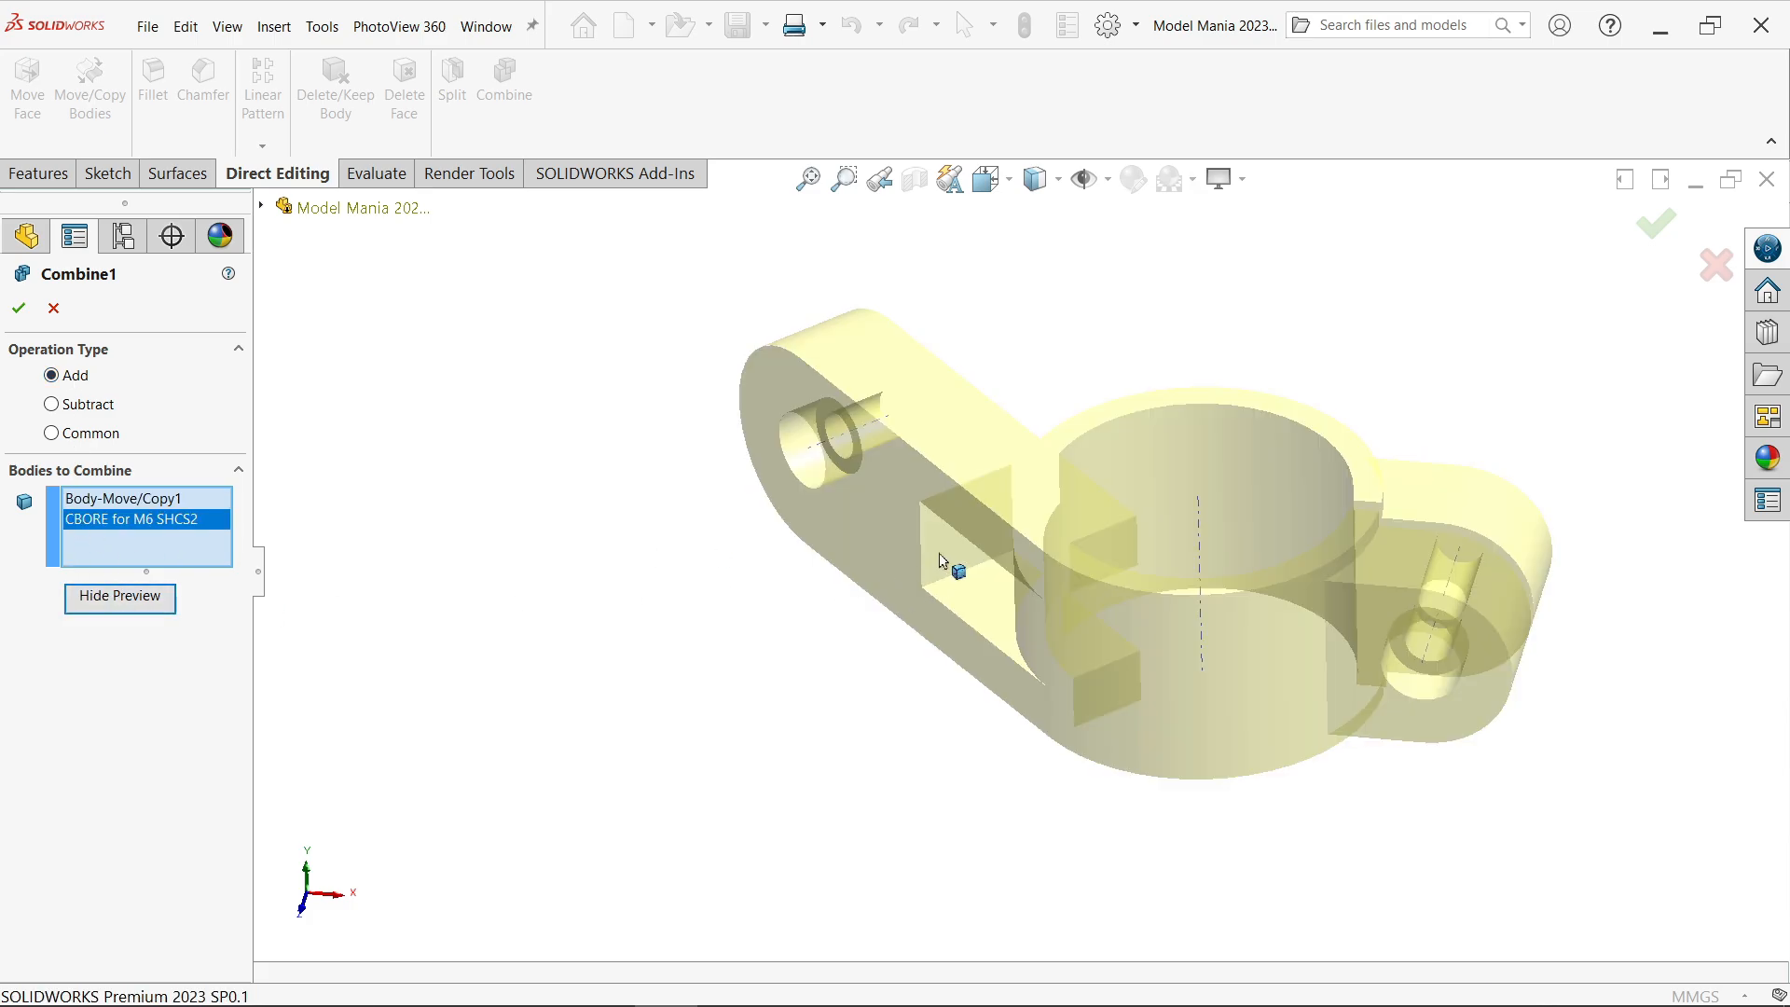
left_click(19, 308)
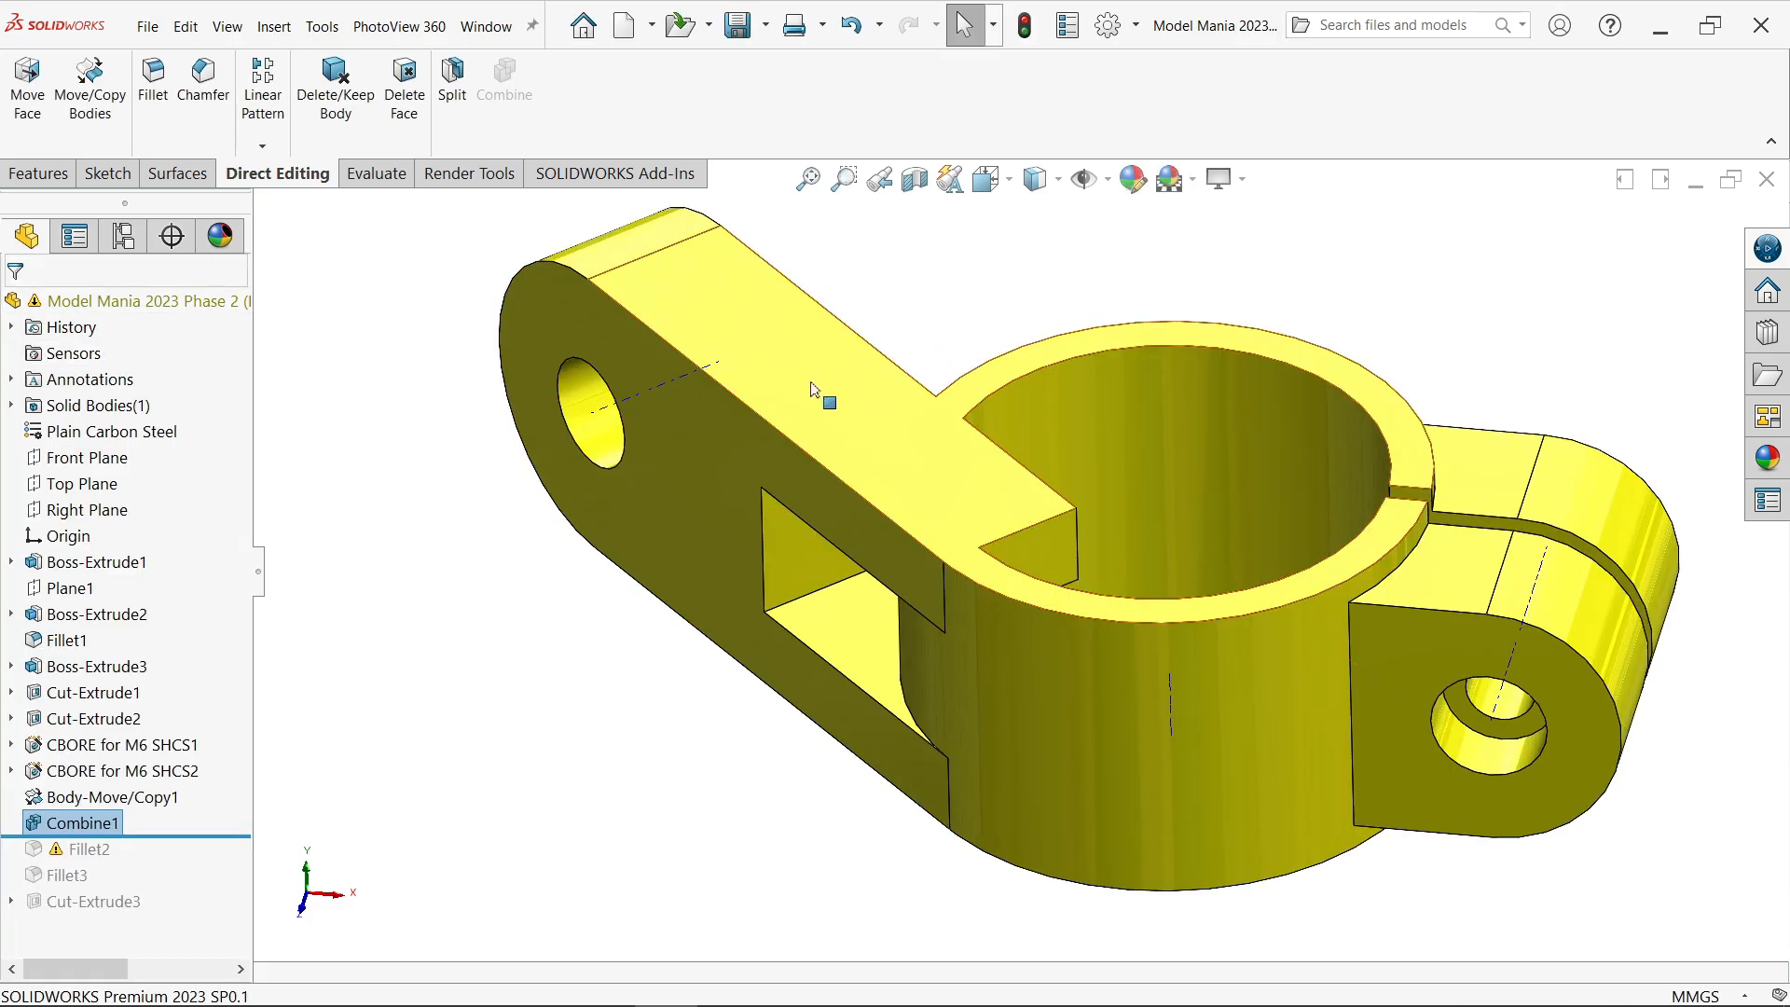
Delete and patch the six leftover arm faces inside the ring, then roll the tree forward.
left_click(403, 86)
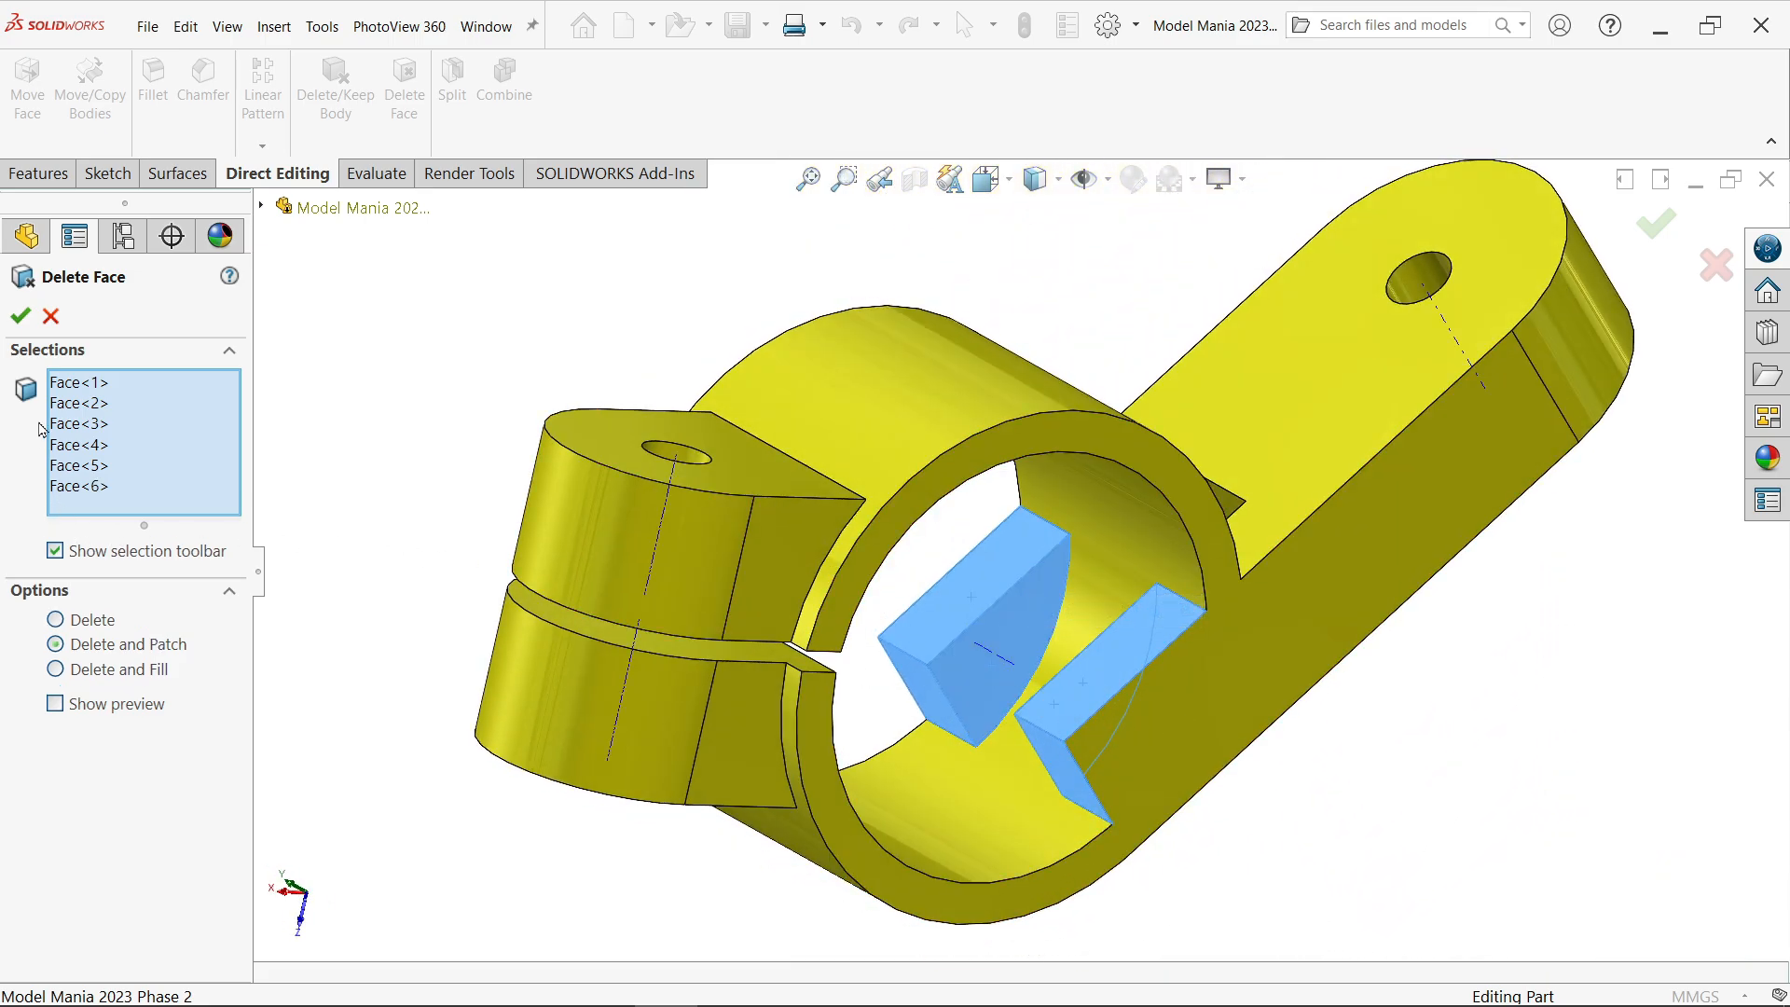
left_click(18, 315)
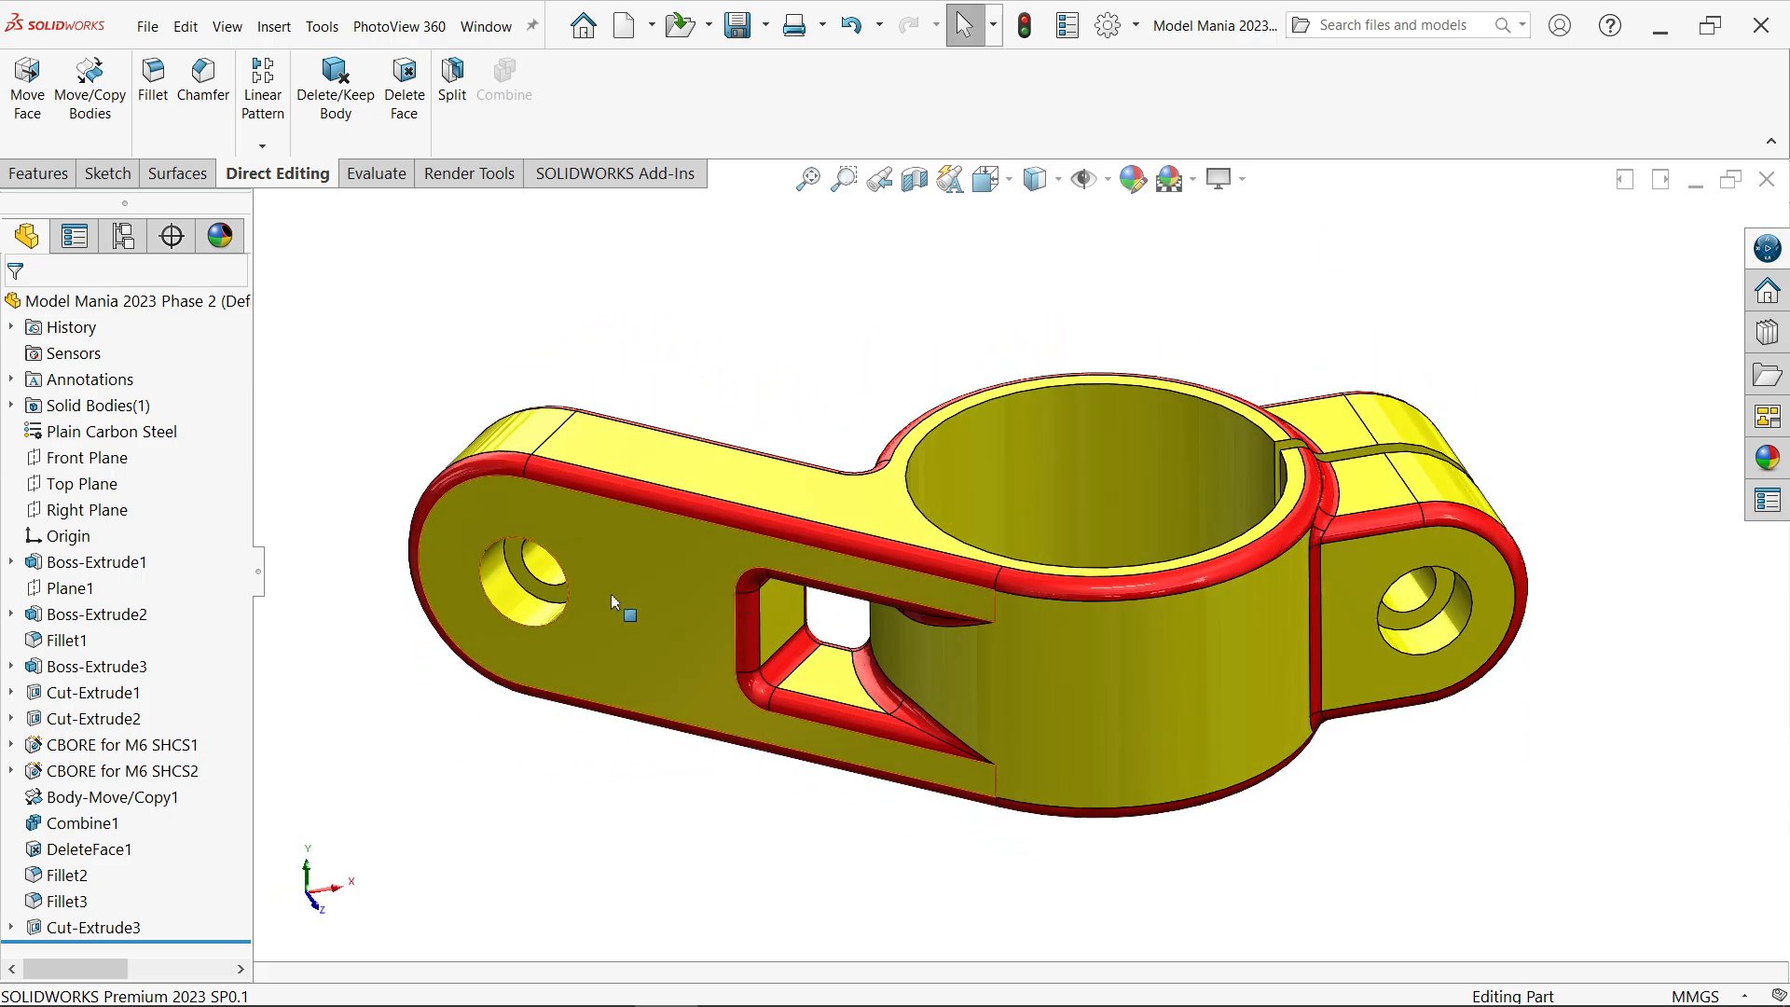
Redefine CBORE for M6 SHCS1 as a counterbore slot with custom sizes 6.6, 11, 6 mm and 8 mm length.
left_click(123, 743)
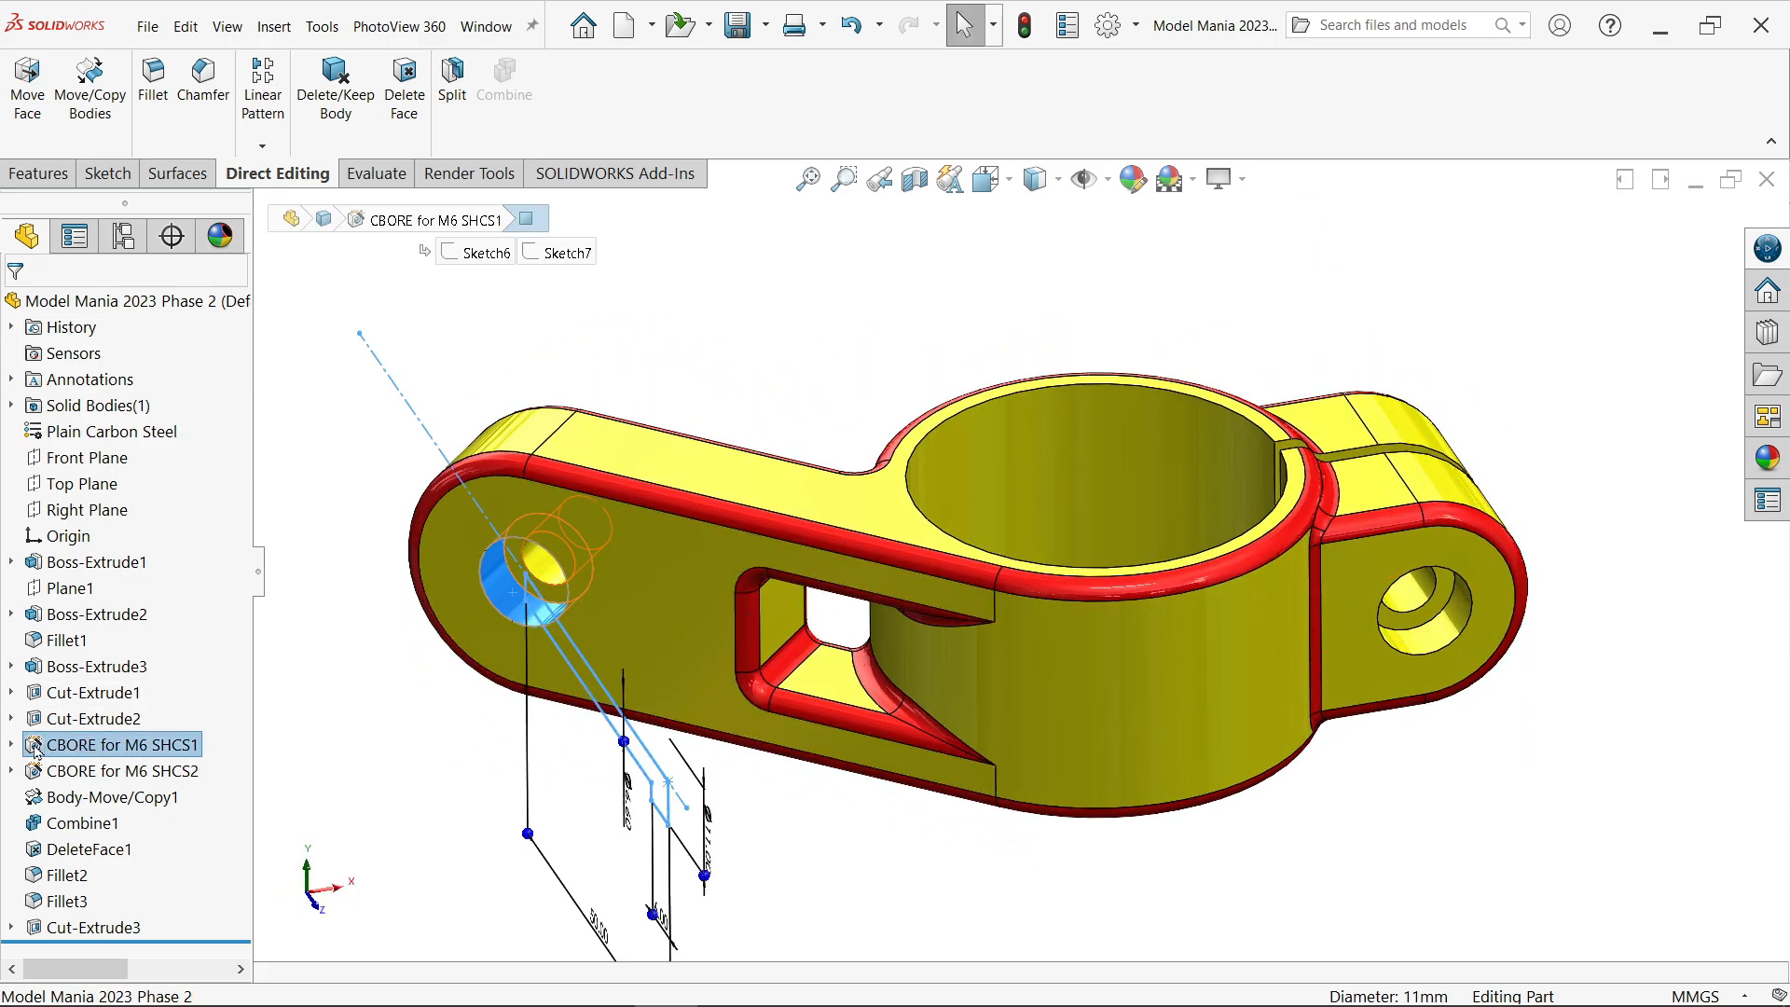
left_click(123, 744)
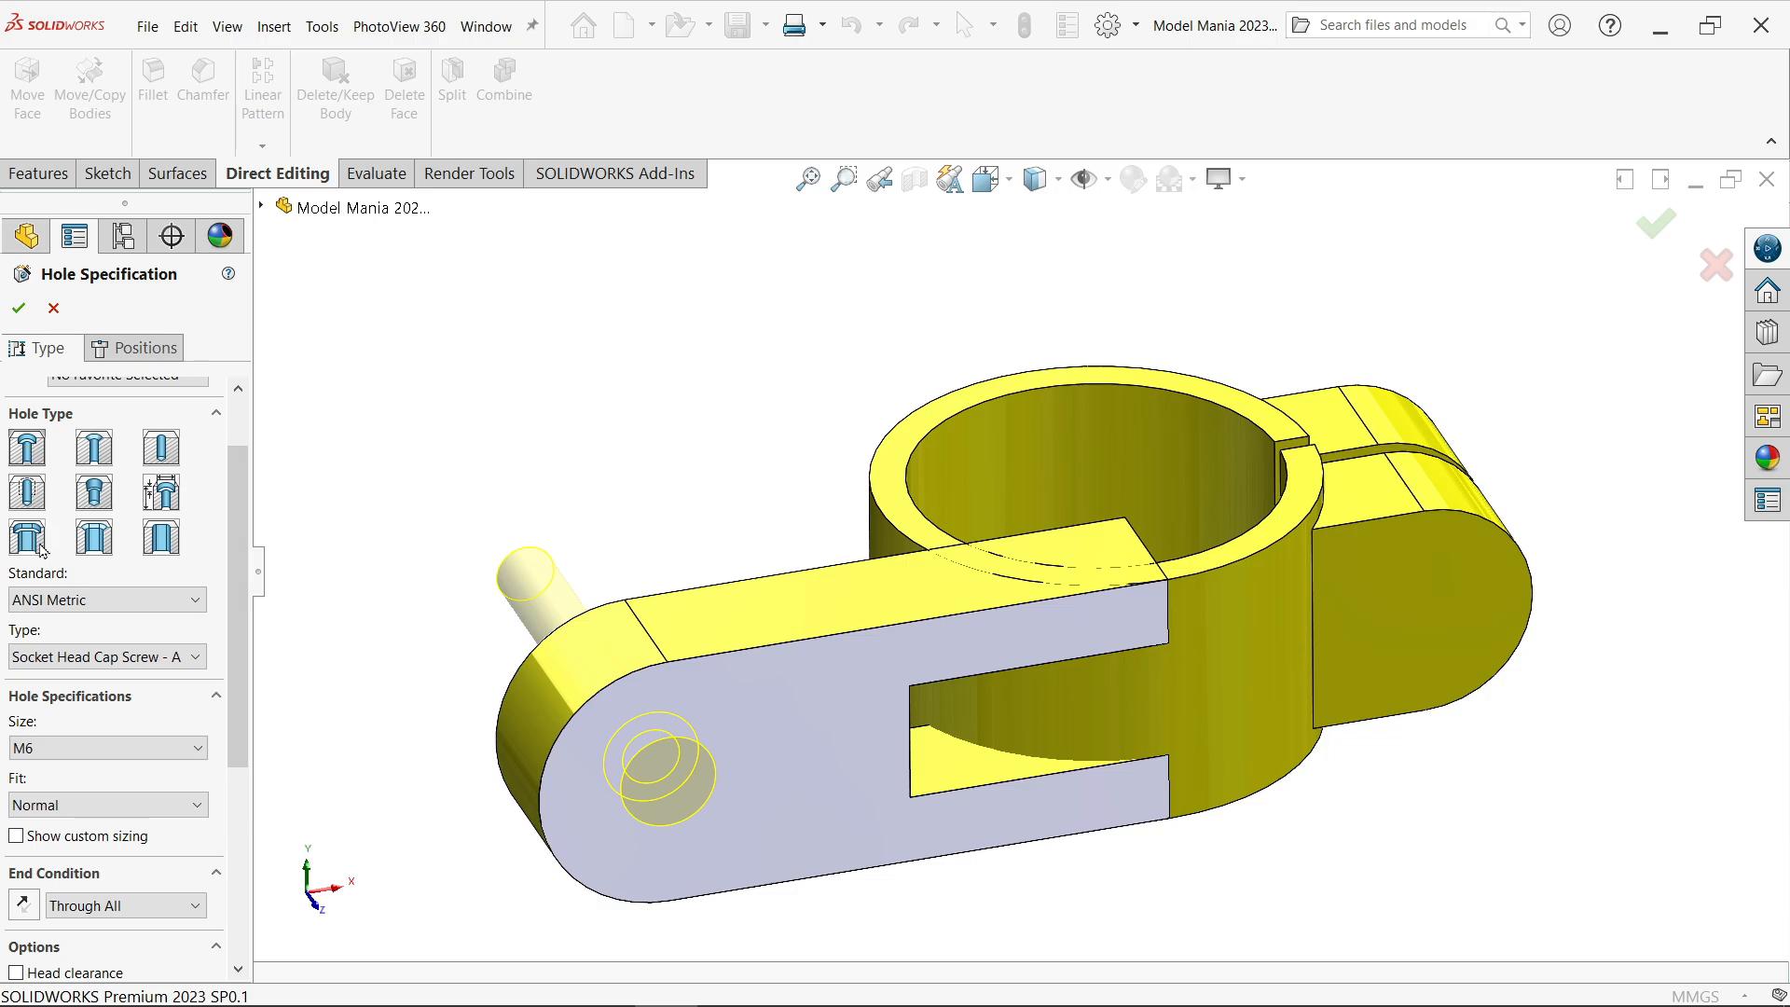
mouse_move(24, 537)
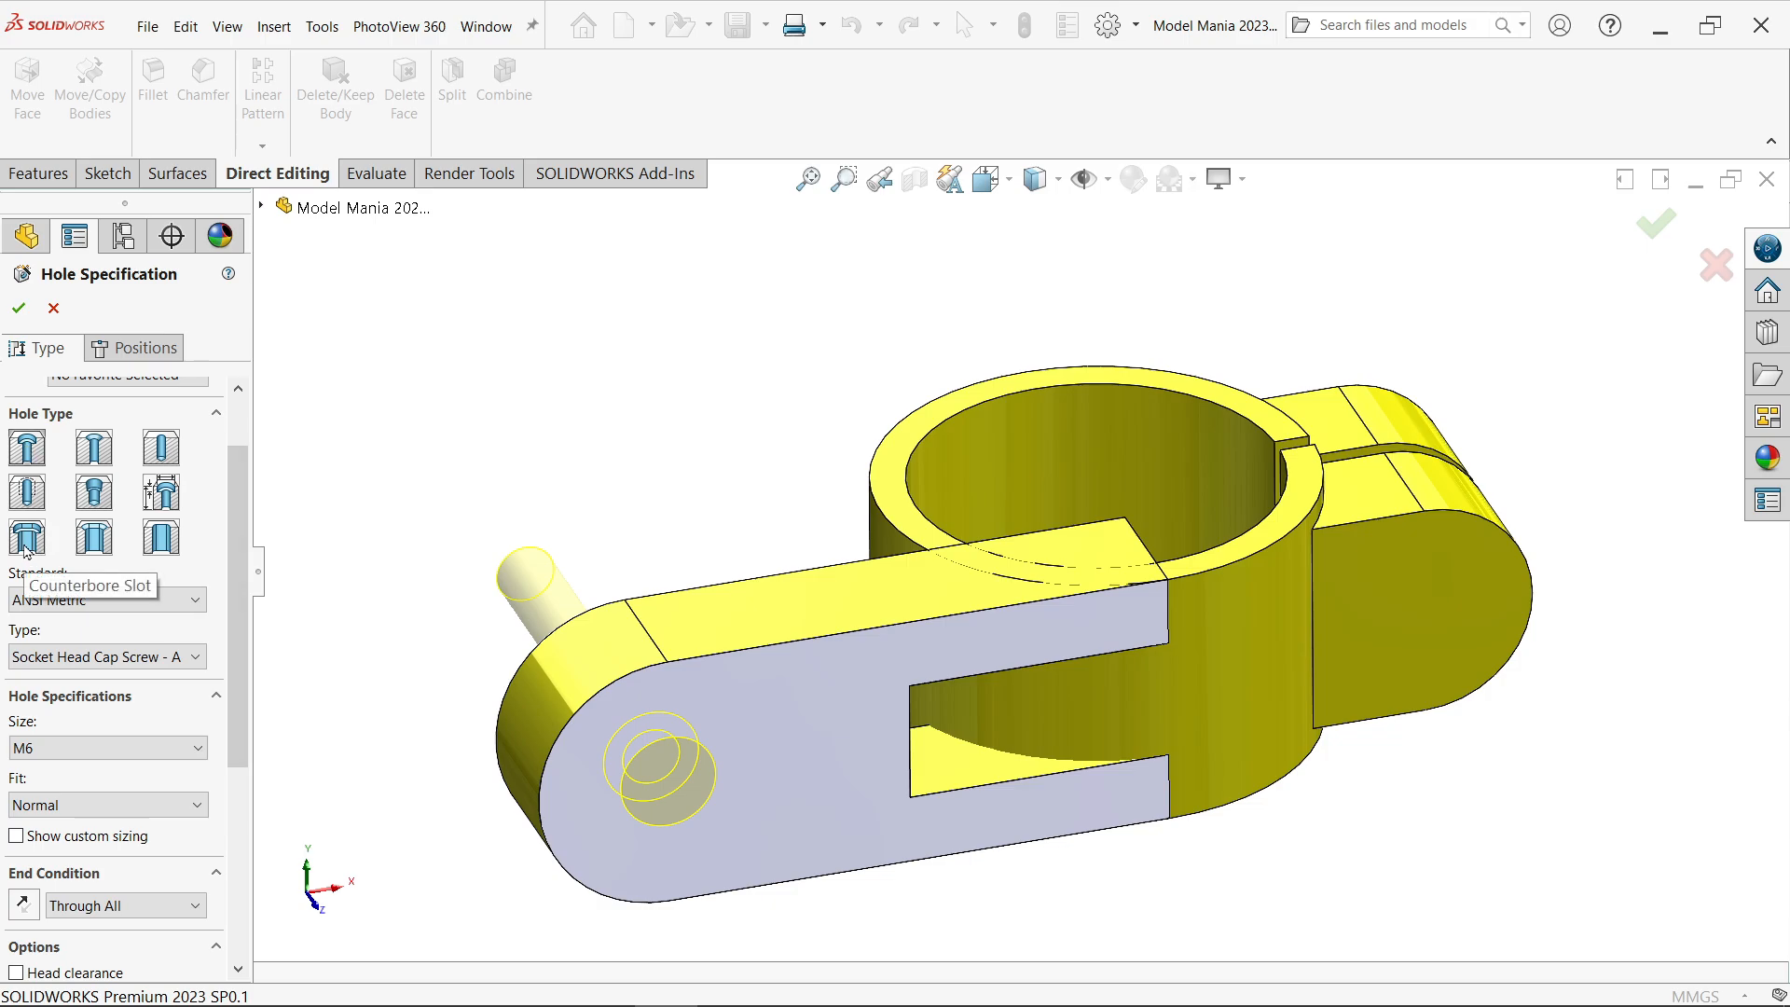
left_click(26, 537)
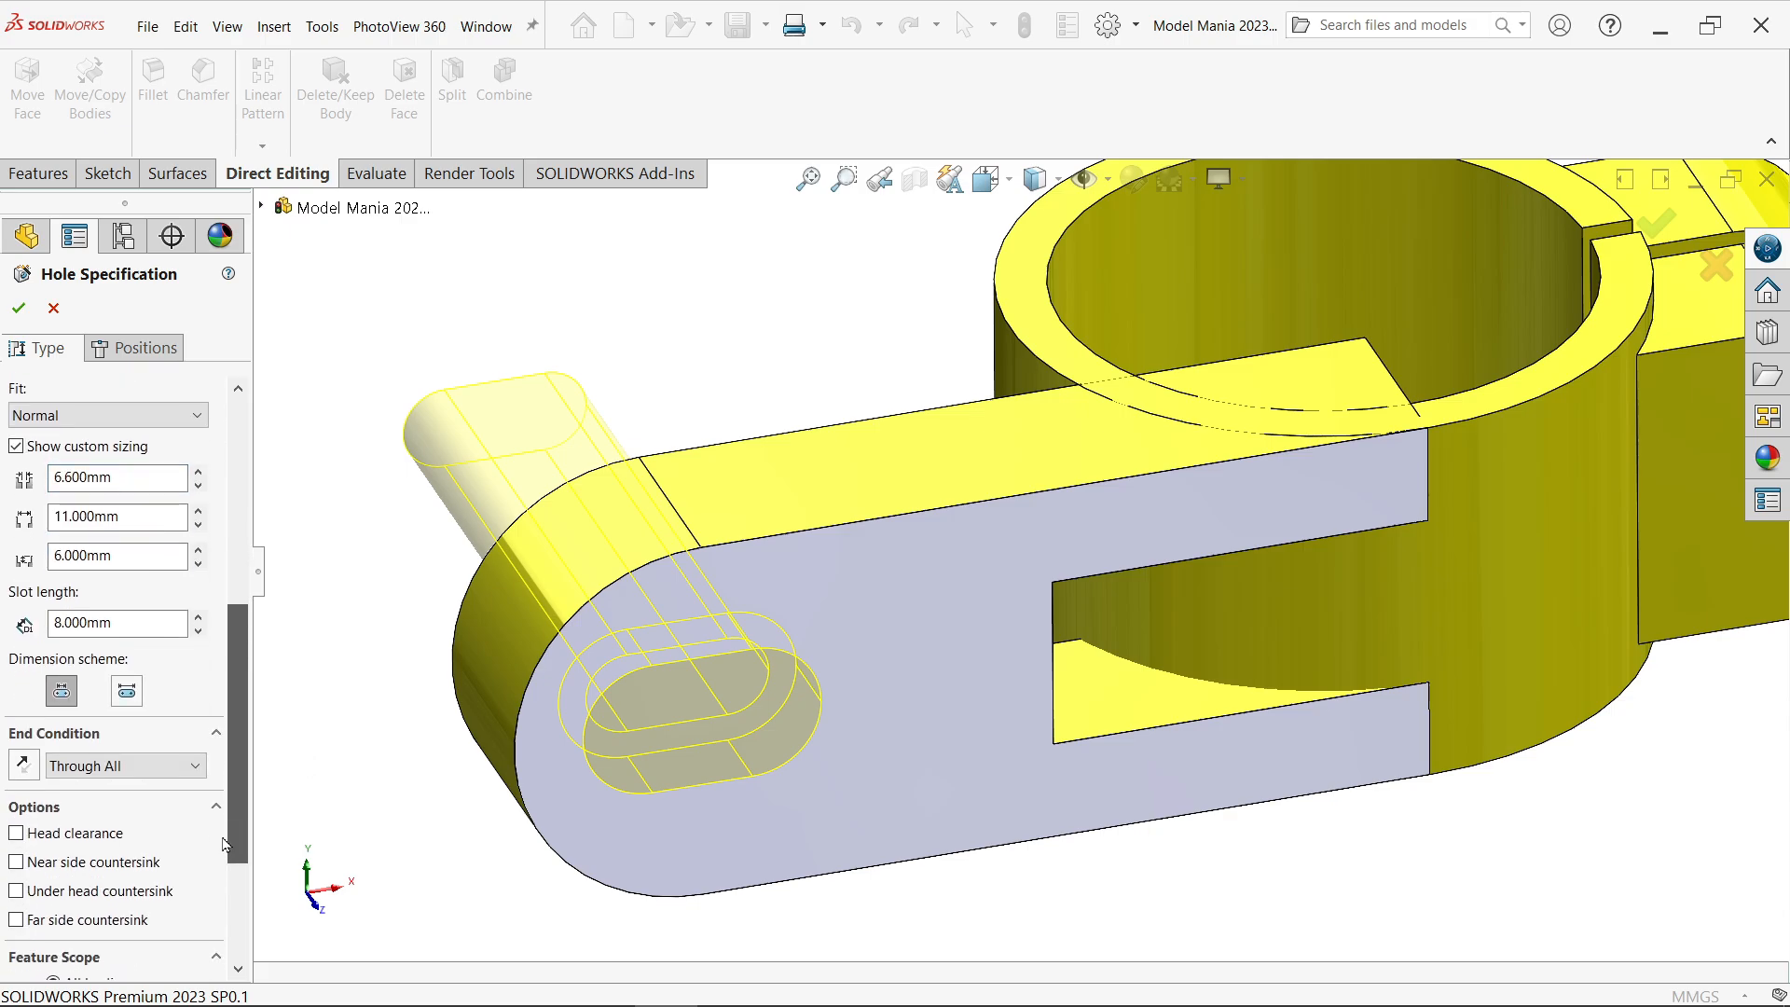
left_click(114, 623)
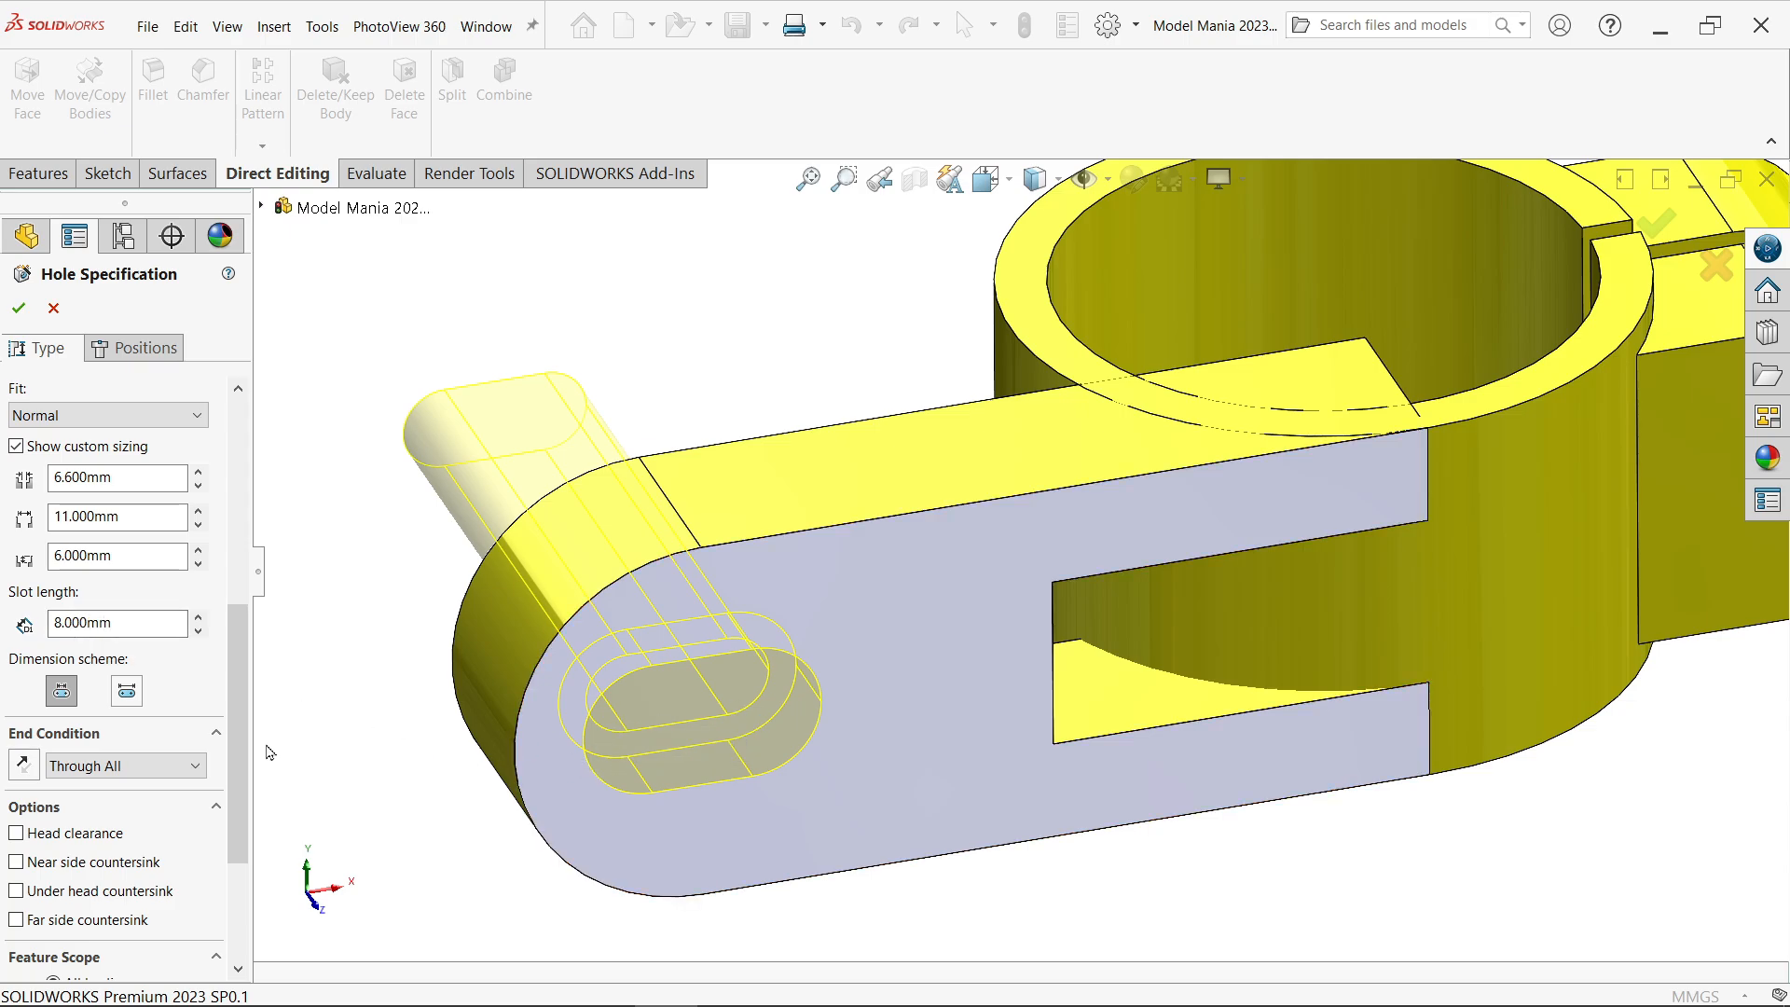
mouse_move(60, 690)
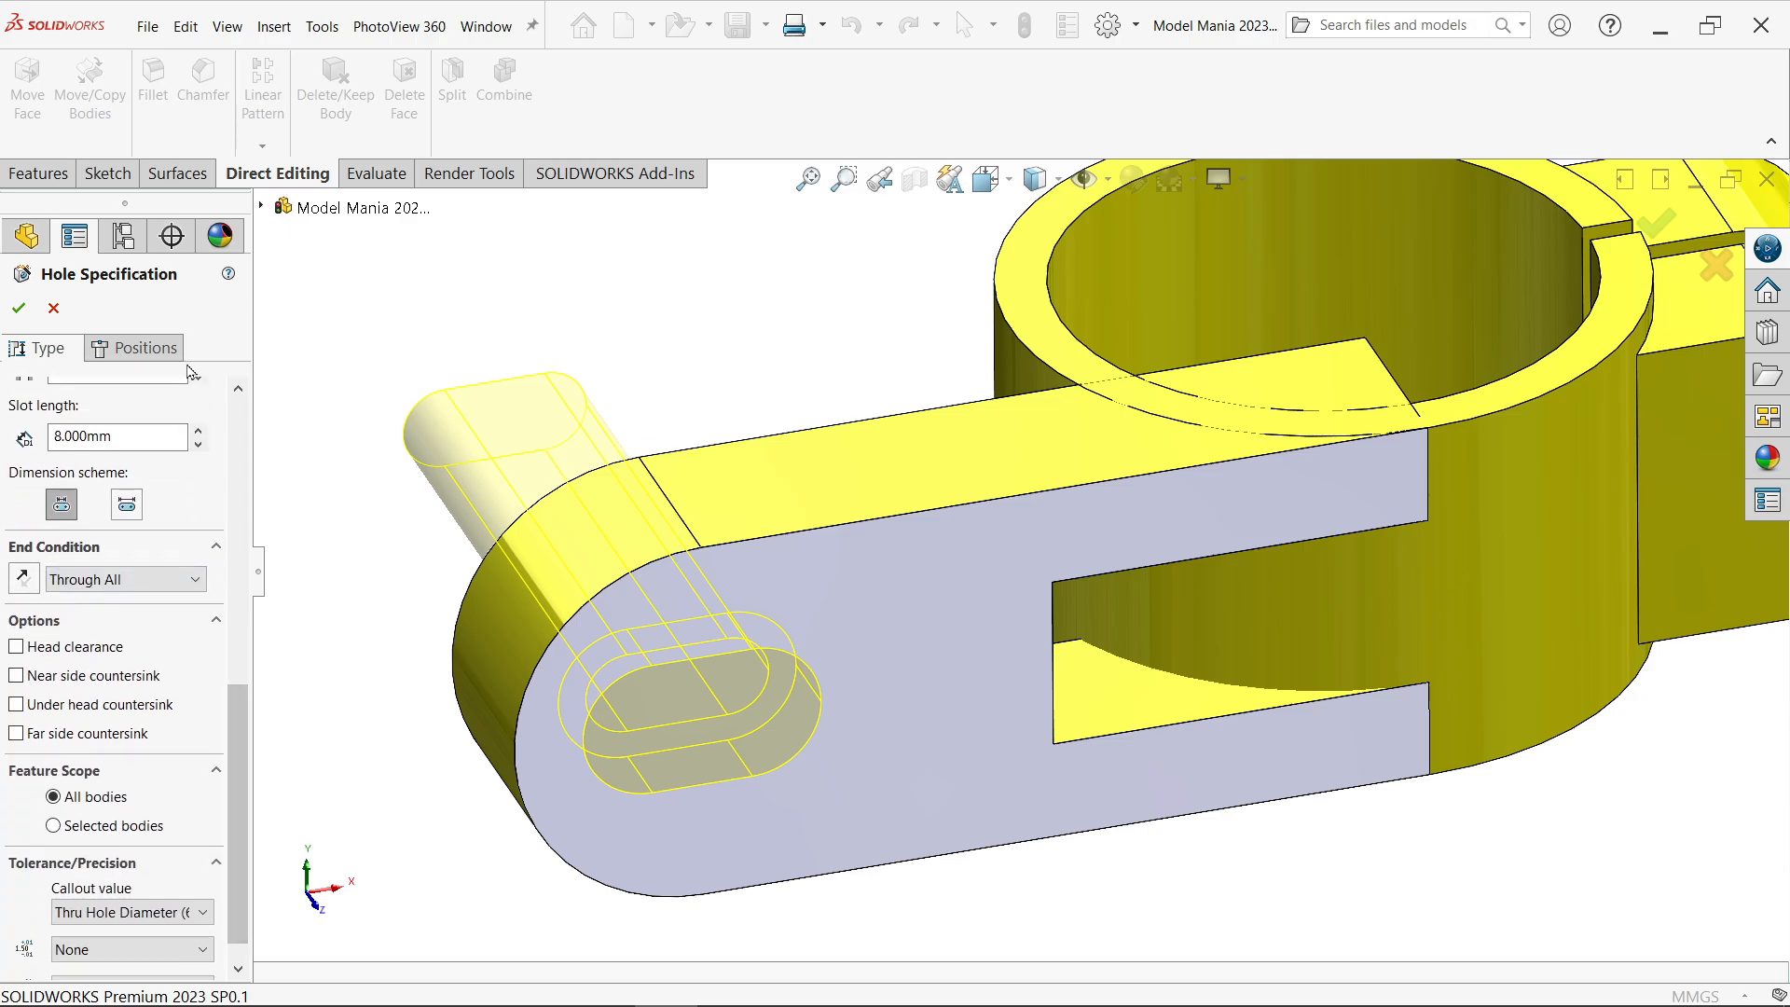
Place the slot on the arm face concentric to the rounded end and rename it CBORE SLOT for M6 SHCS1.
left_click(135, 349)
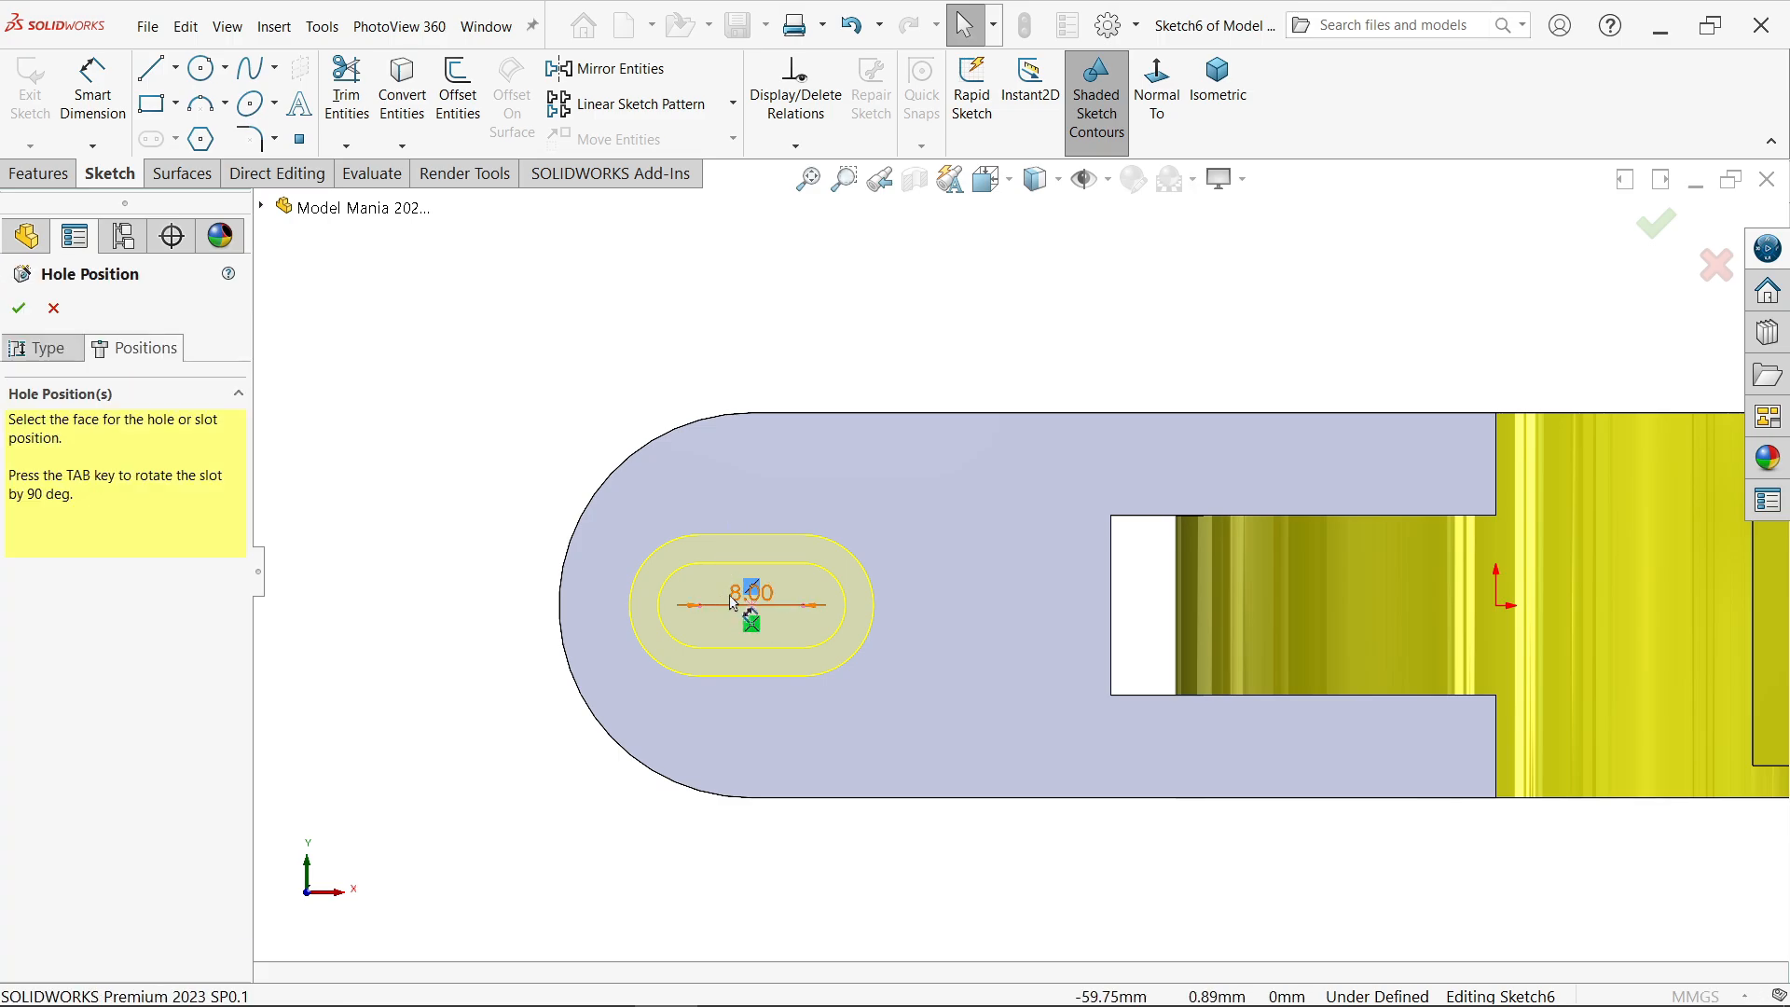
left_click(751, 602)
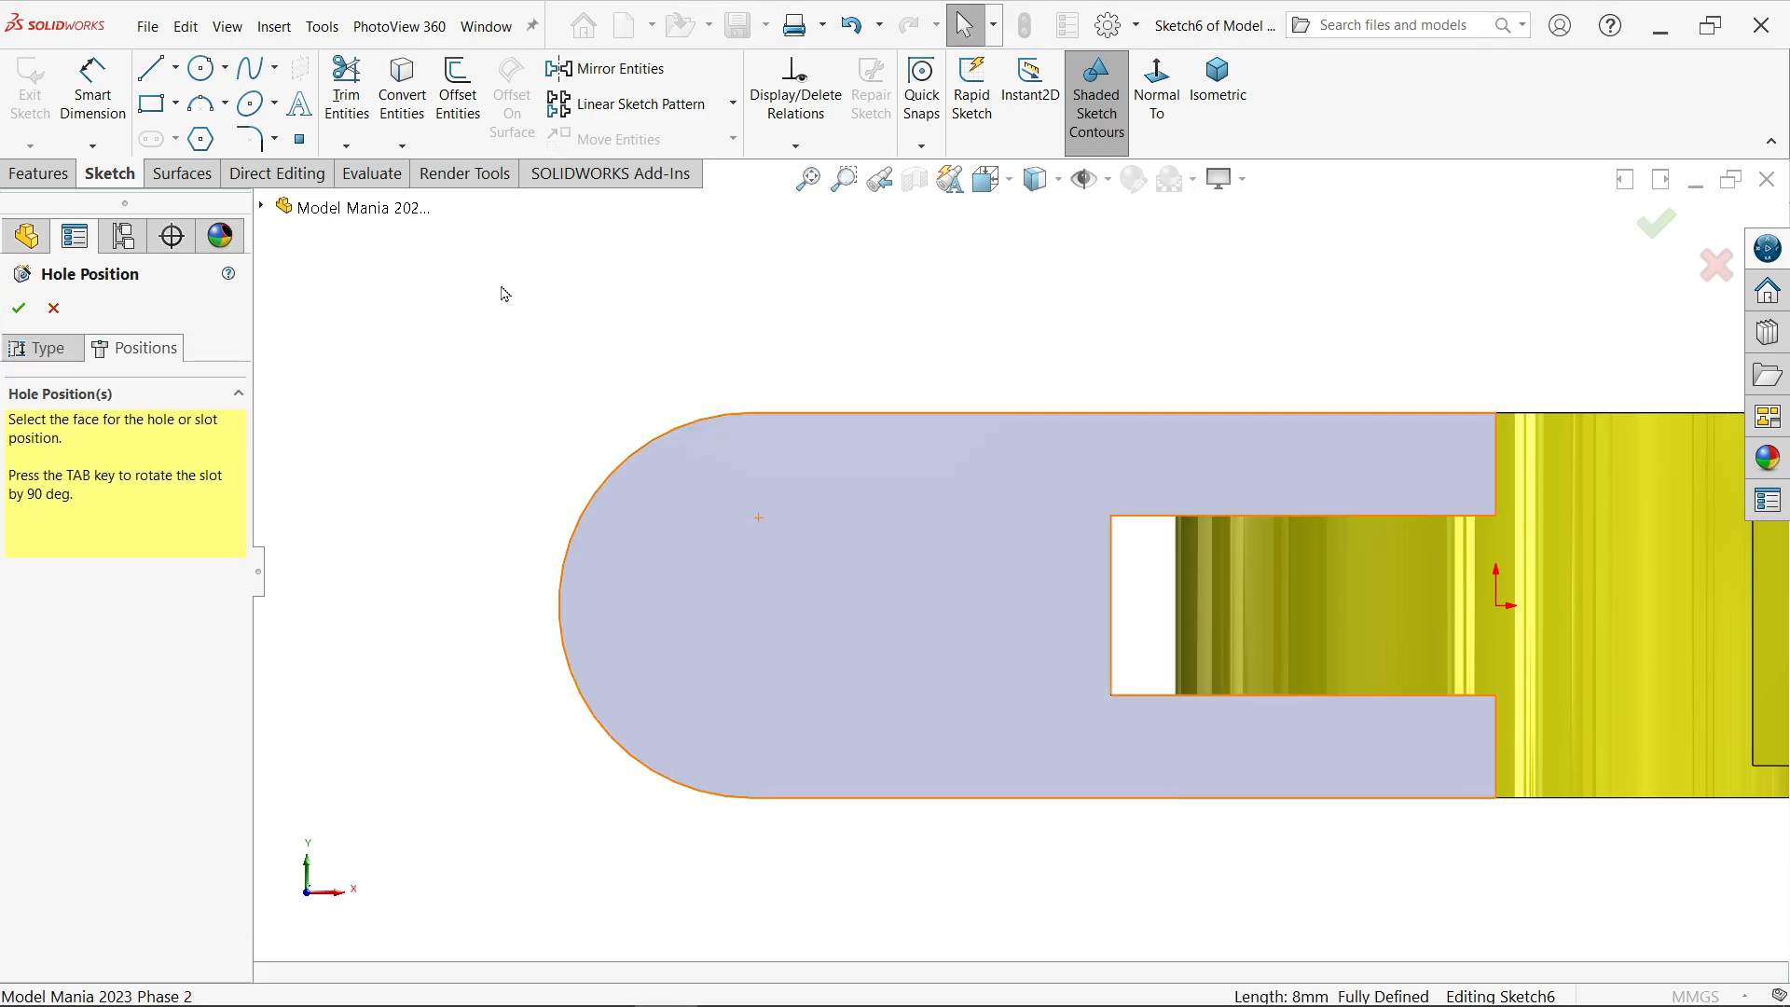
left_click(299, 140)
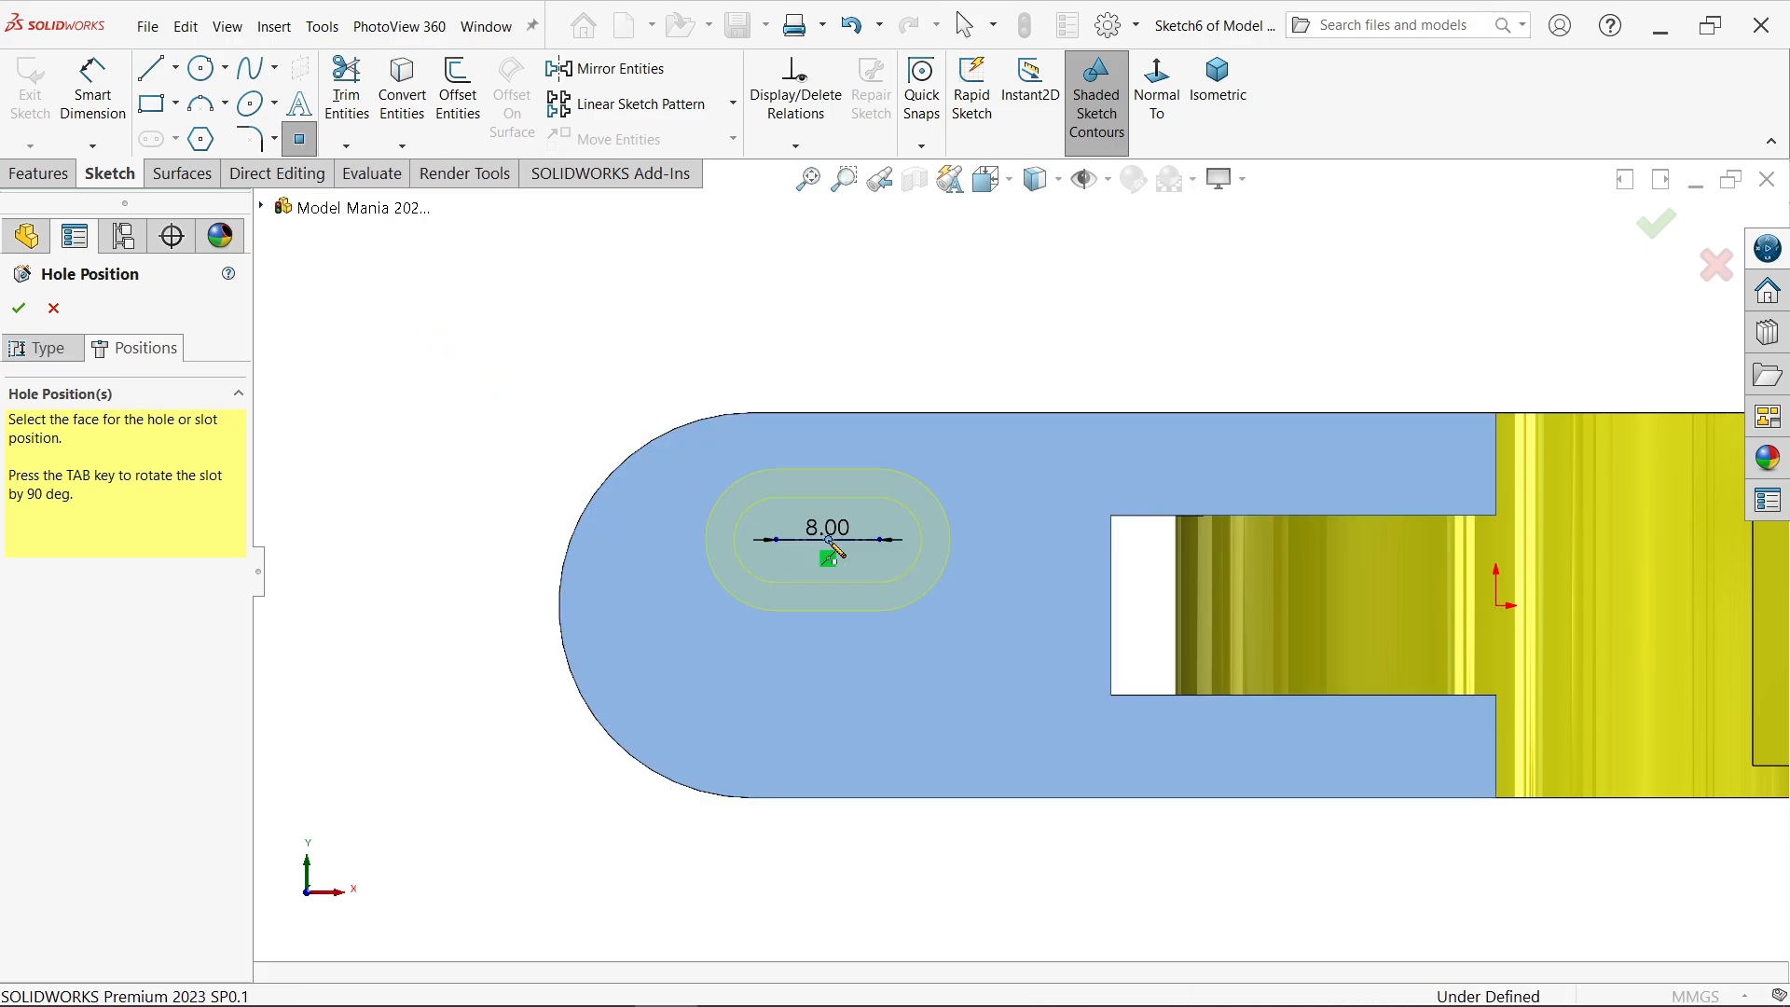
mouse_move(852, 380)
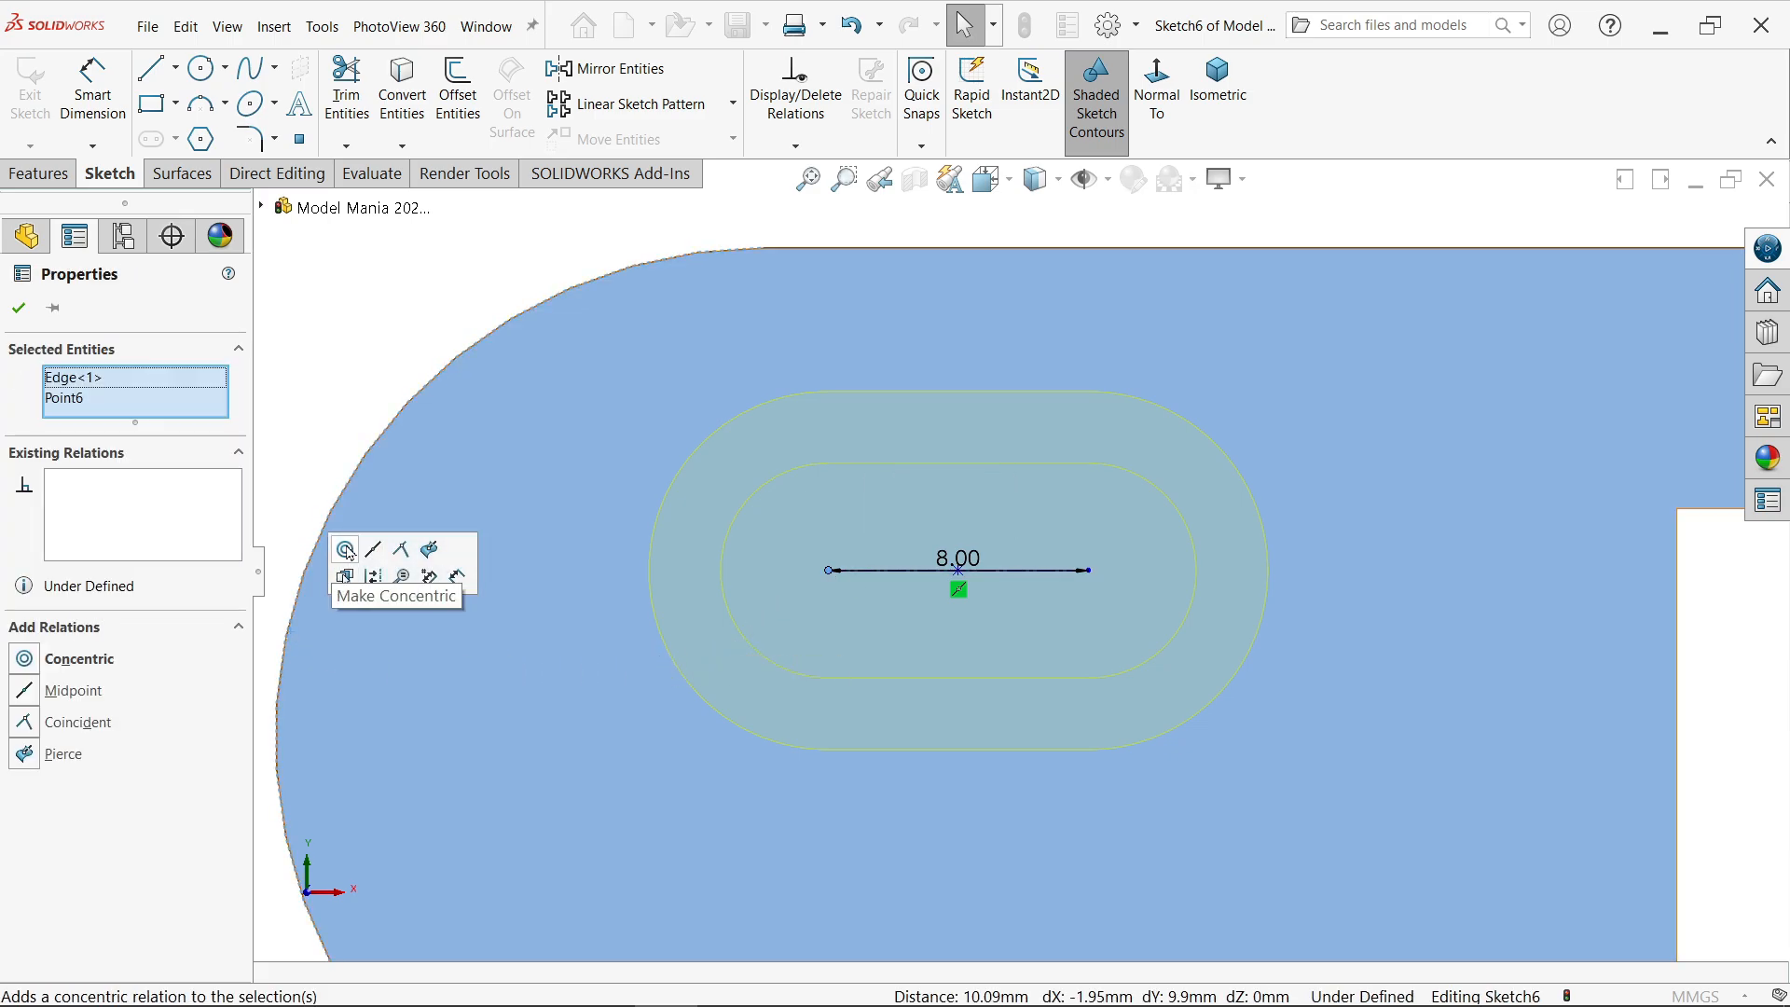
left_click(343, 548)
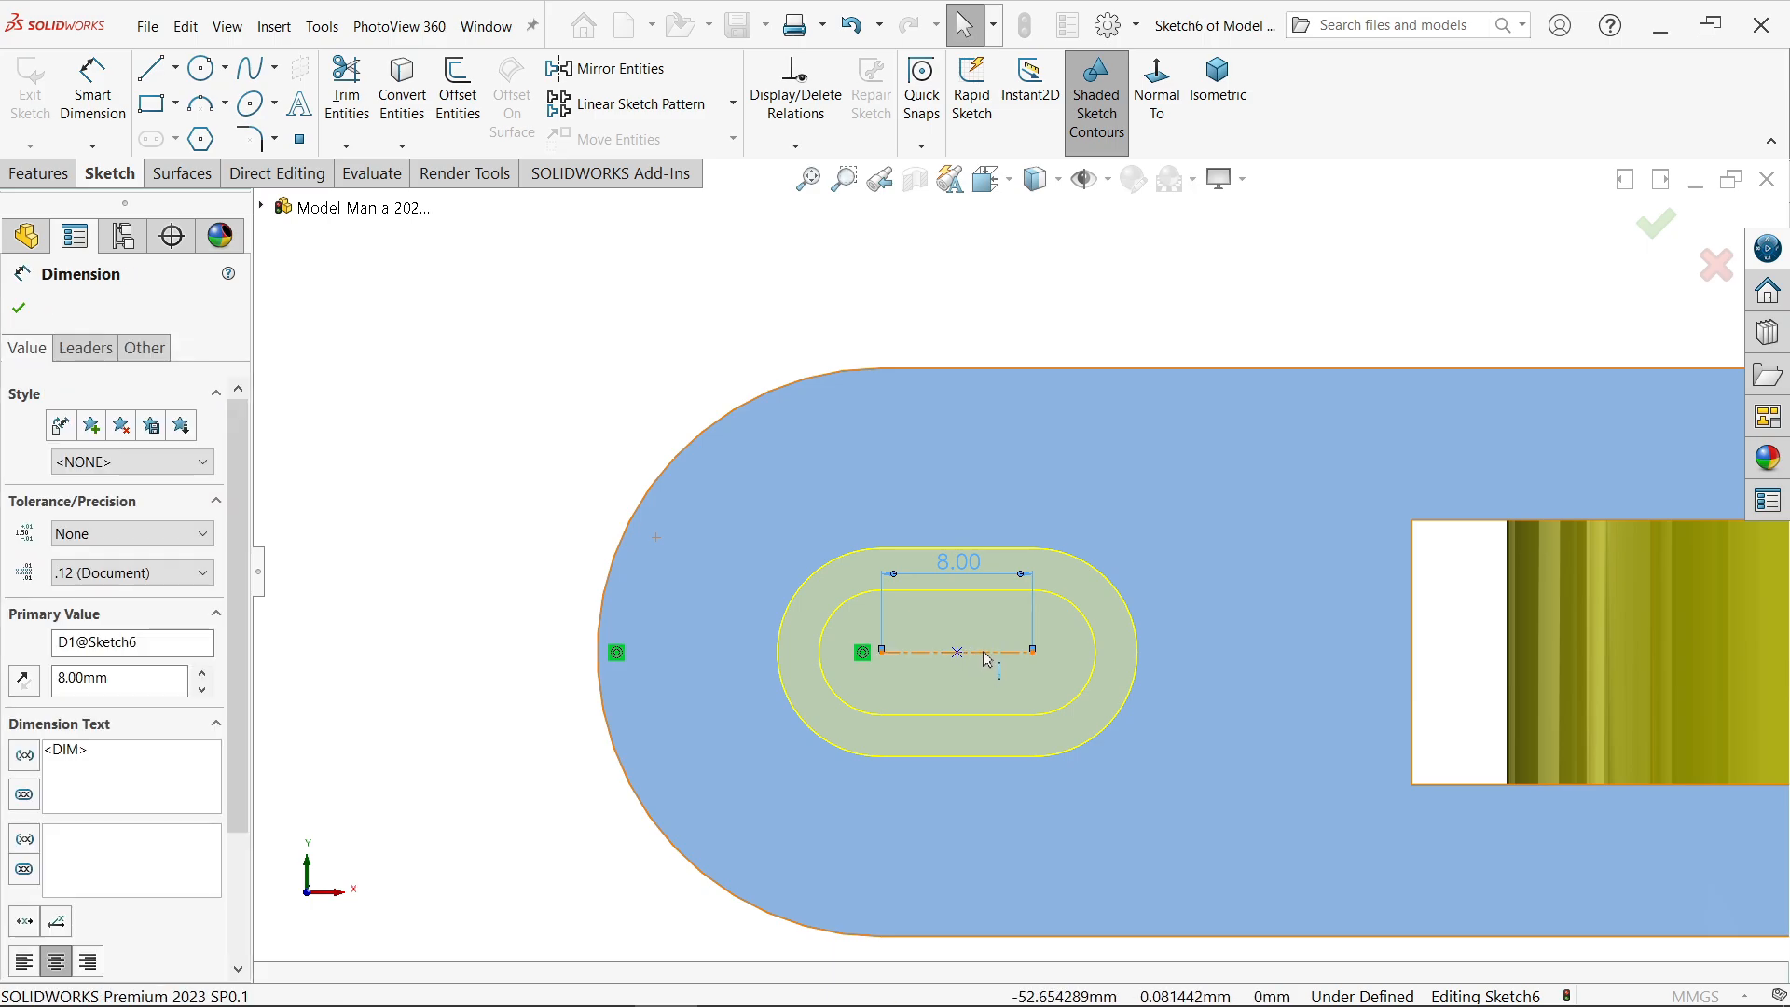
left_click(975, 653)
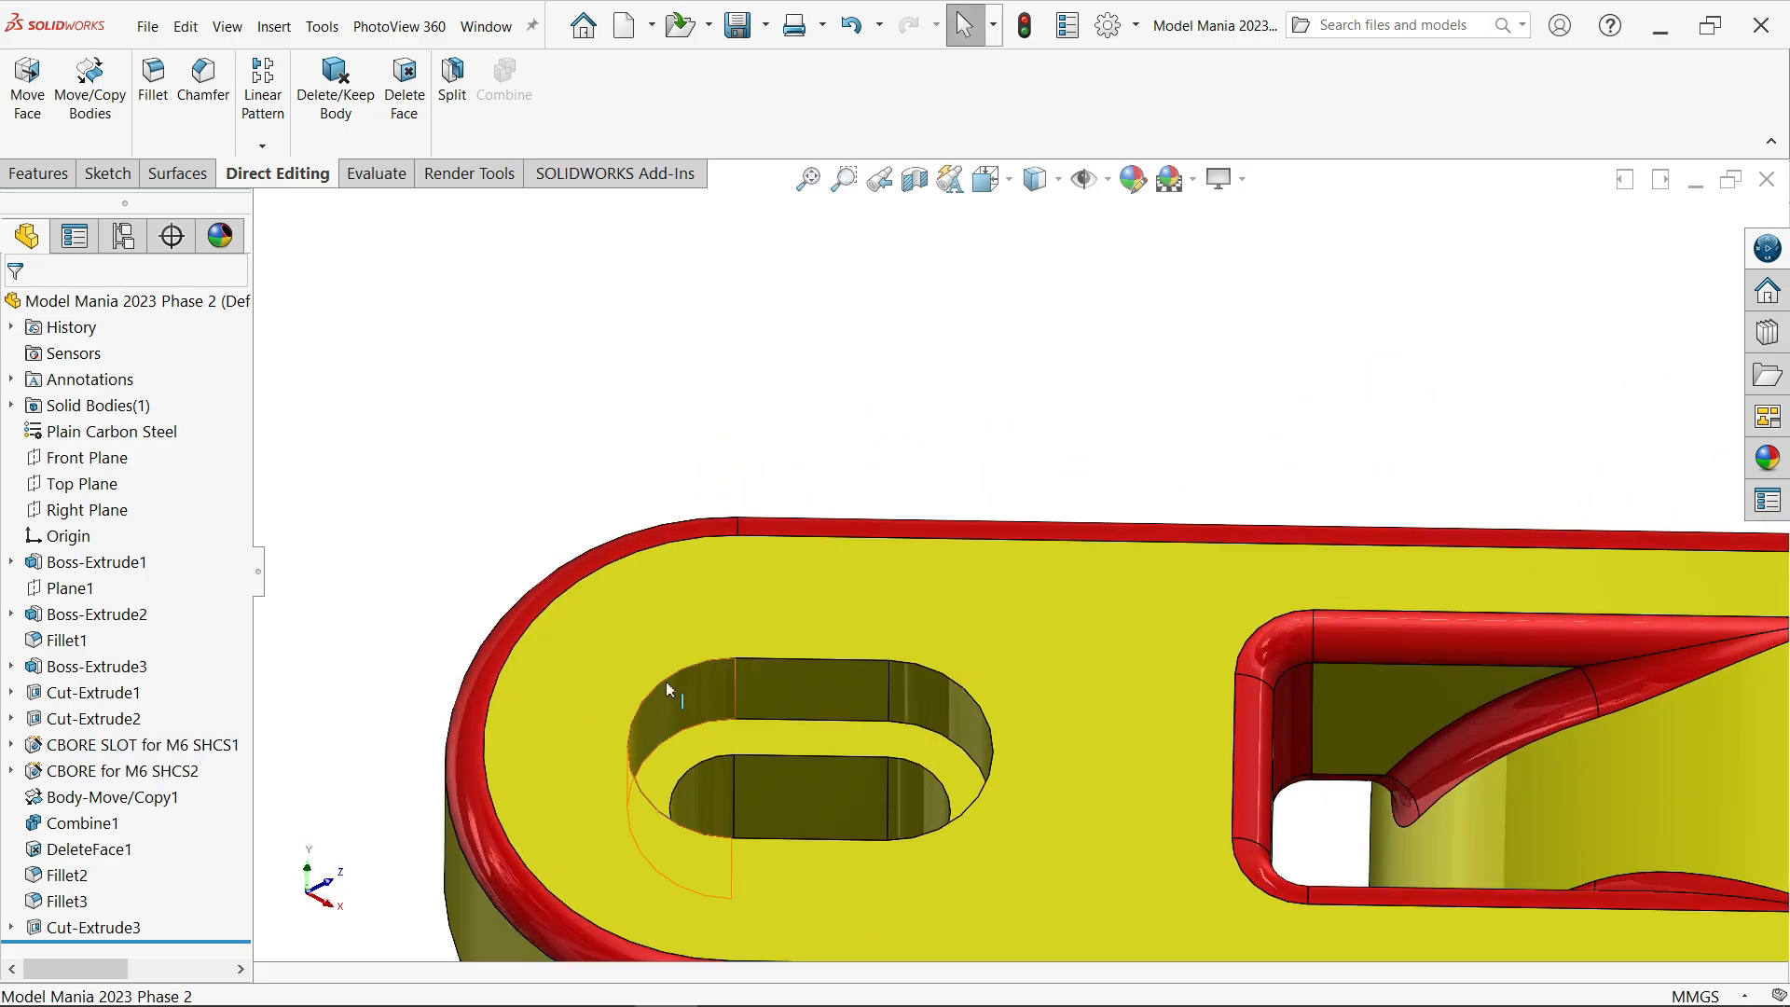
Measure from the arm's top face to the counterbore floor, reading 6 mm.
left_click(639, 684)
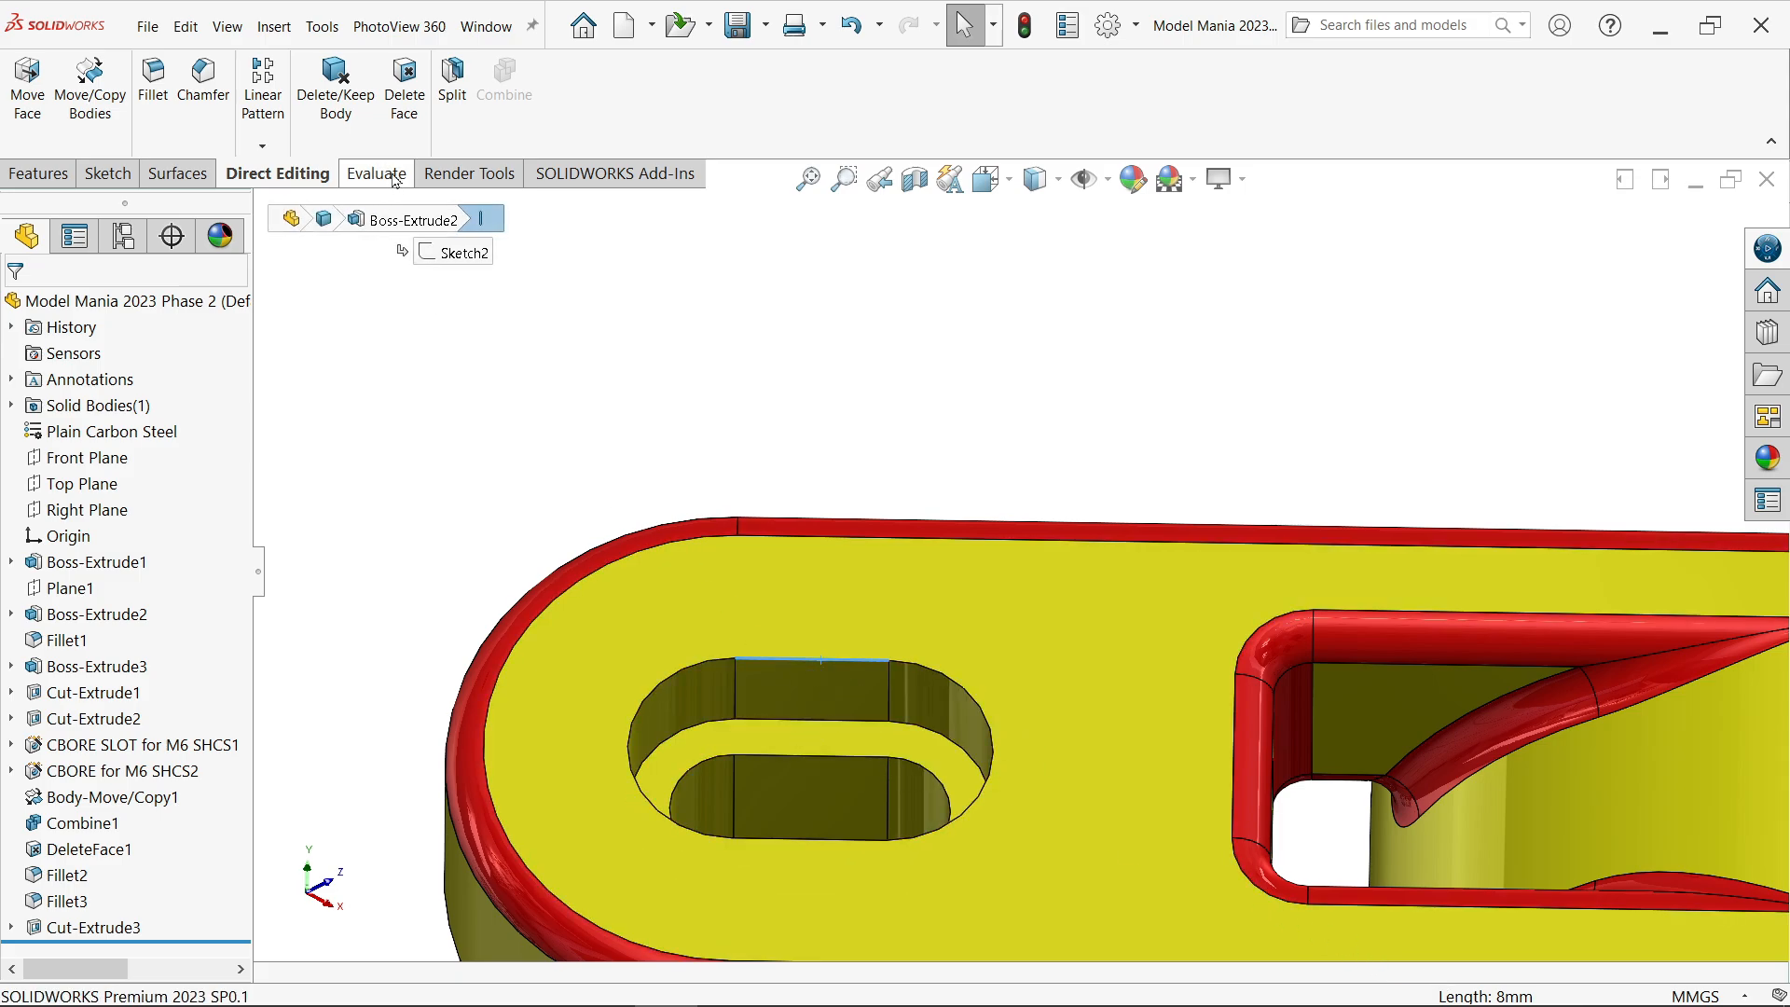
left_click(375, 173)
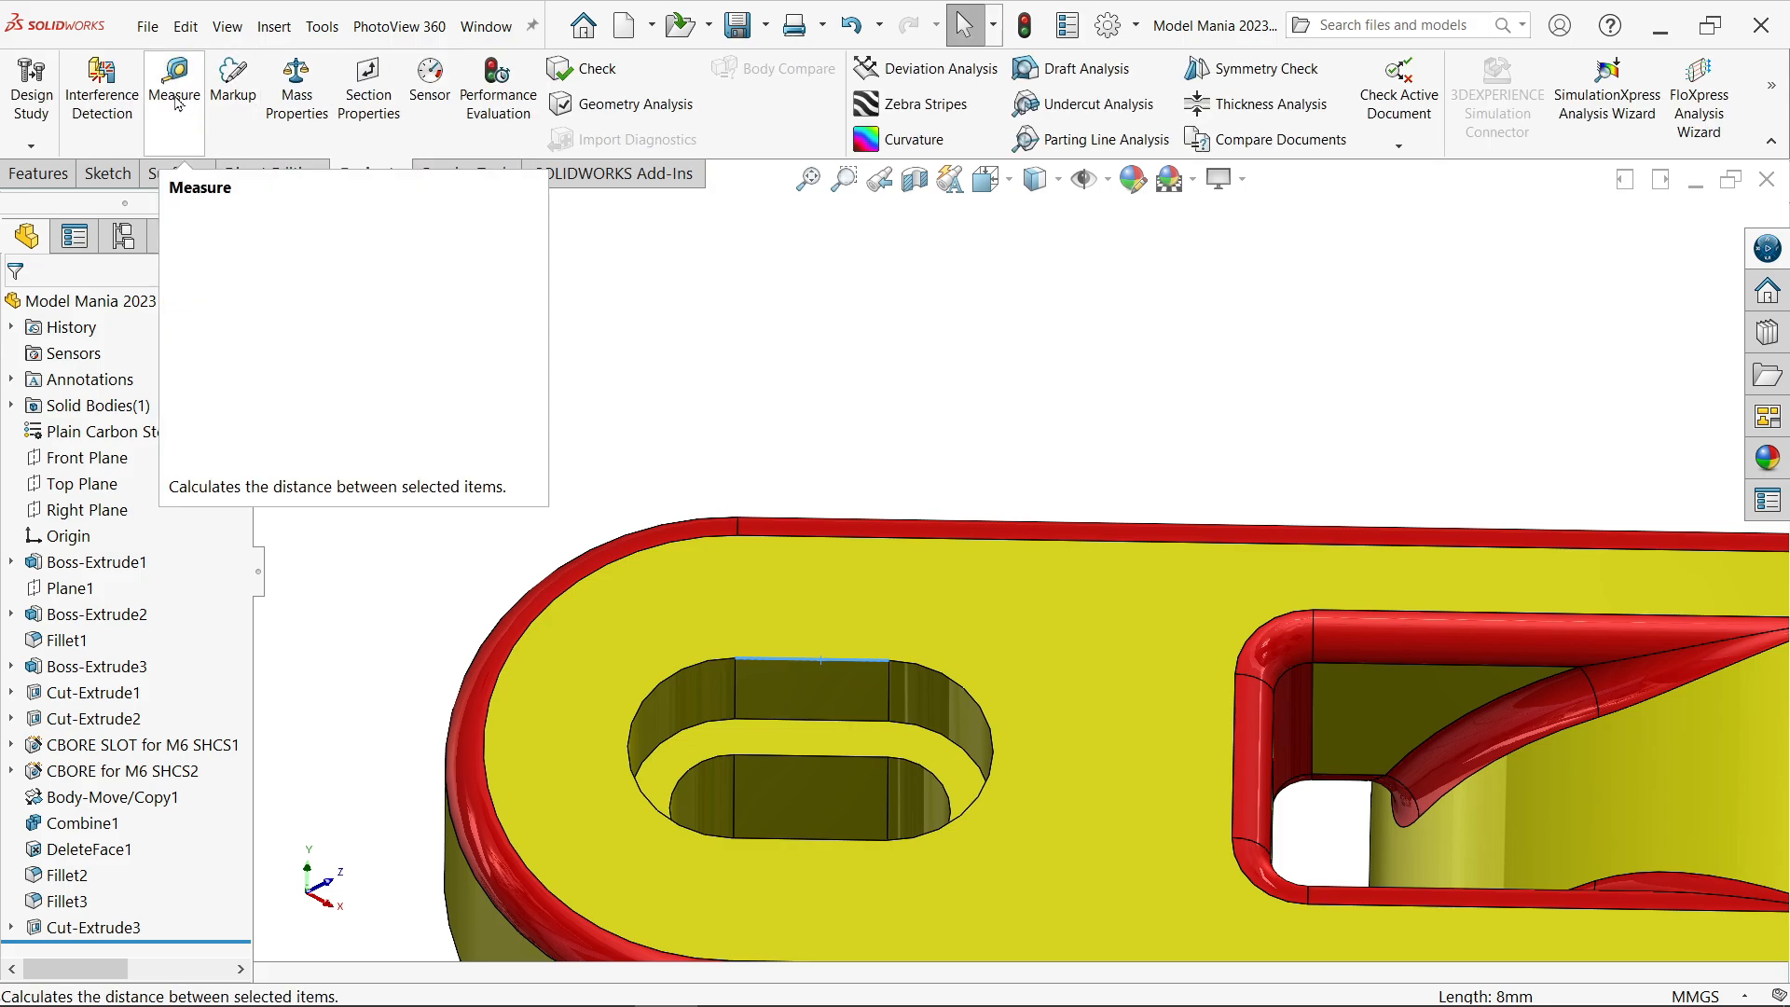
left_click(173, 88)
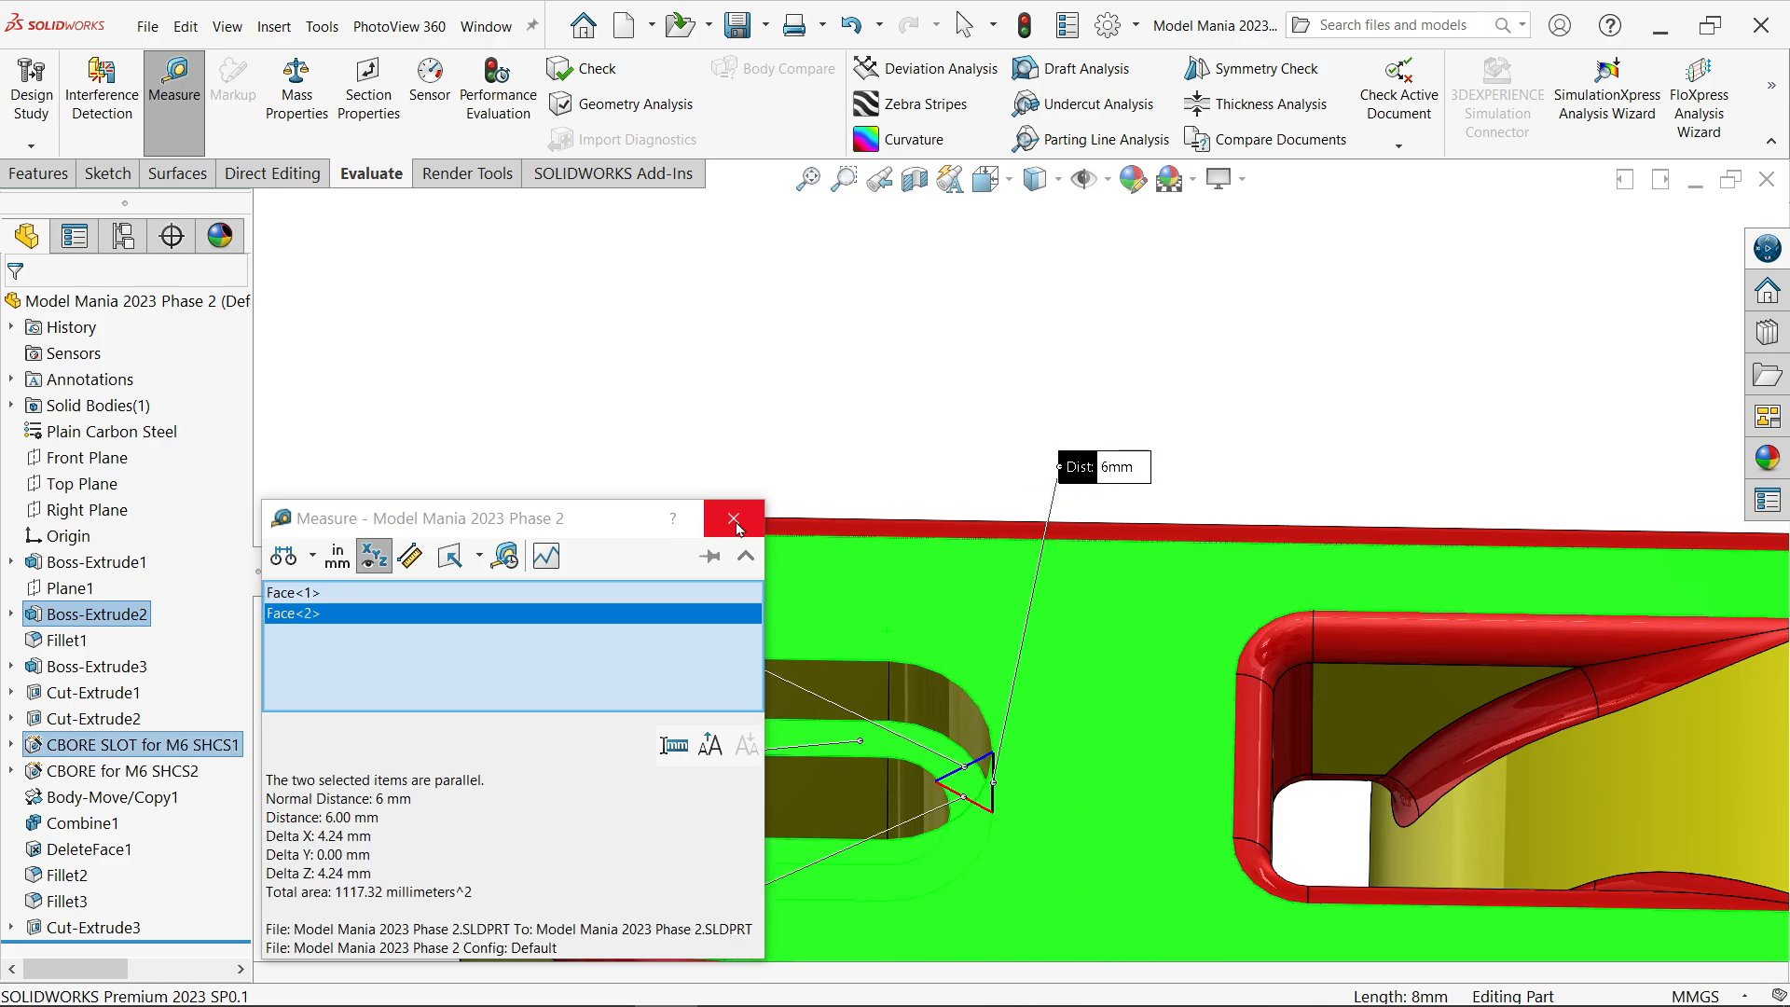
left_click(734, 517)
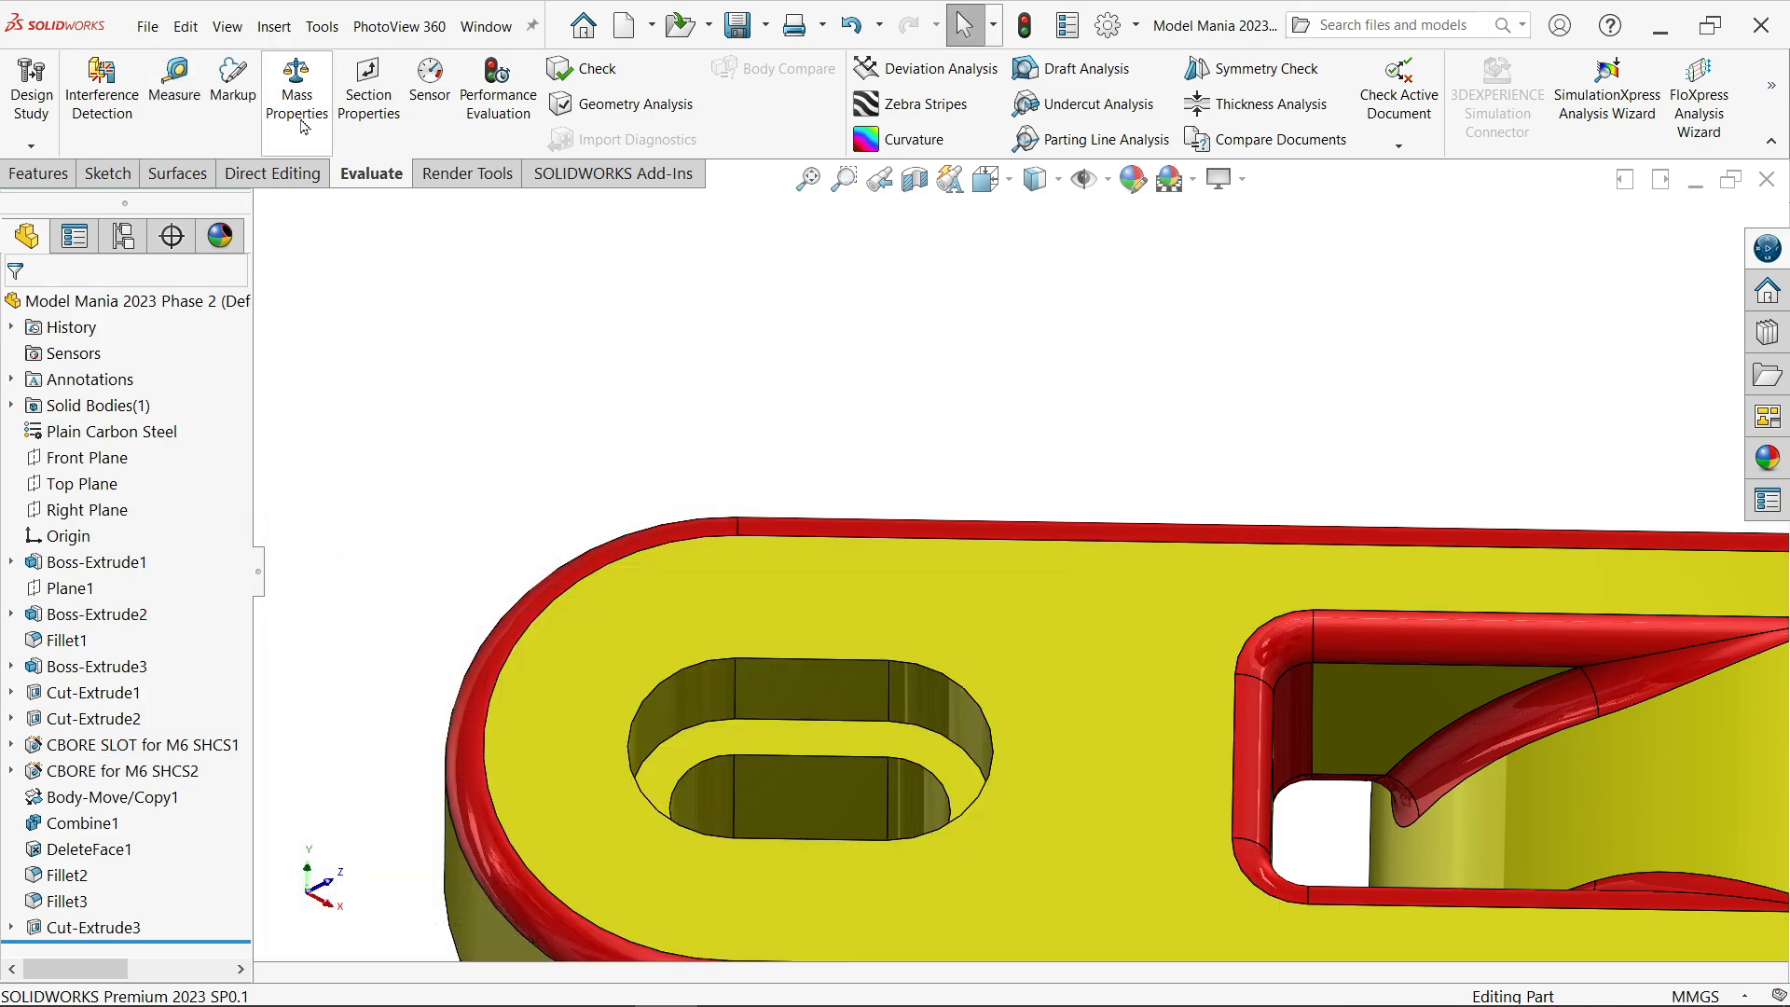
Read the clamp's mass of 372.57 grams in Mass Properties.
left_click(296, 93)
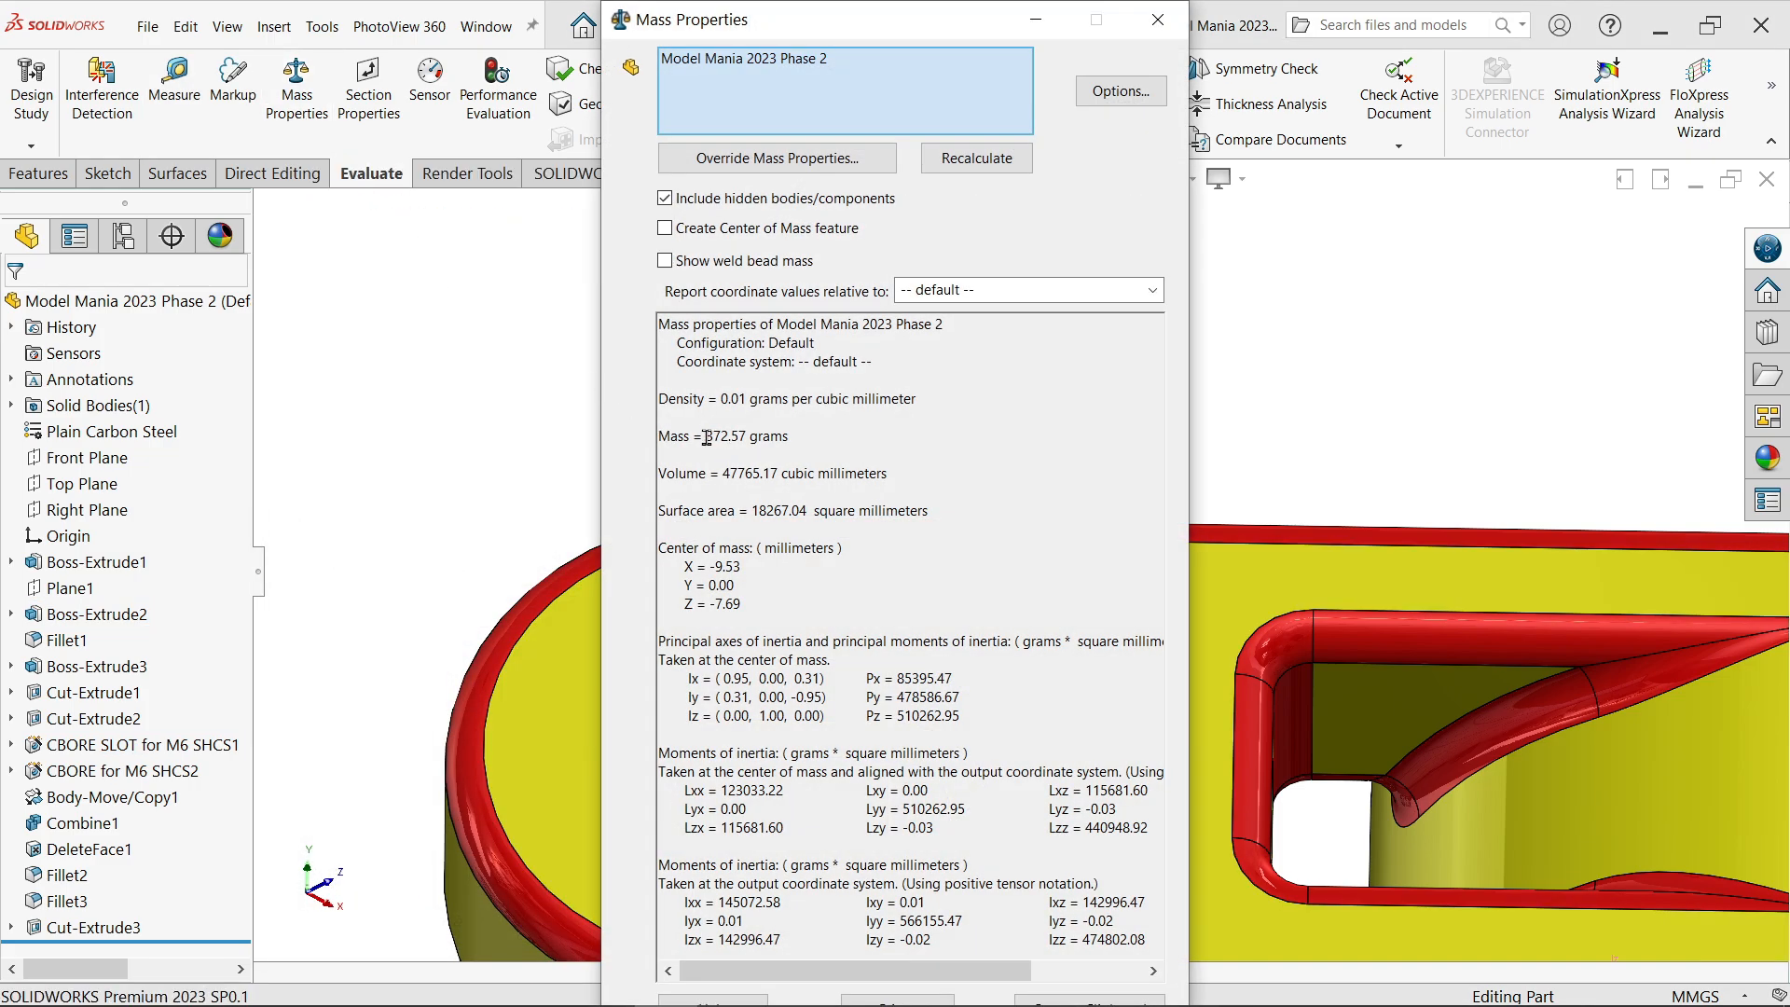
double_click(731, 436)
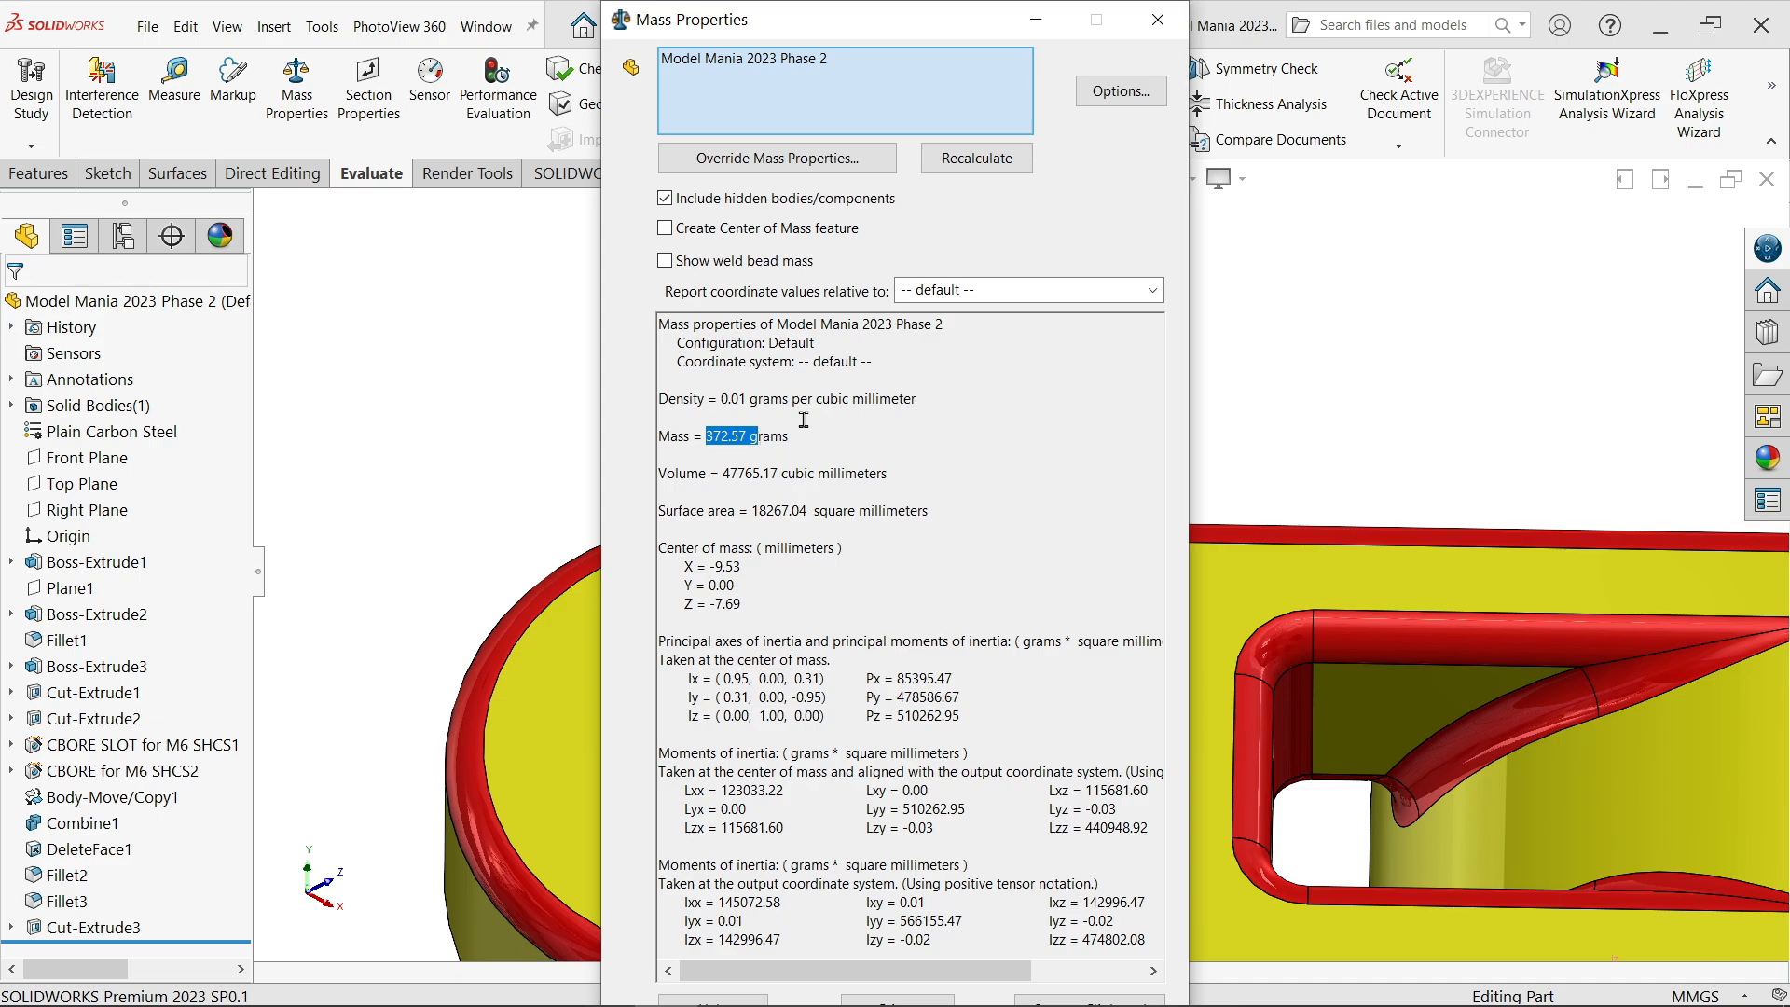
left_click(1156, 18)
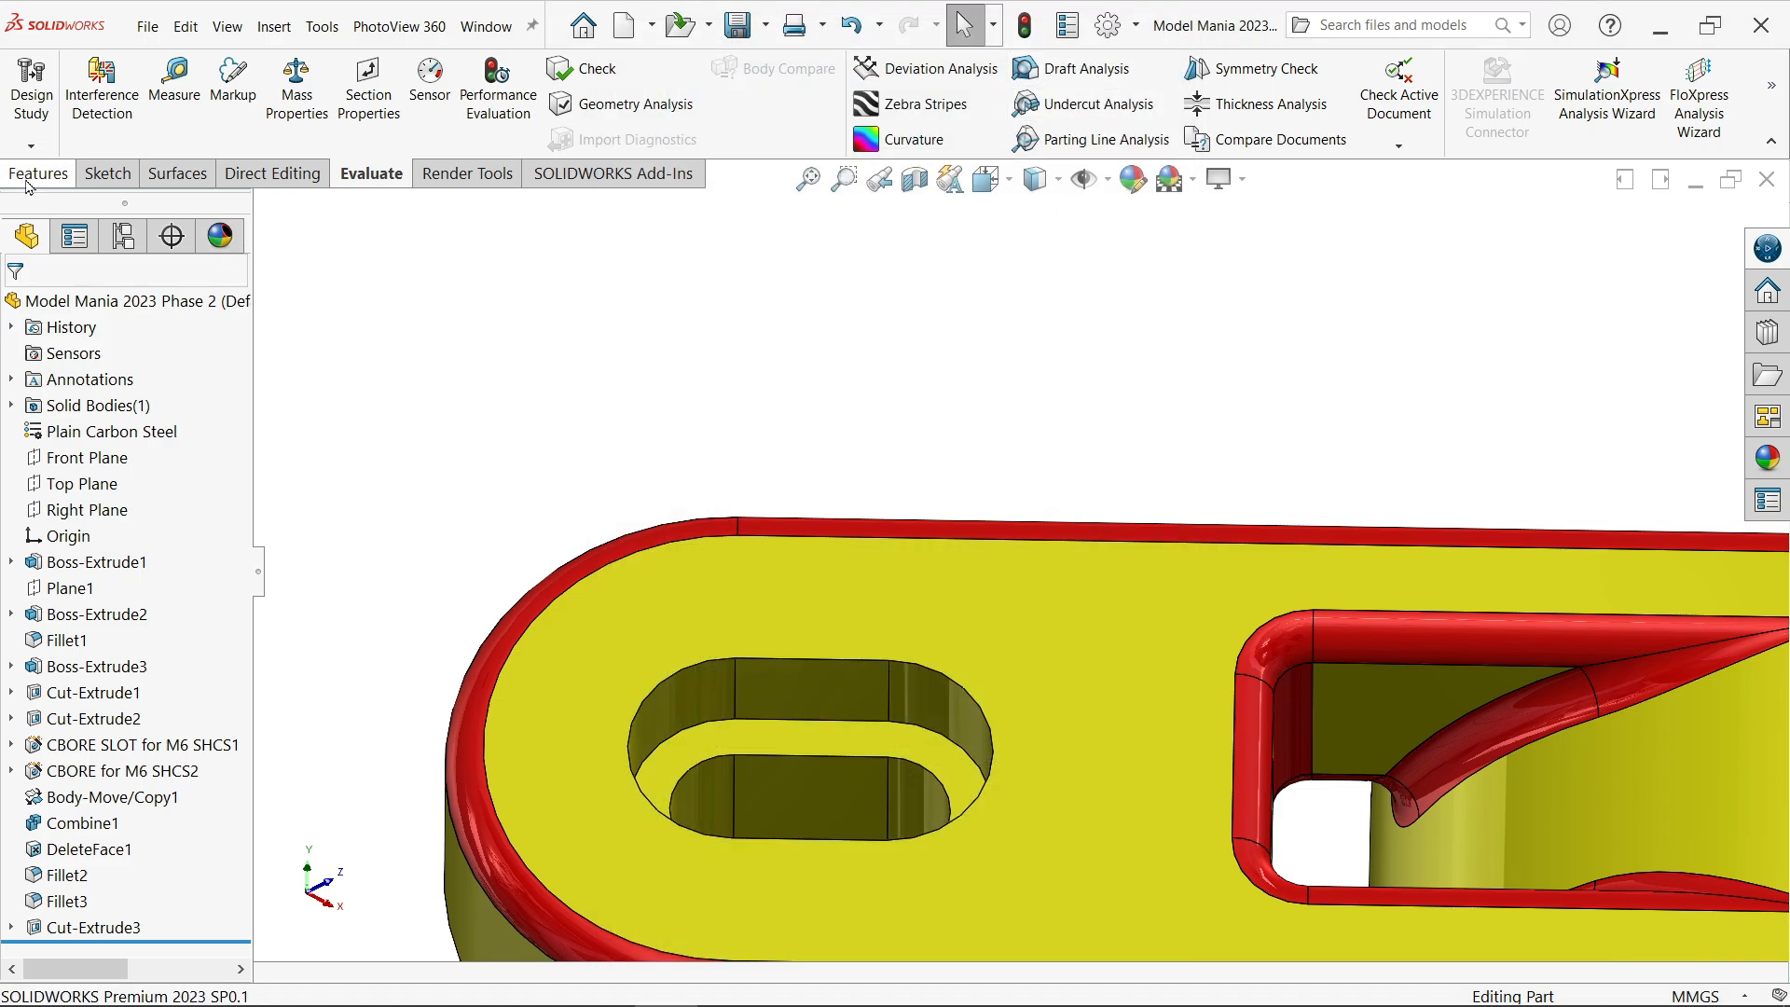
Return to the Features tools and show the whole clamp in isometric view.
left_click(39, 174)
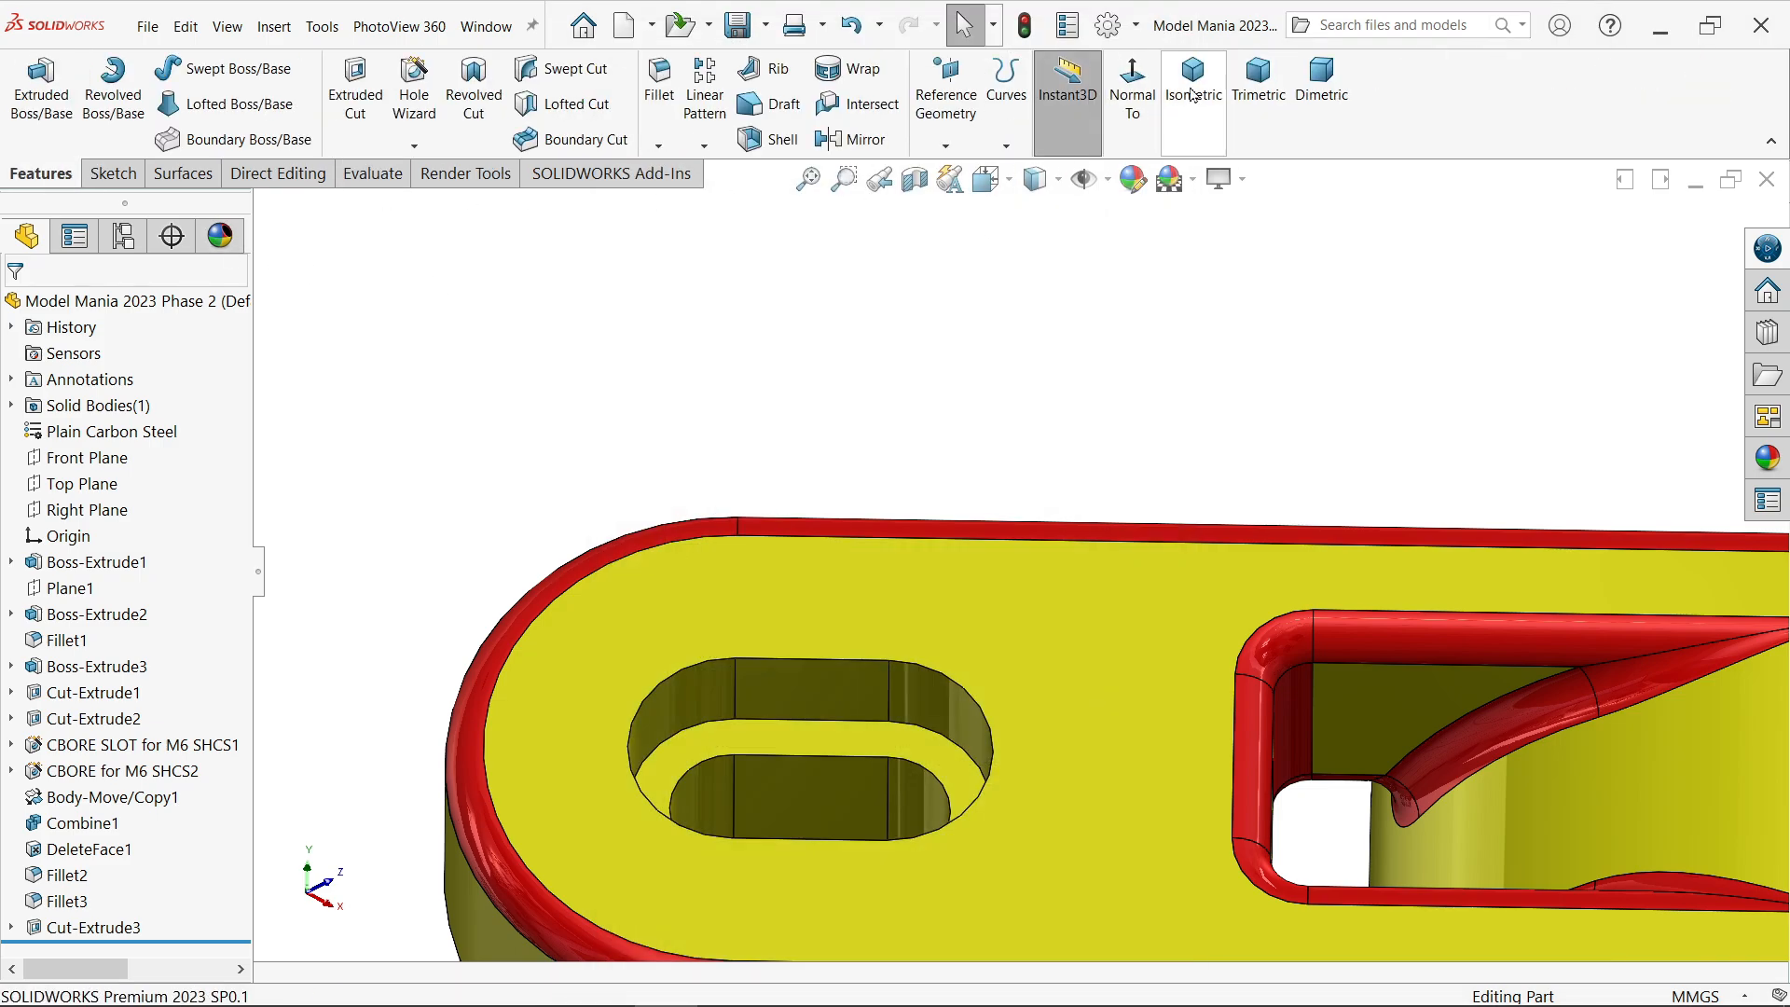
left_click(1191, 80)
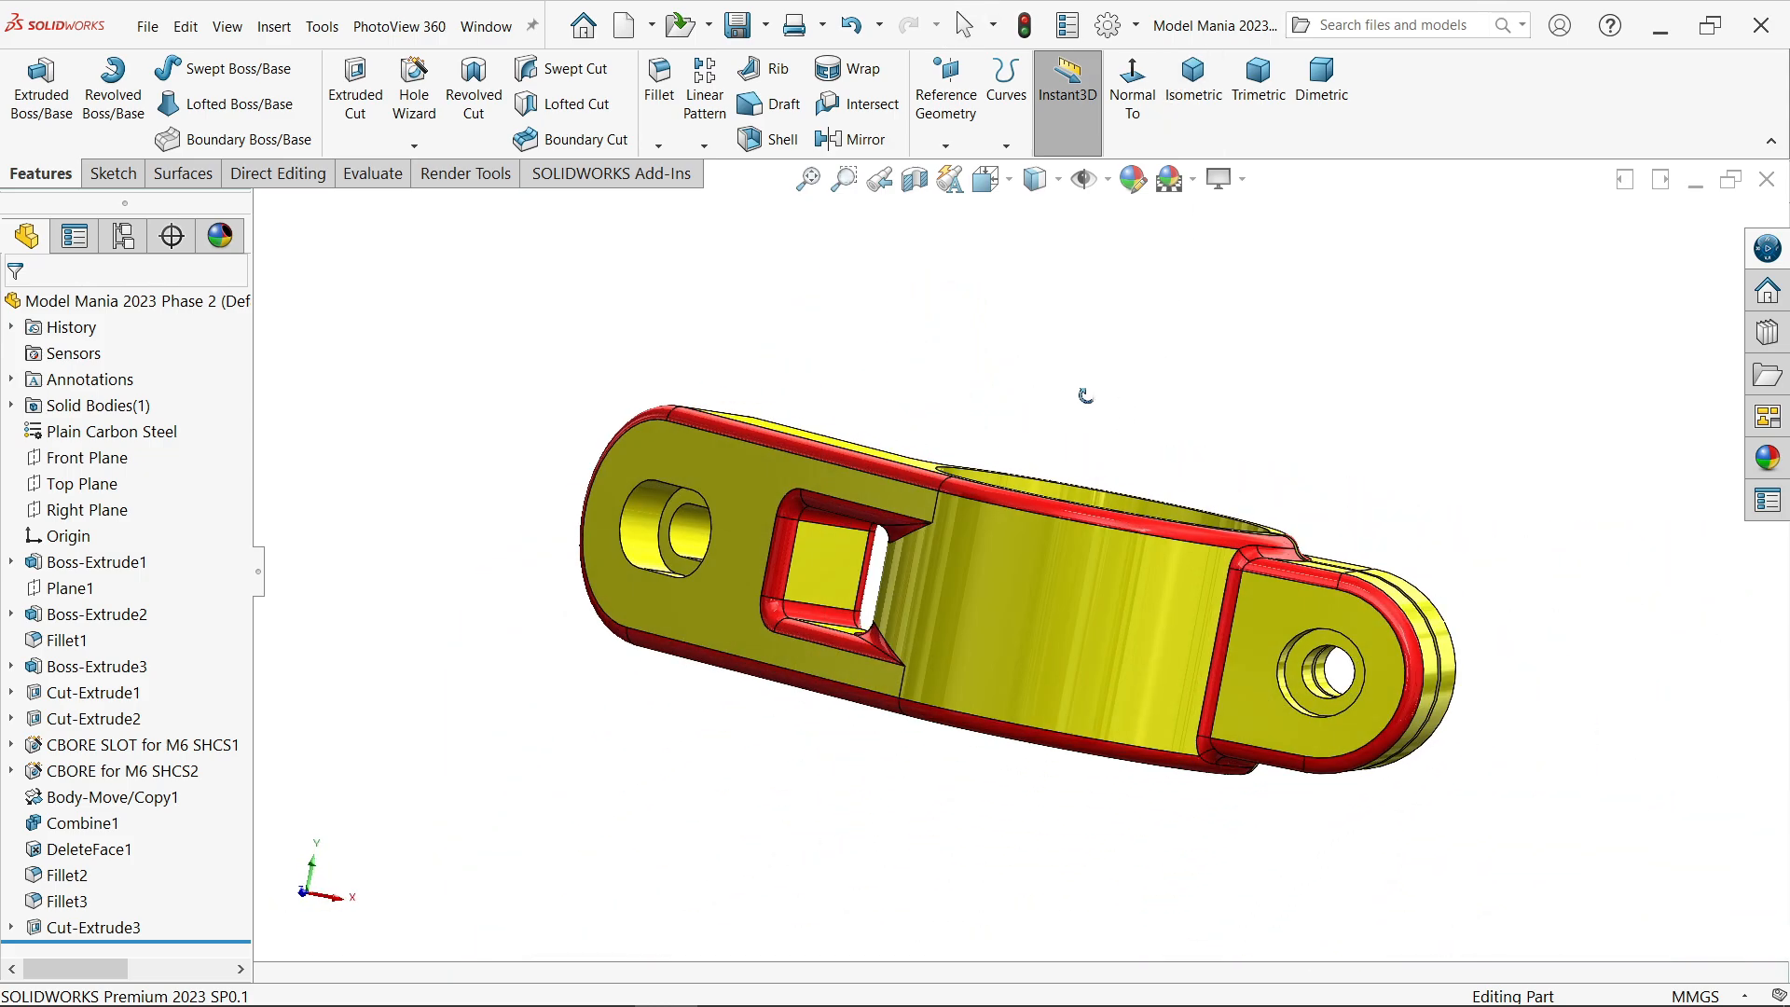